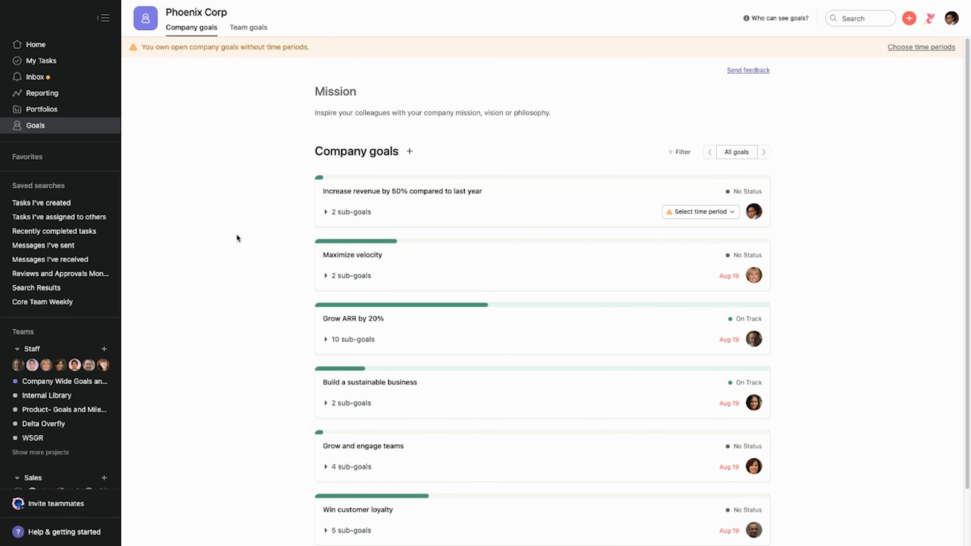
mouse_move(237, 235)
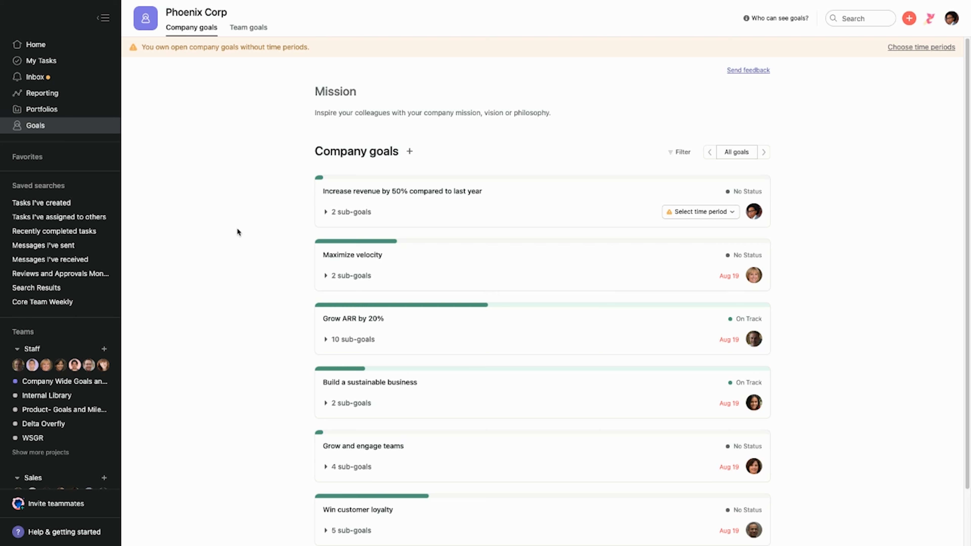
mouse_move(138, 174)
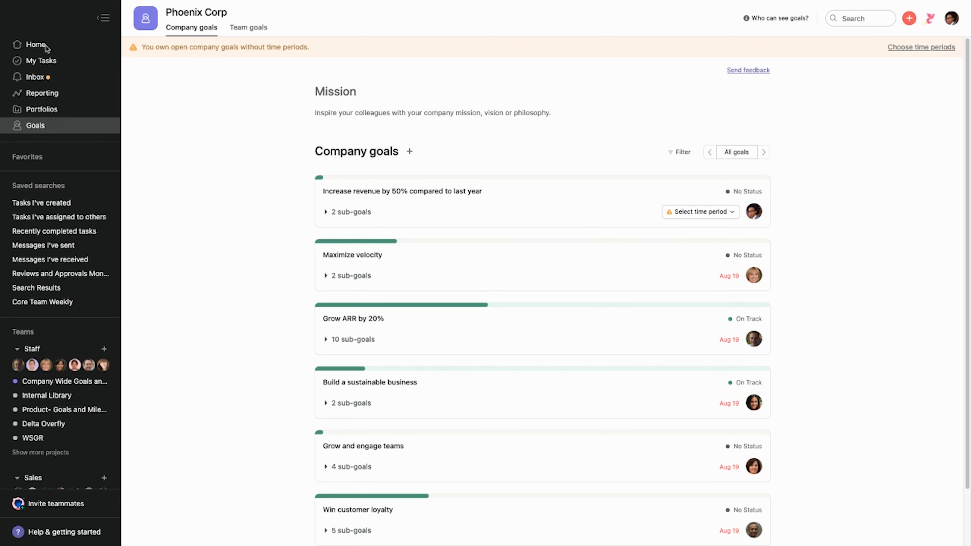
Step: Glance at My Tasks and Inbox, return to company goals, collapse the sidebar and begin editing Phoenix Corp's mission
left_click(41, 61)
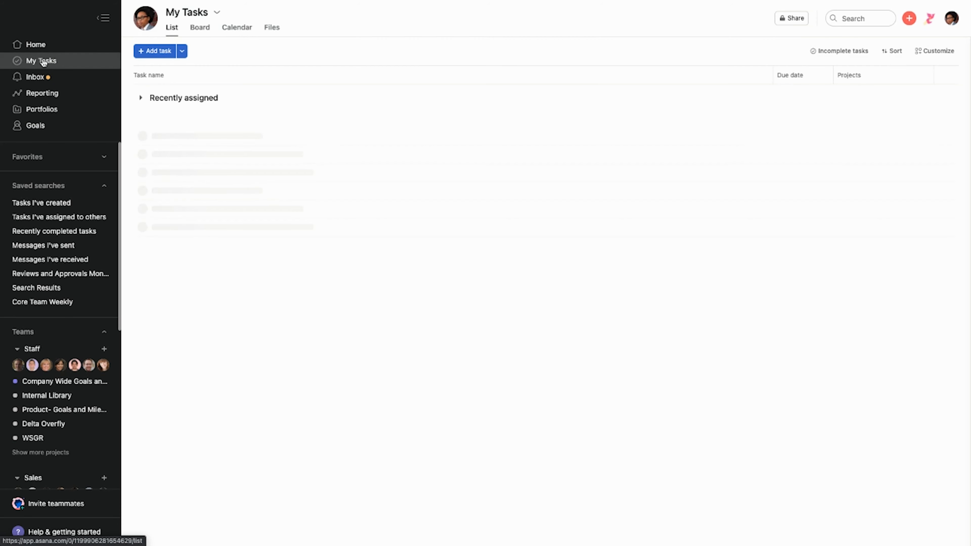
left_click(35, 77)
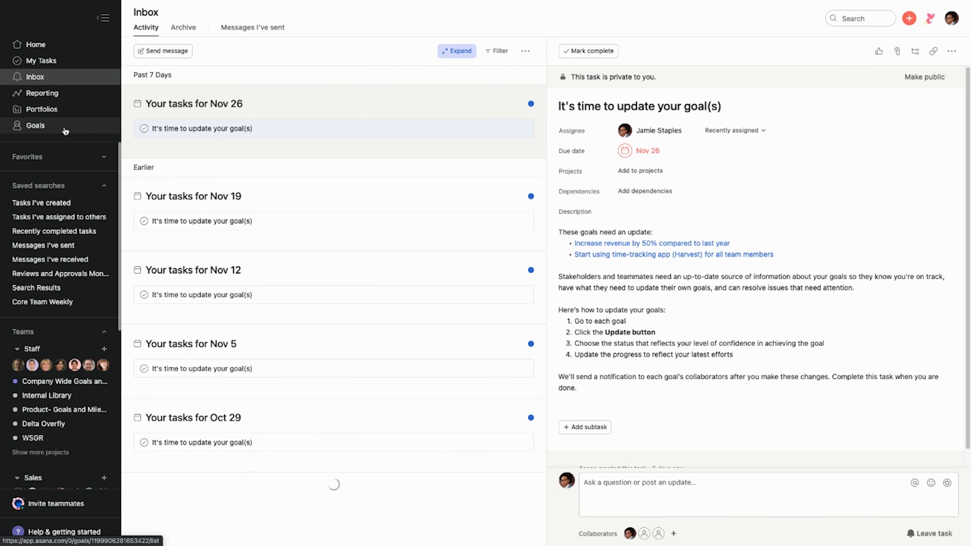
left_click(35, 125)
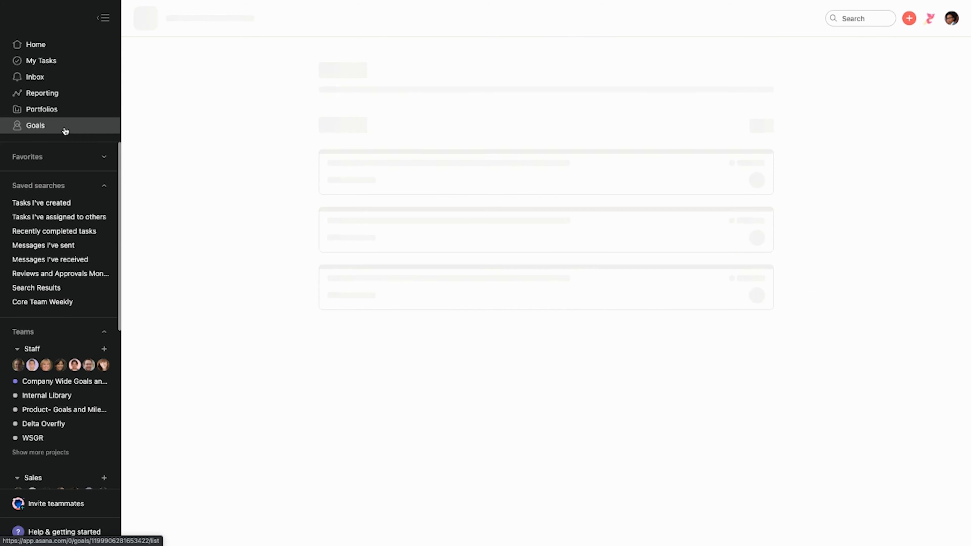
left_click(34, 125)
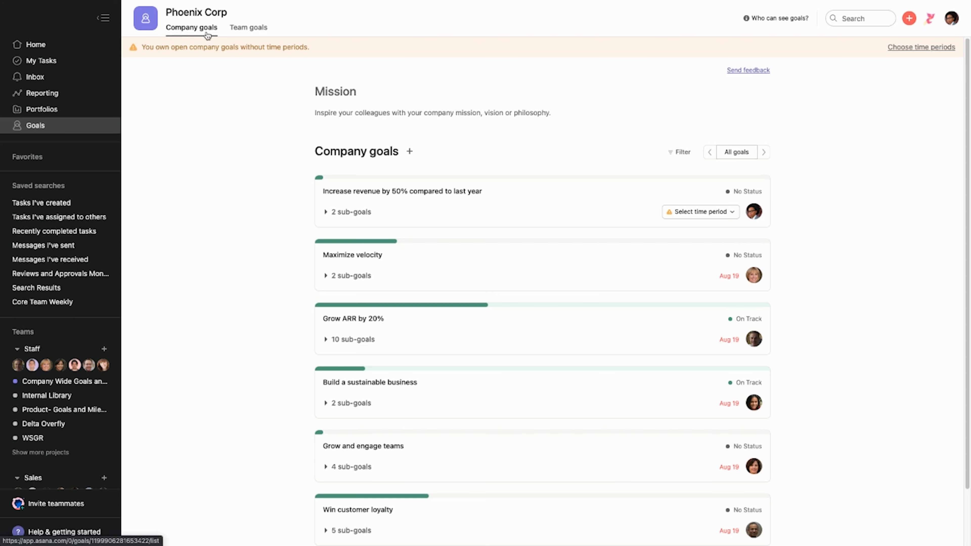
mouse_move(959, 77)
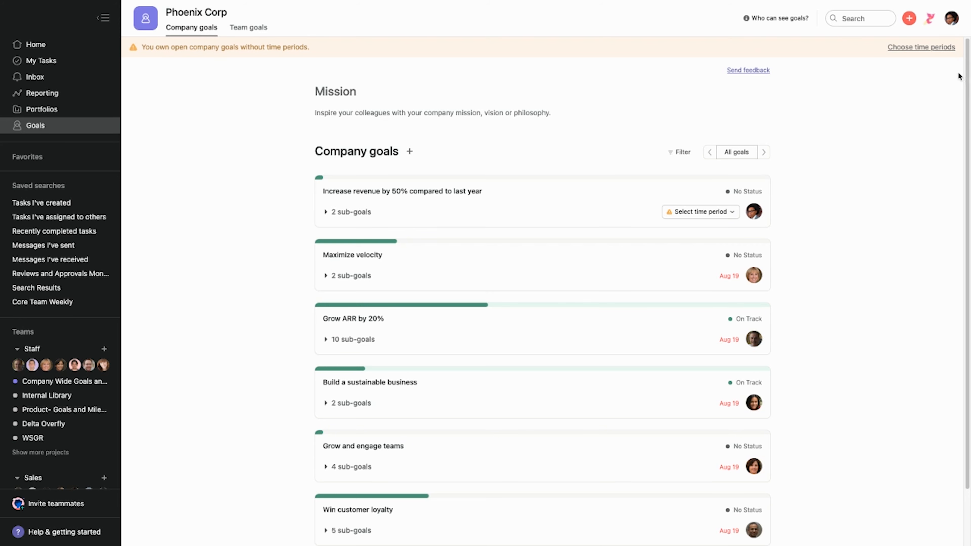
mouse_move(558, 209)
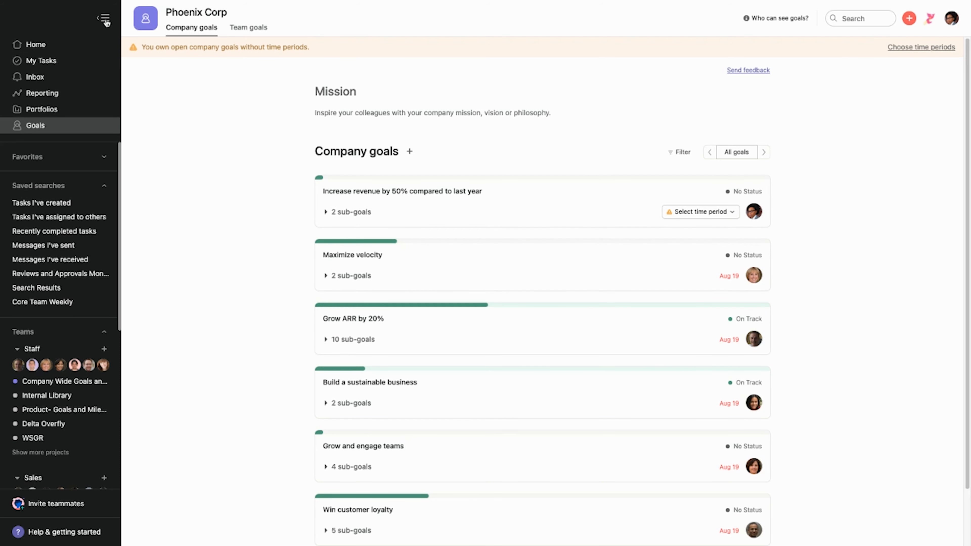
left_click(104, 19)
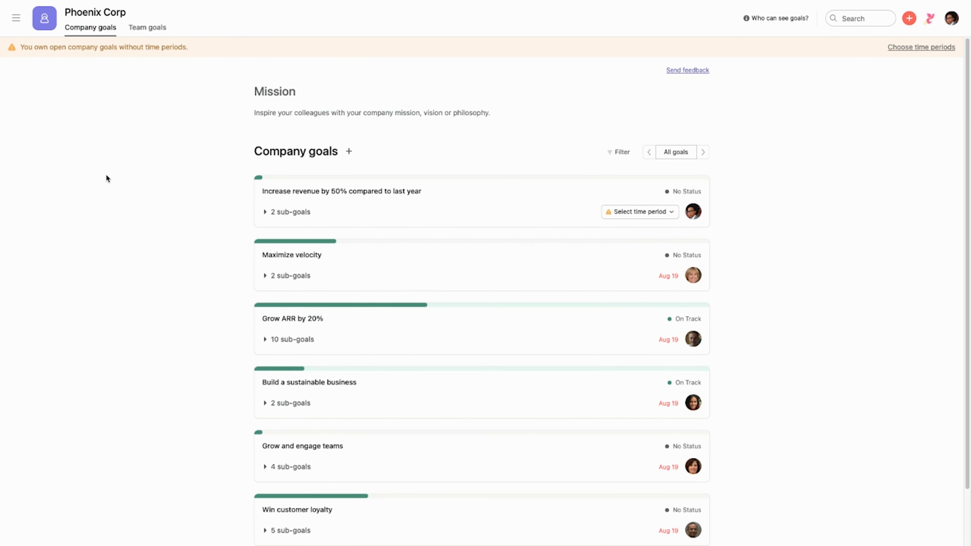
mouse_move(105, 177)
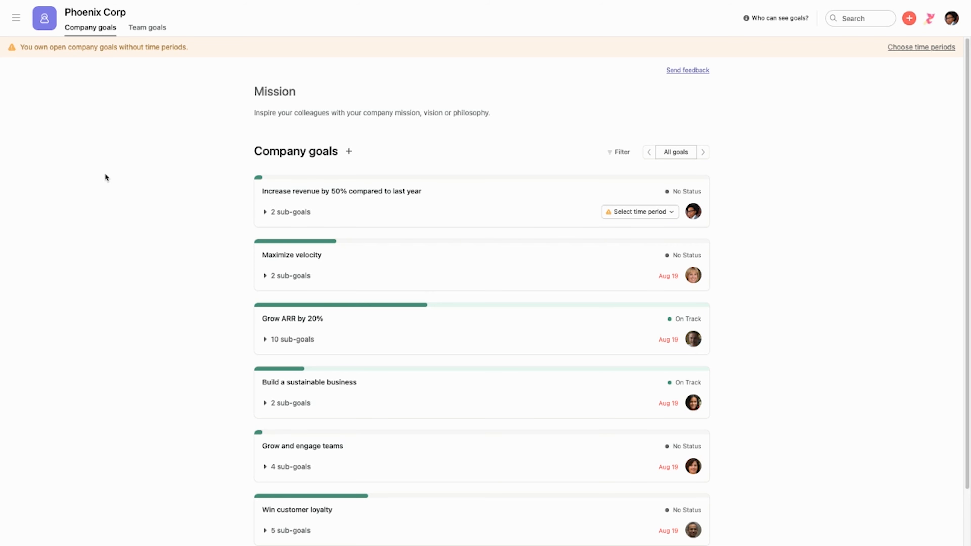
mouse_move(328, 181)
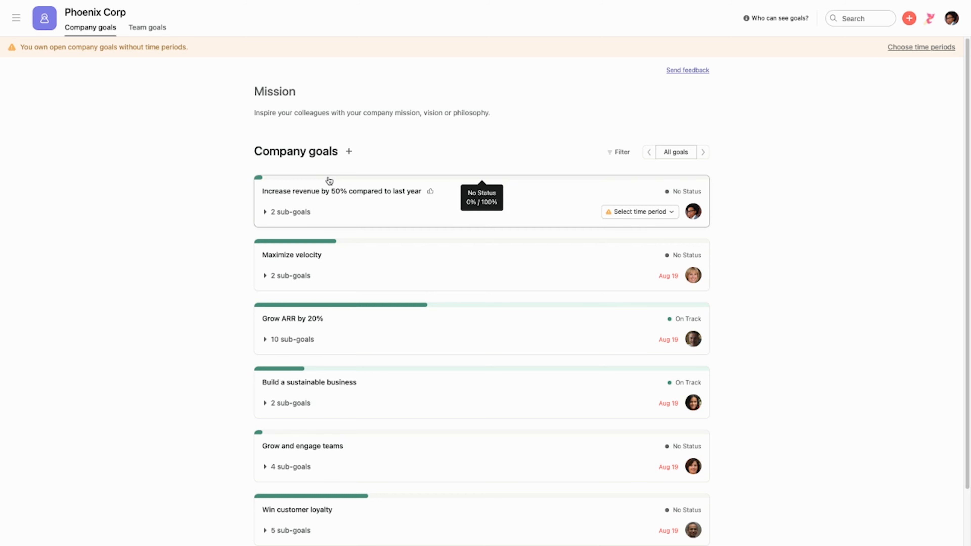
mouse_move(193, 160)
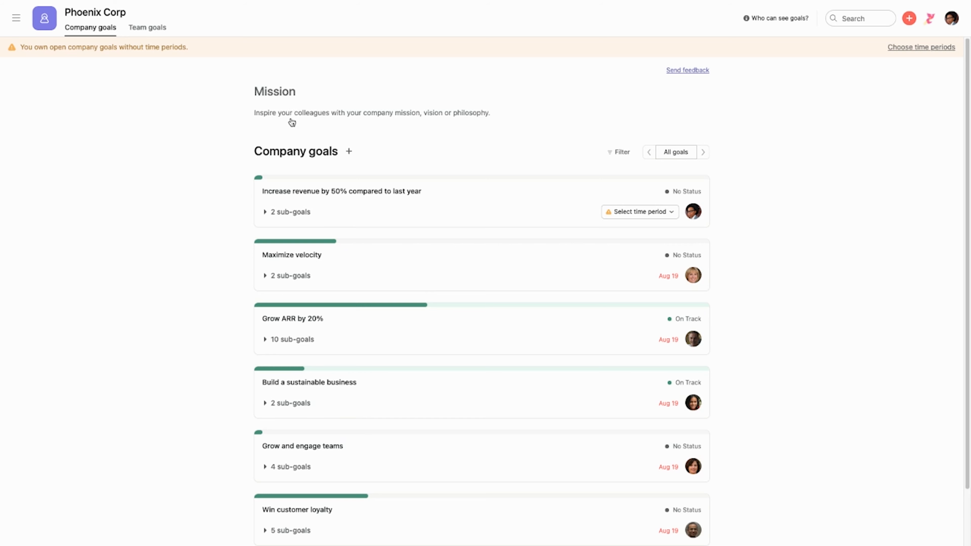
mouse_move(273, 119)
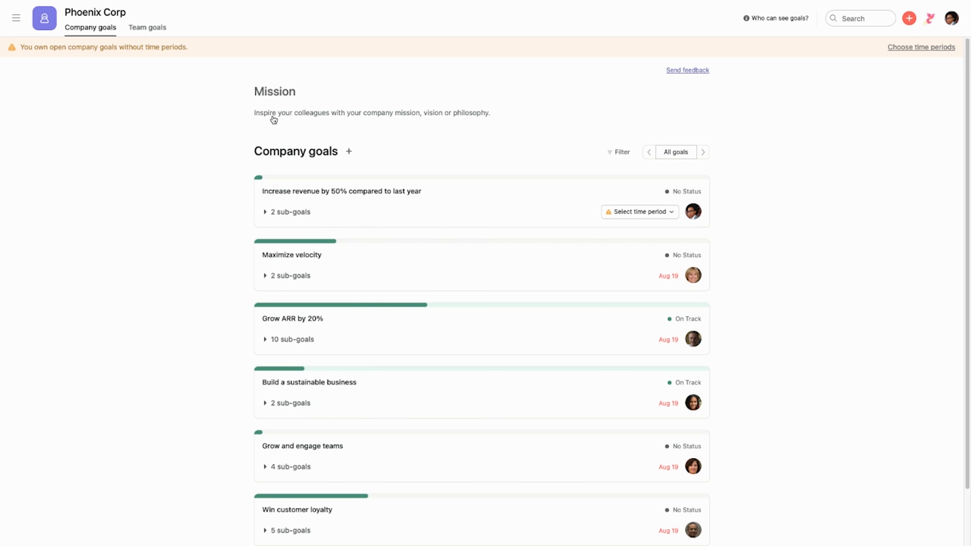
left_click(372, 115)
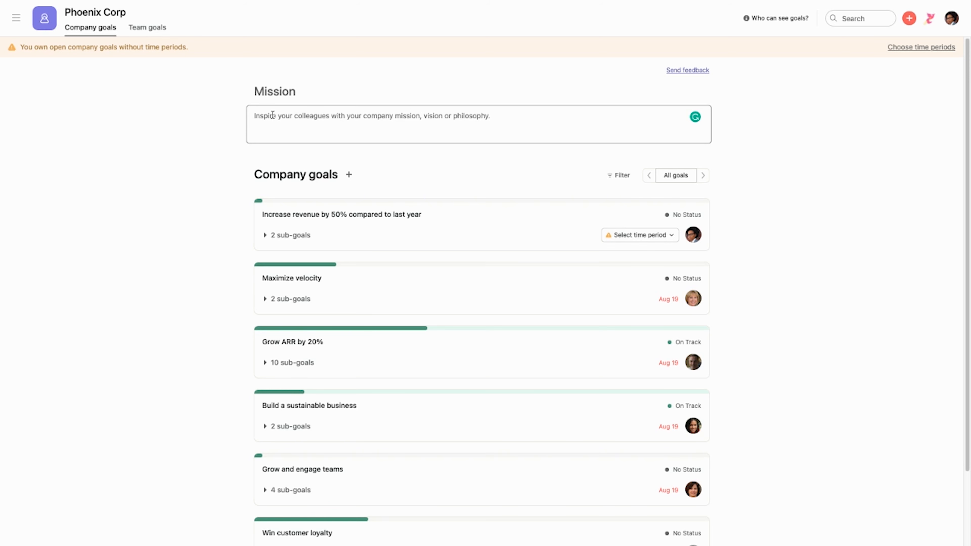
Step: Write the mission 'To serve the best ice cream to 200k customers worldwide.' and accept Grammarly's 'ice cream' correction
type("To serve")
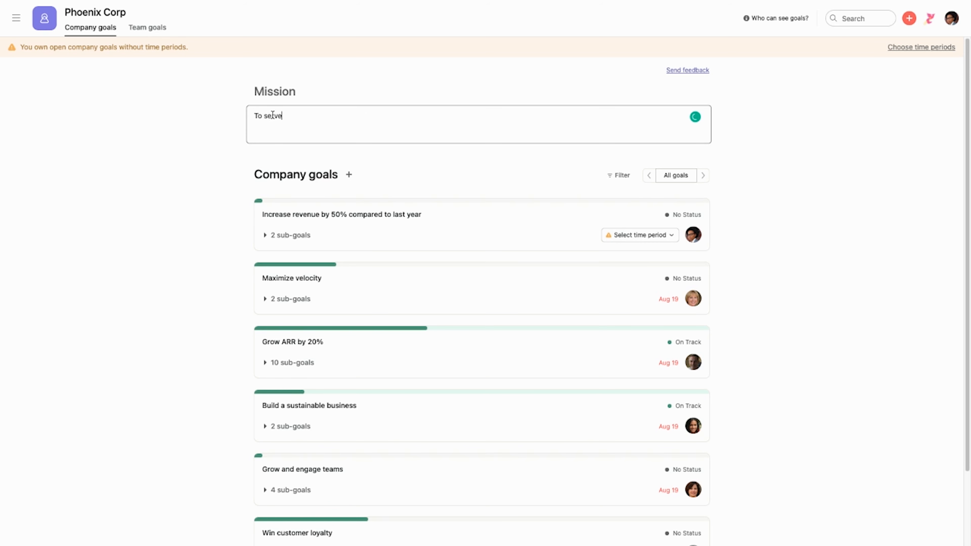
type("the best")
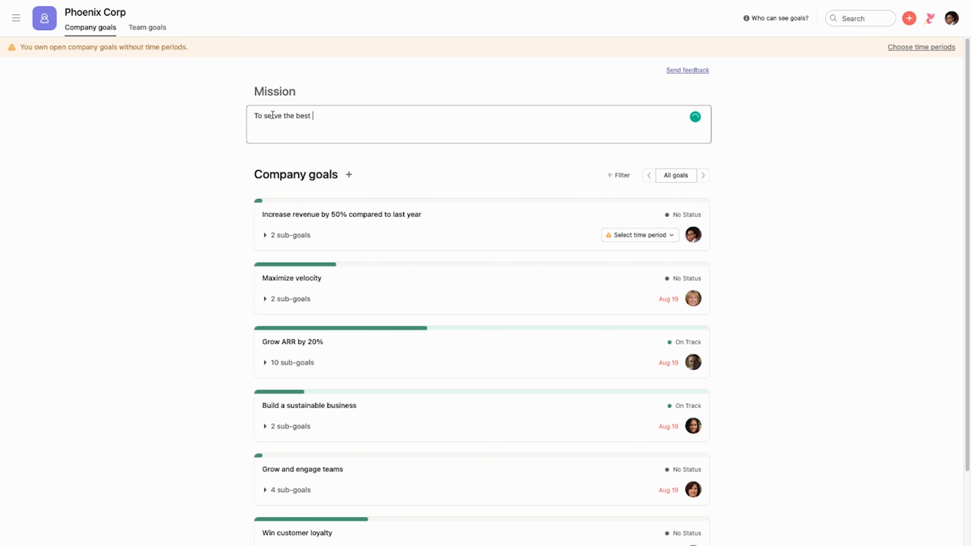
type("icecreamt")
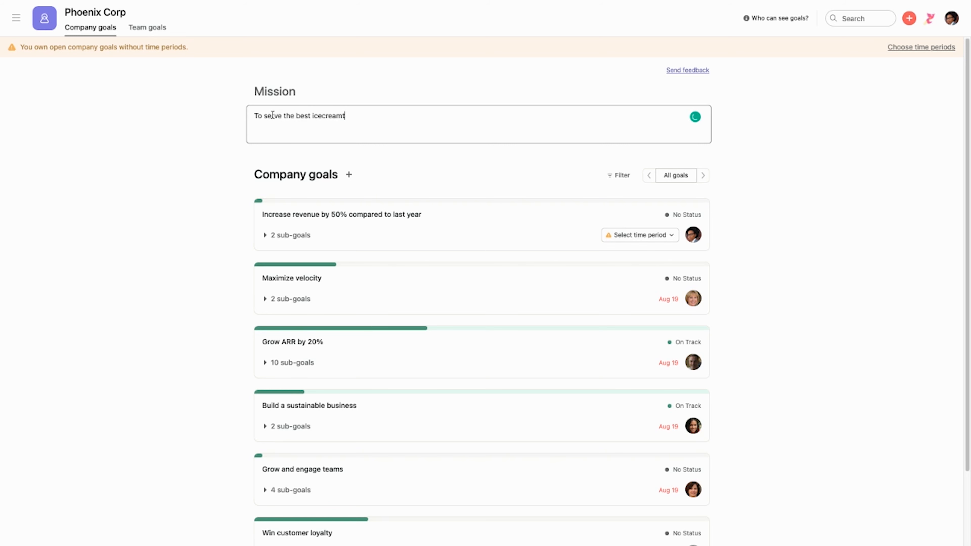
type("to")
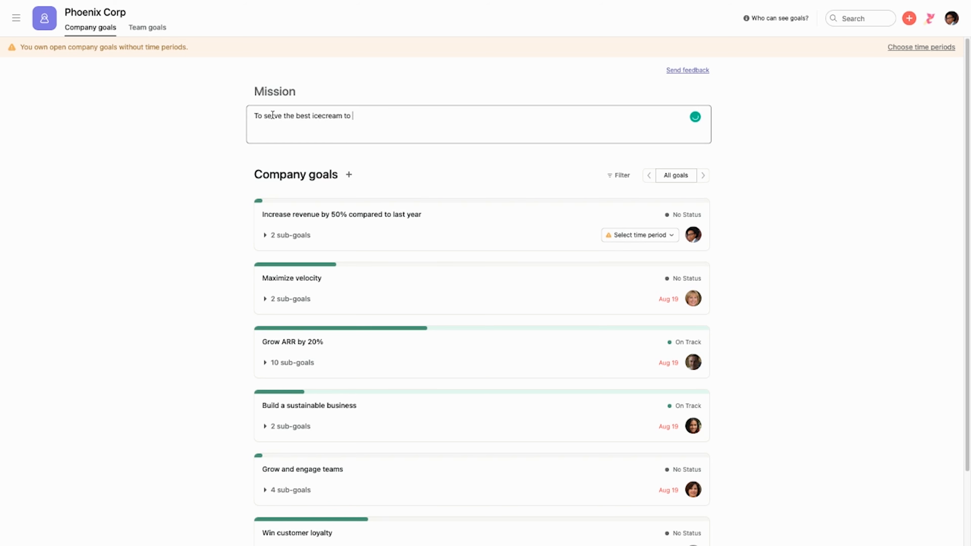
type("200k")
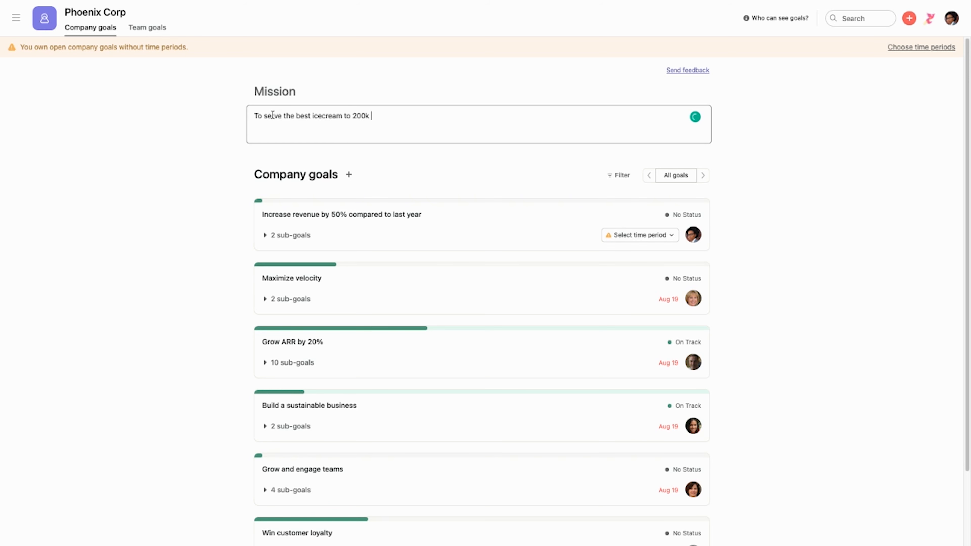
type("customers")
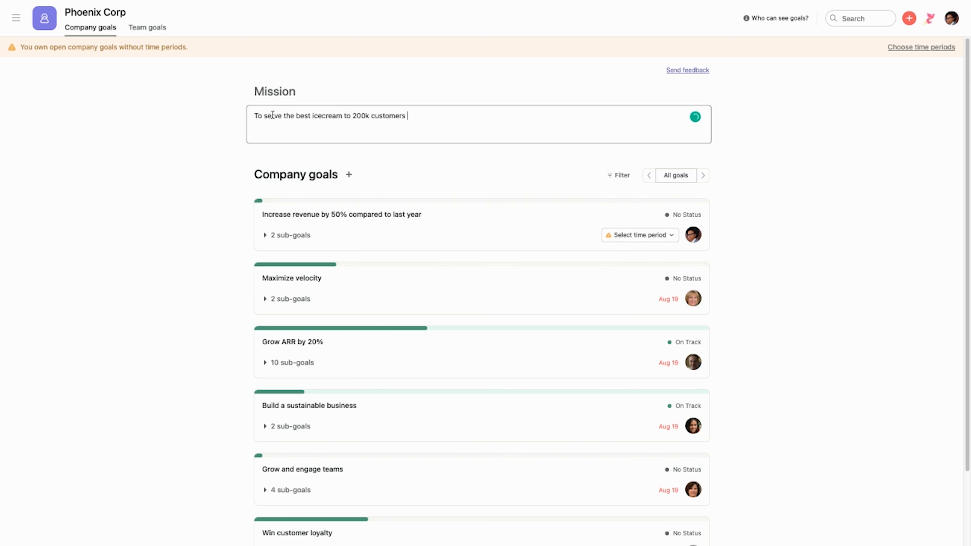
type("worldwide.")
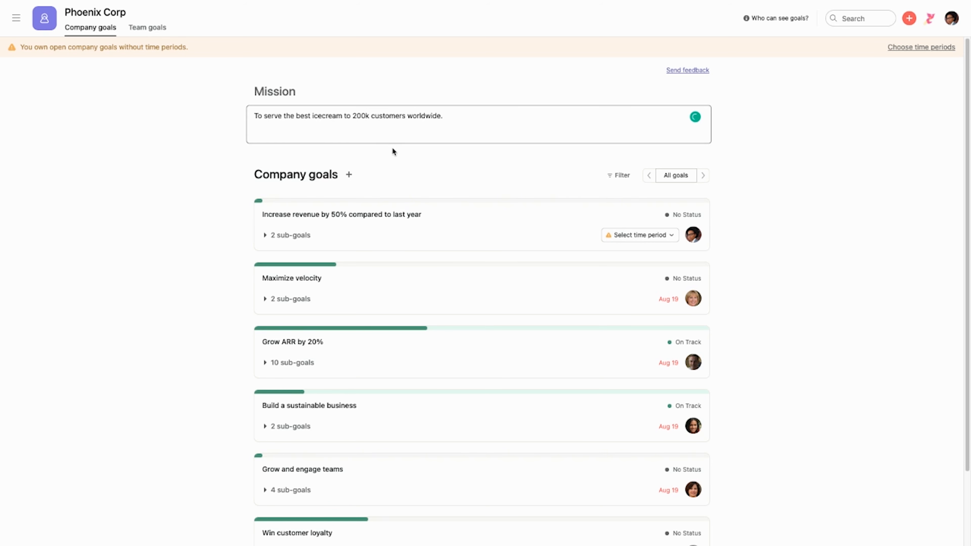
left_click(327, 116)
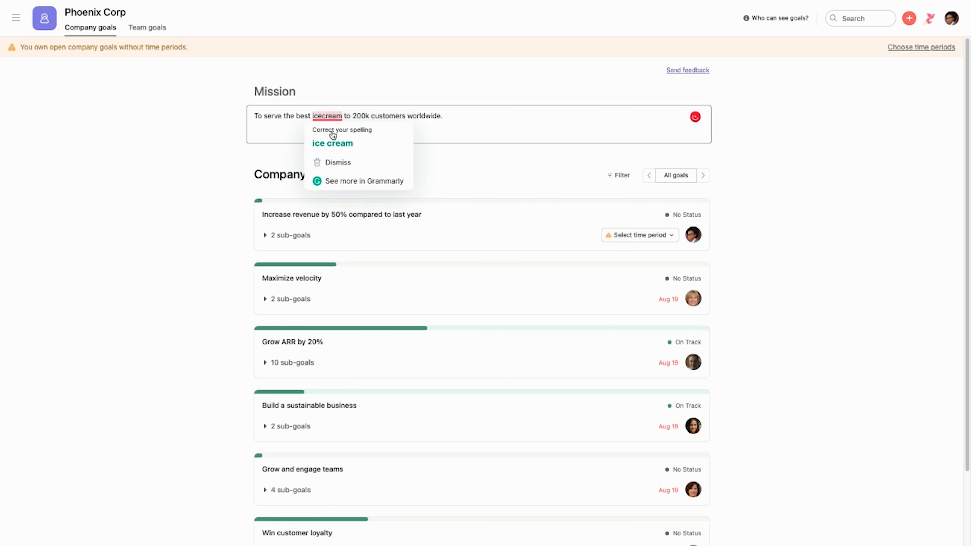
left_click(333, 143)
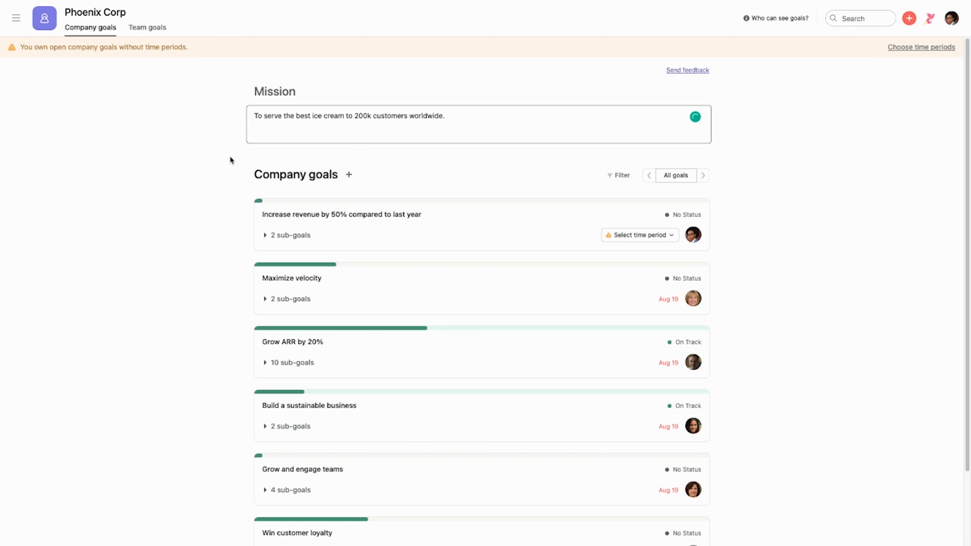
mouse_move(367, 196)
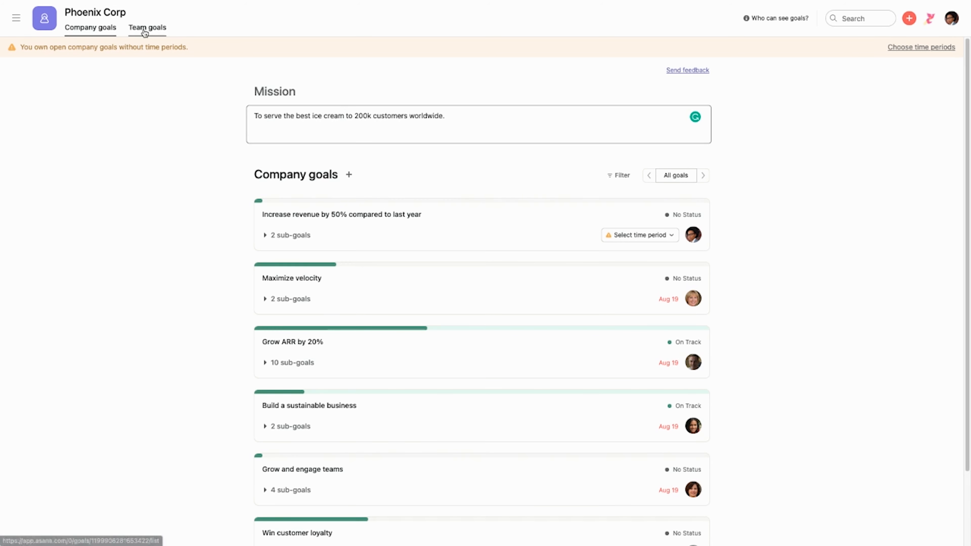
Step: Check the team goals view, return to company goals and start a new company goal
left_click(146, 27)
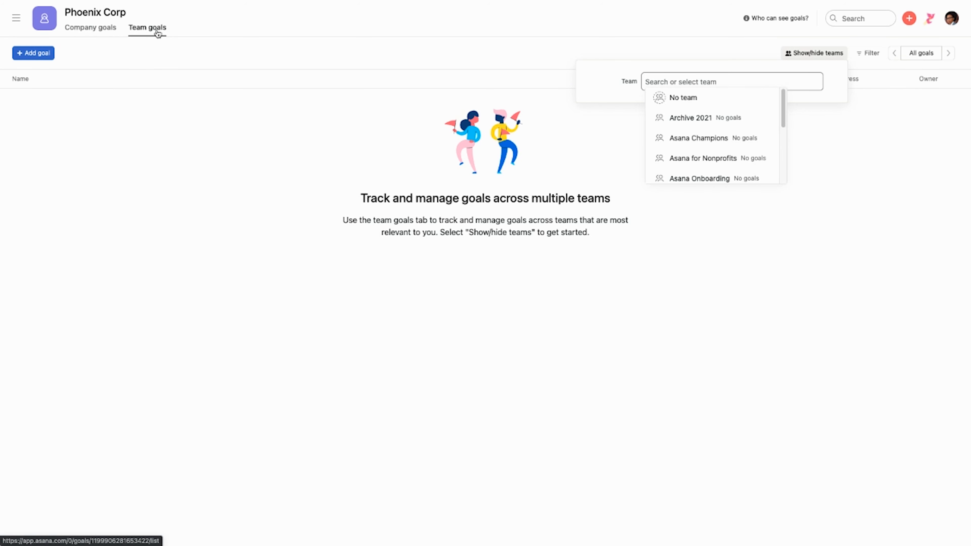
scroll("down", 3)
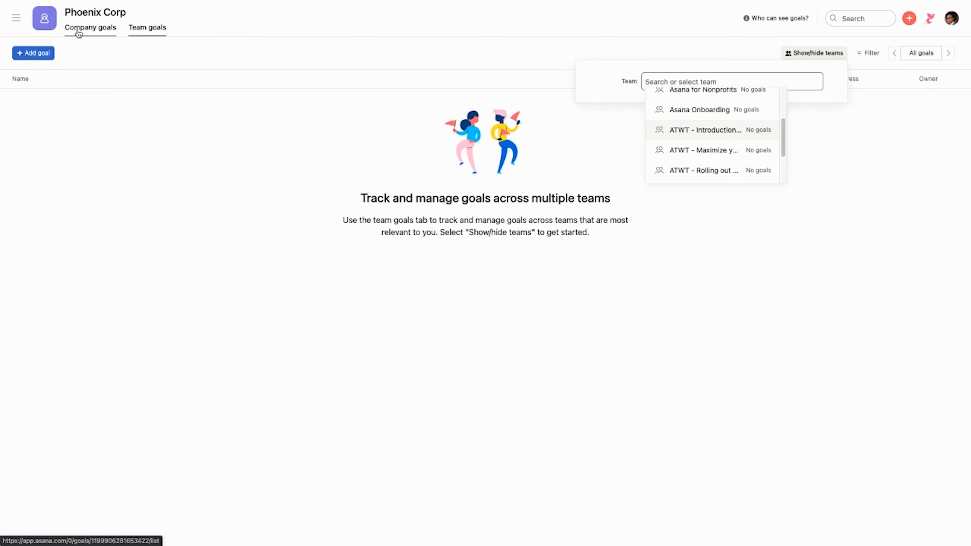
left_click(90, 27)
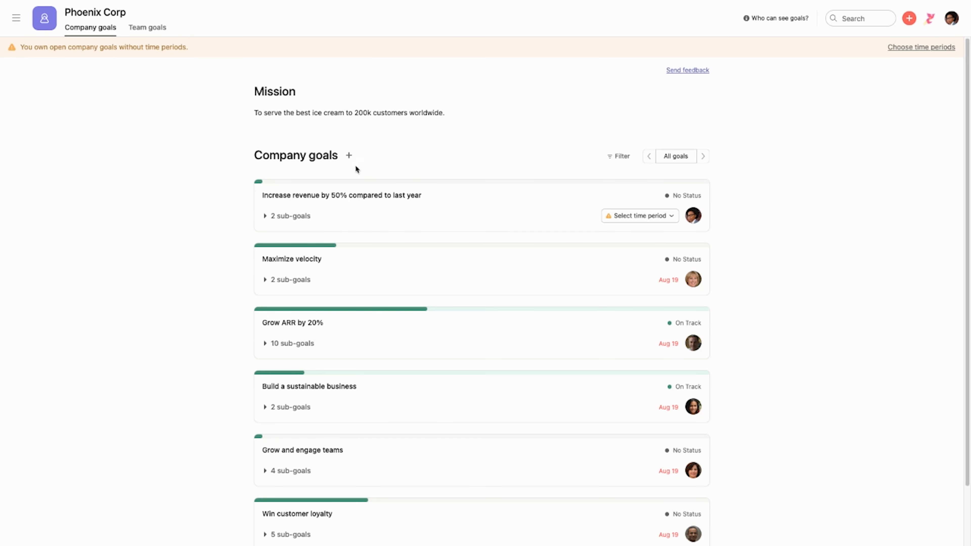
left_click(349, 155)
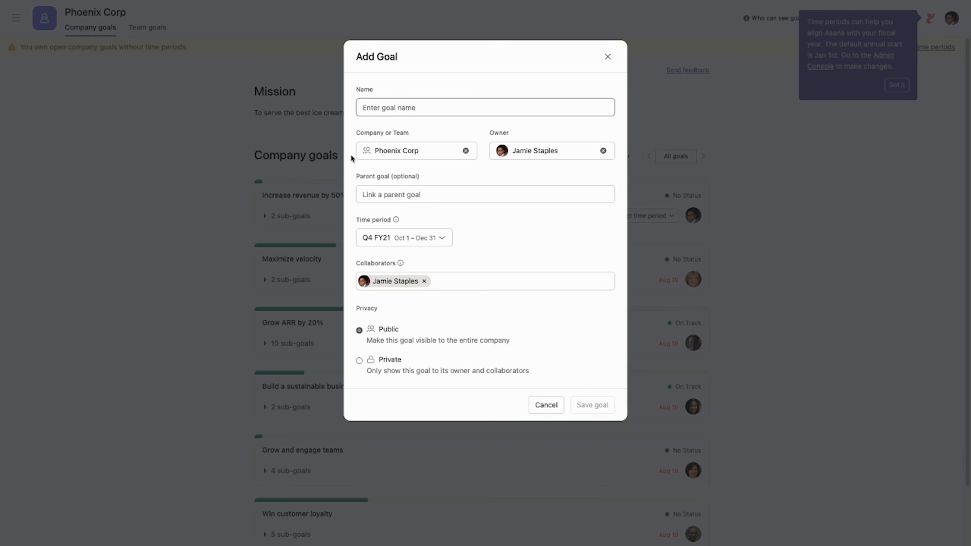
Step: Name the goal 'Open up 5 new ice cream locations in Canada' and keep Phoenix Corp as its company
left_click(485, 107)
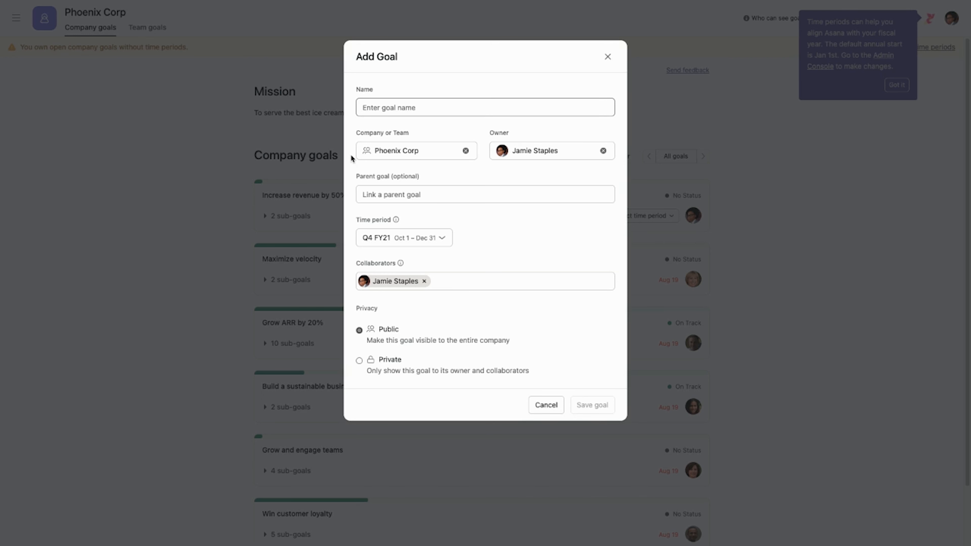
left_click(485, 107)
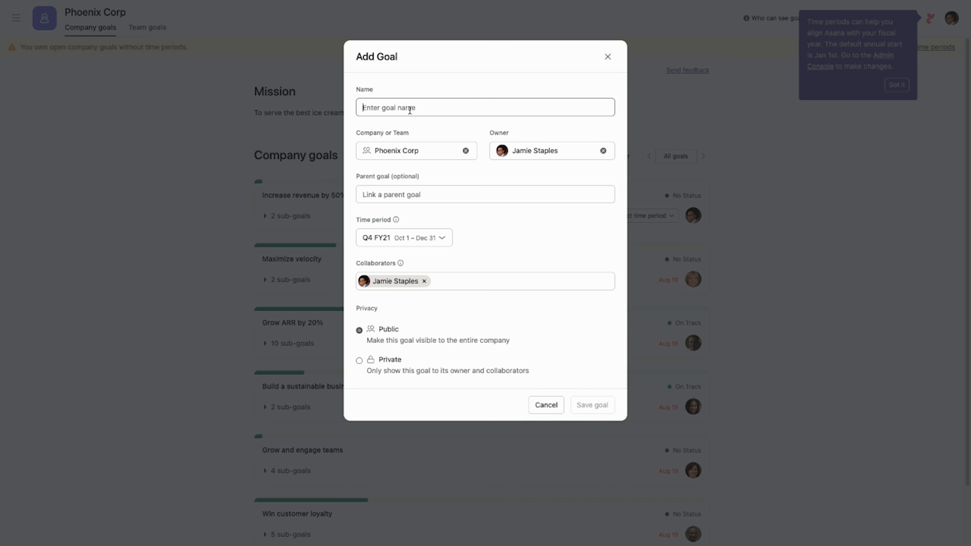
type("Open up 5 new")
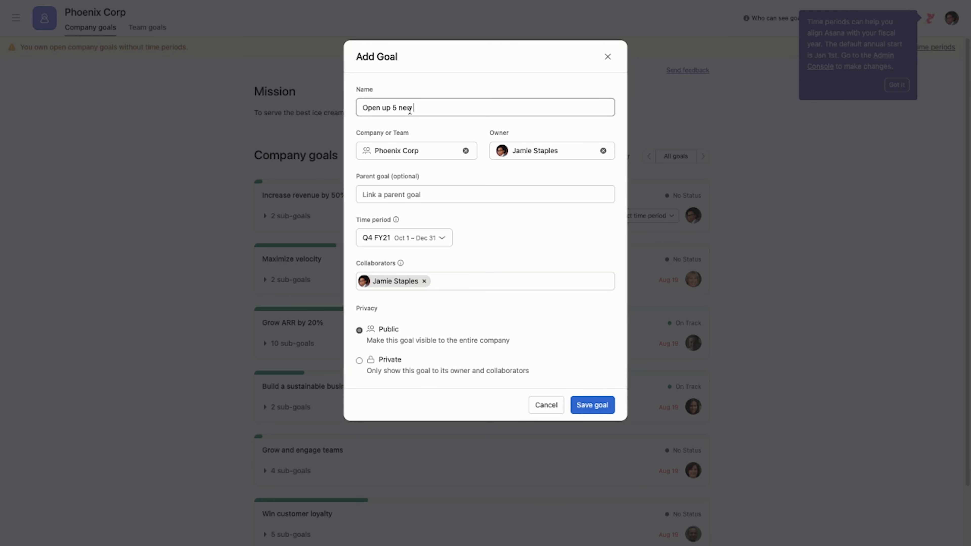
type("ice cream")
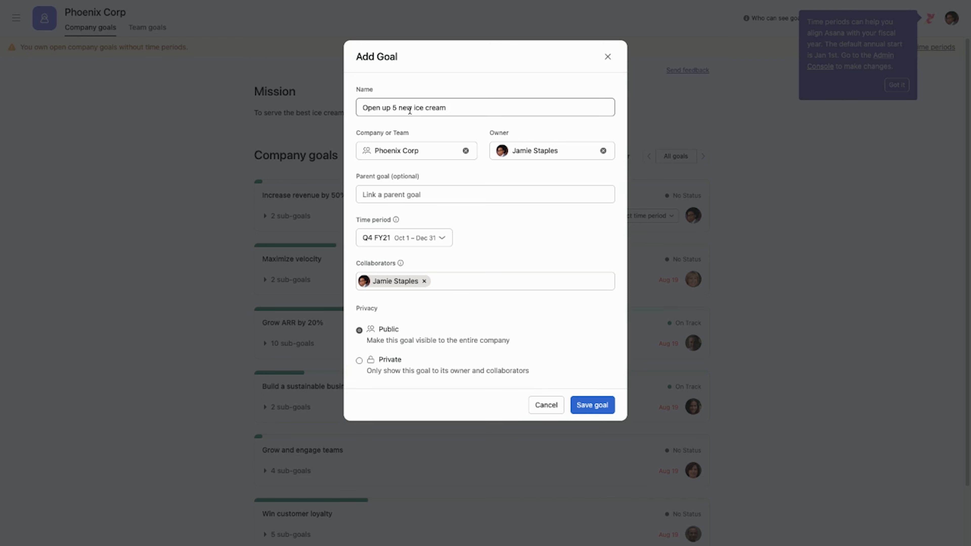
type("locations in C")
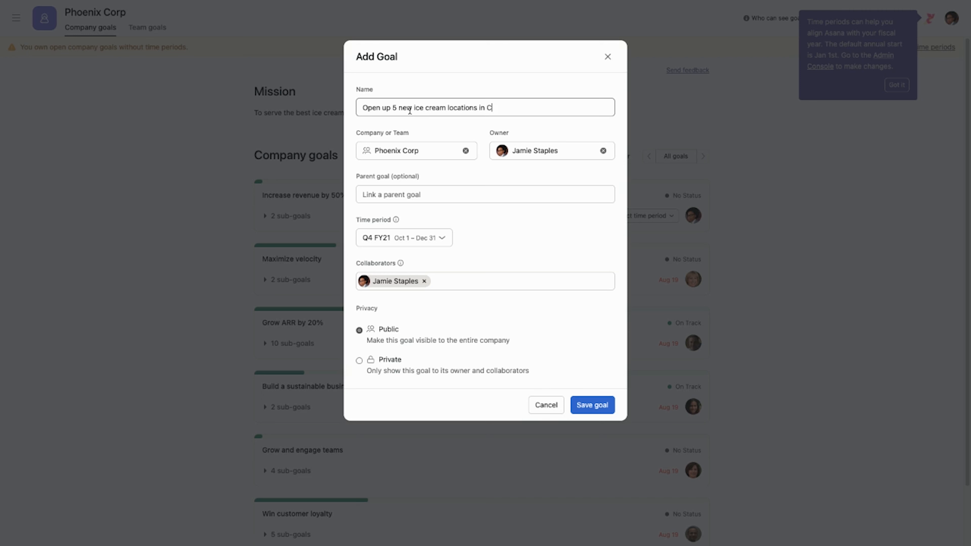
type("anada")
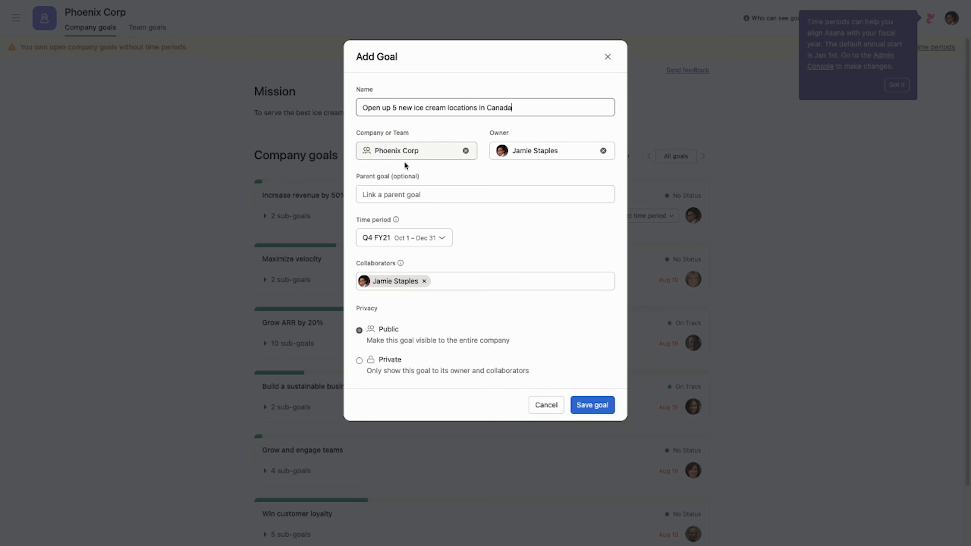
left_click(416, 151)
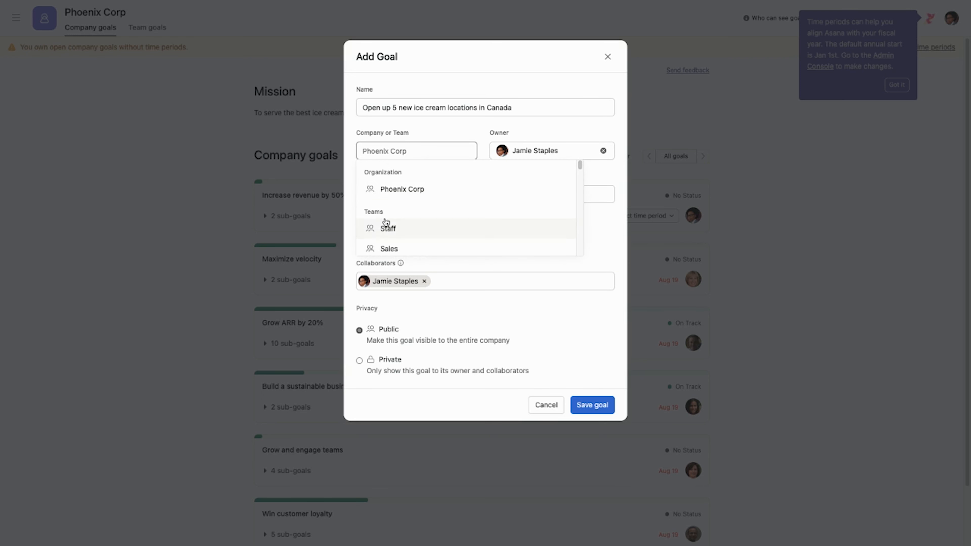
left_click(402, 188)
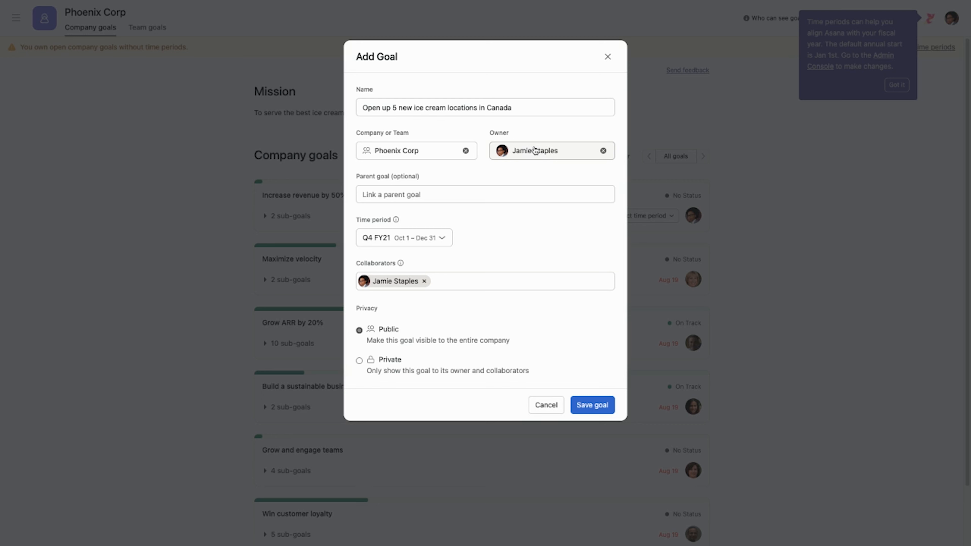
mouse_move(535, 160)
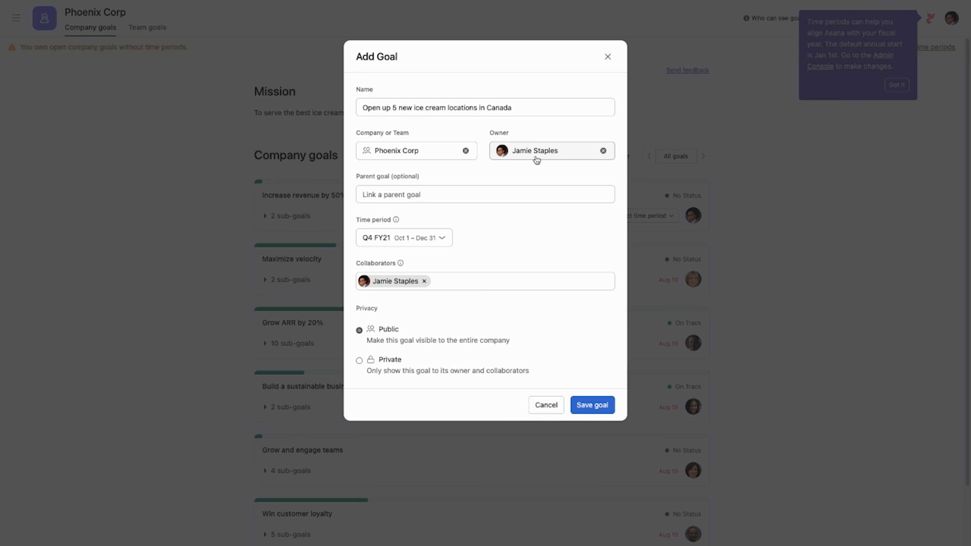
Step: Review possible parent goals and set the goal's time period to FY23
left_click(485, 194)
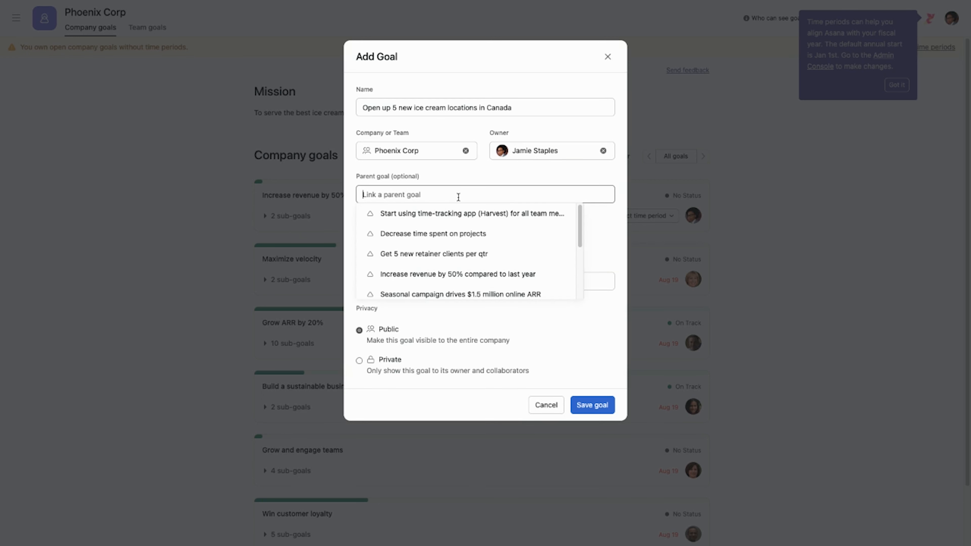
mouse_move(450, 213)
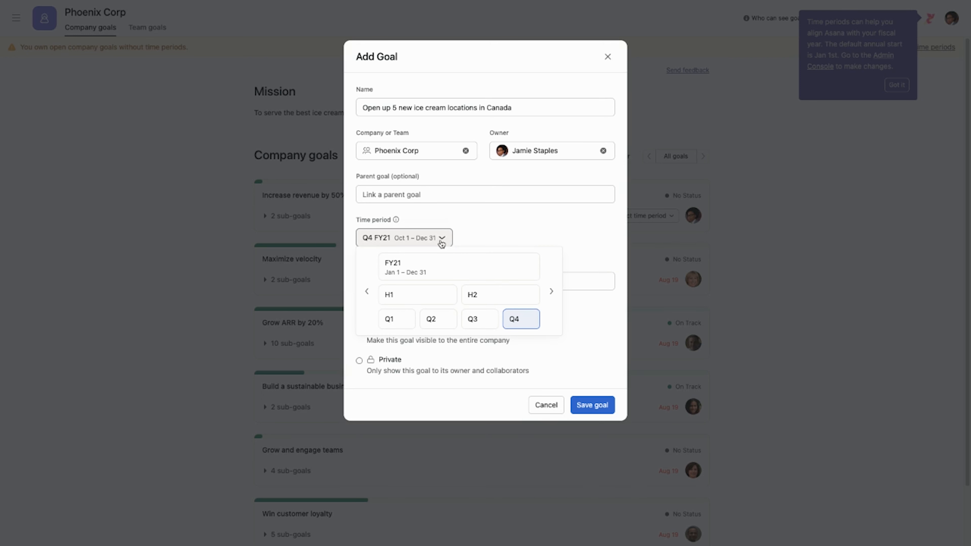
mouse_move(440, 272)
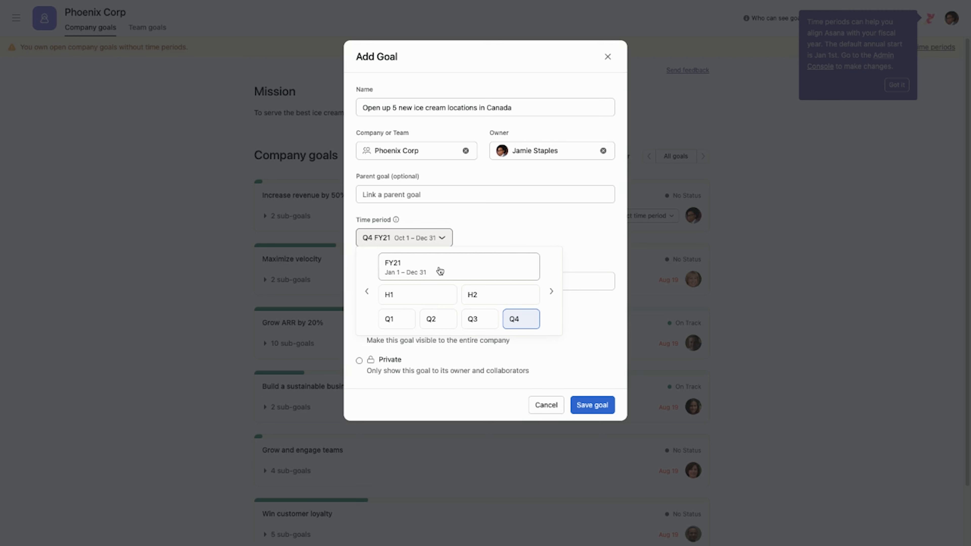
mouse_move(520, 320)
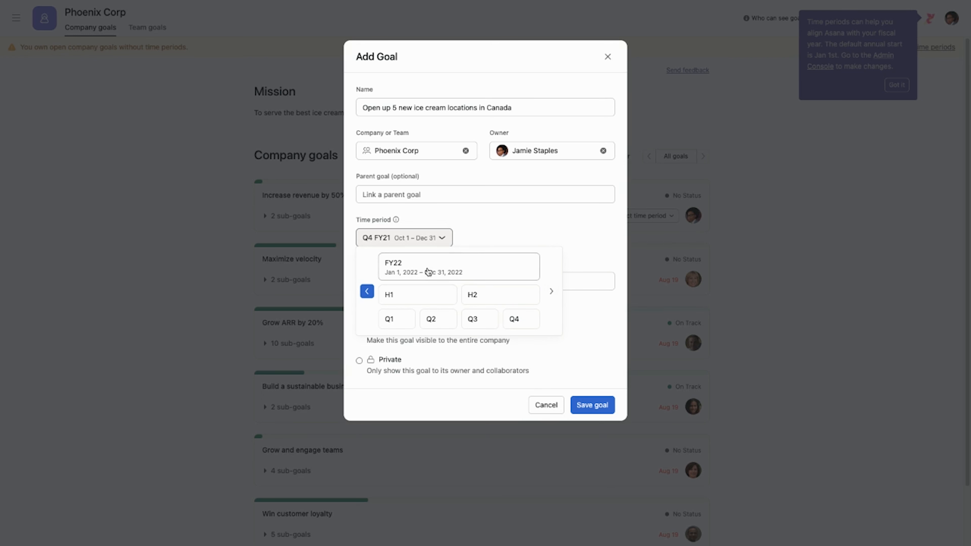
mouse_move(463, 267)
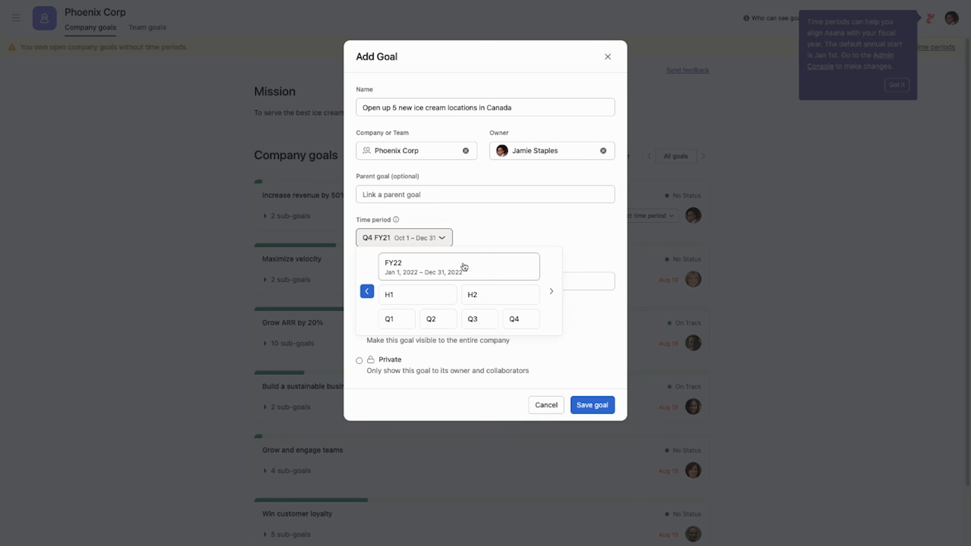
mouse_move(463, 268)
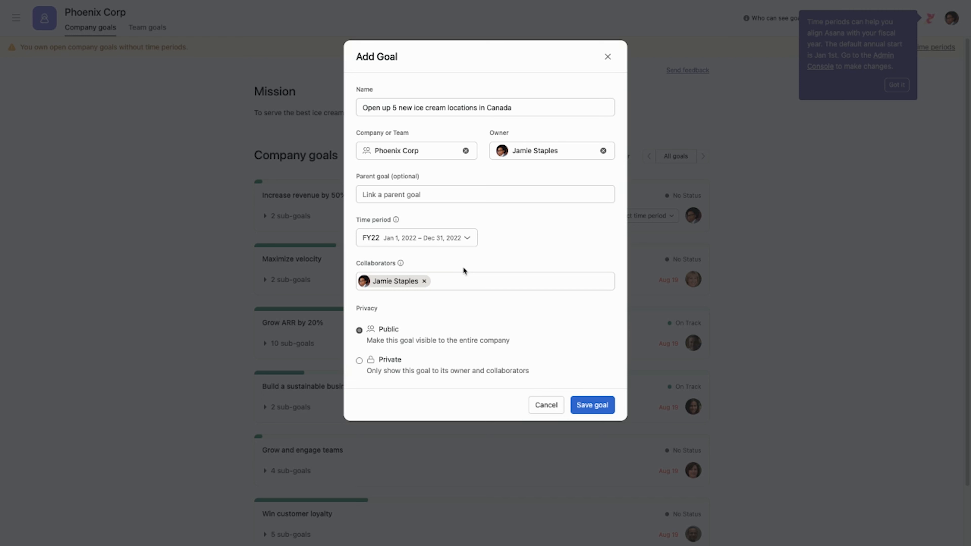
left_click(417, 238)
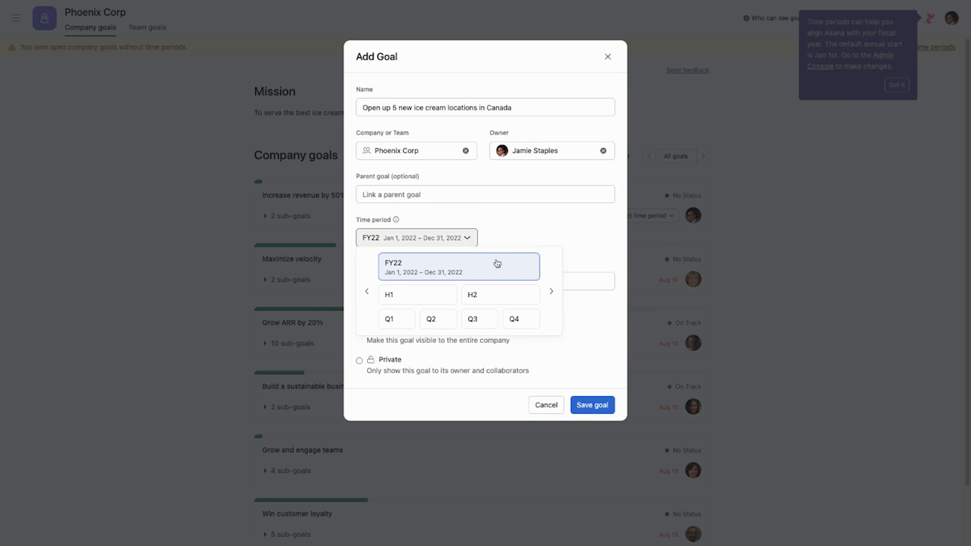
left_click(367, 291)
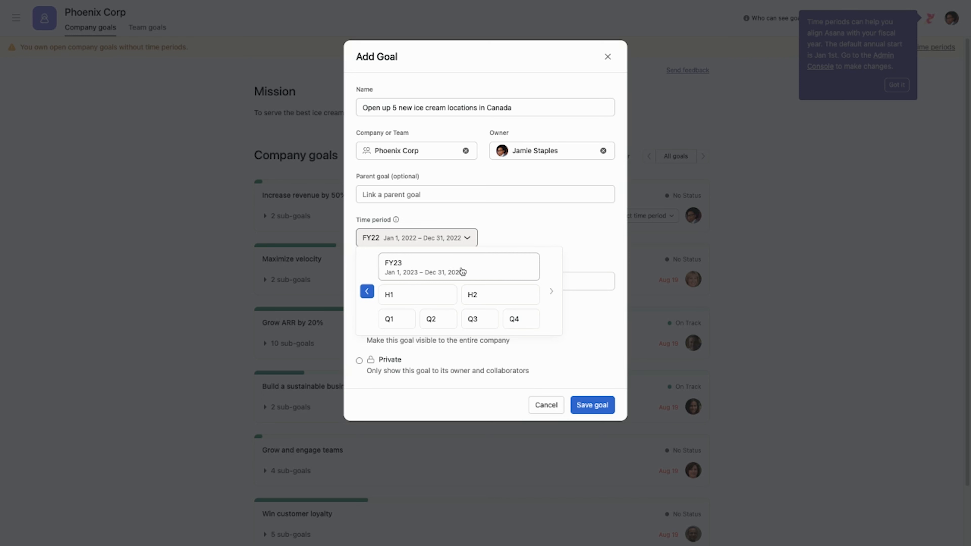
left_click(457, 267)
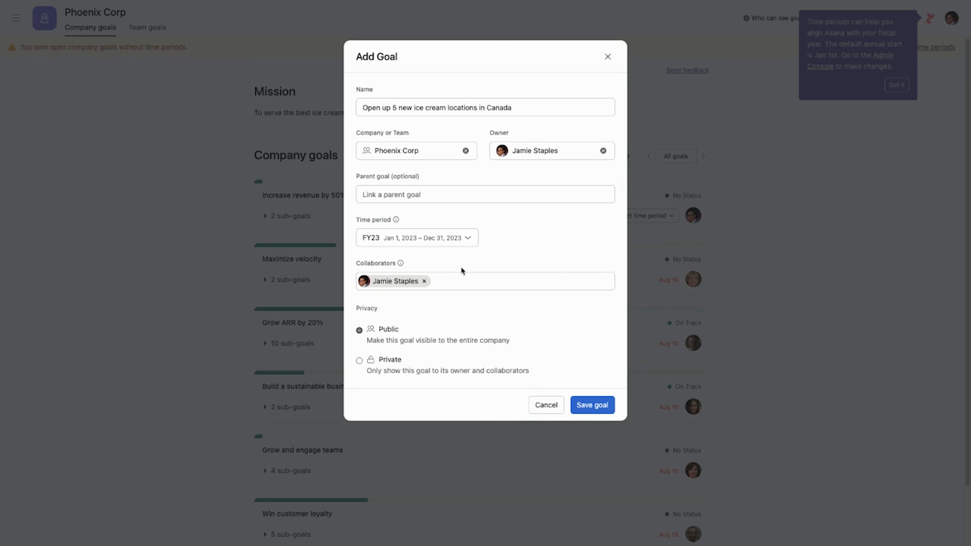
mouse_move(457, 276)
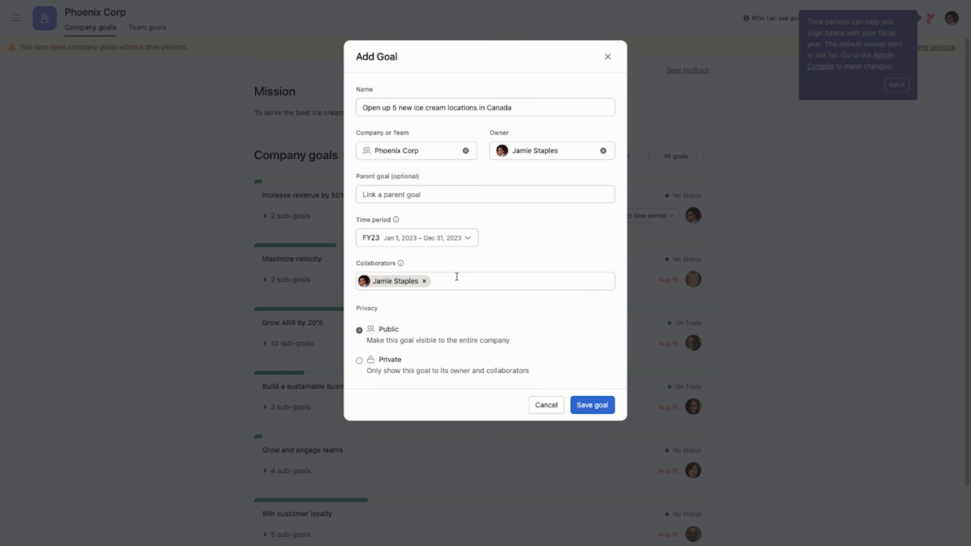
Step: Add two more collaborators, keep the goal Public and save it
left_click(521, 280)
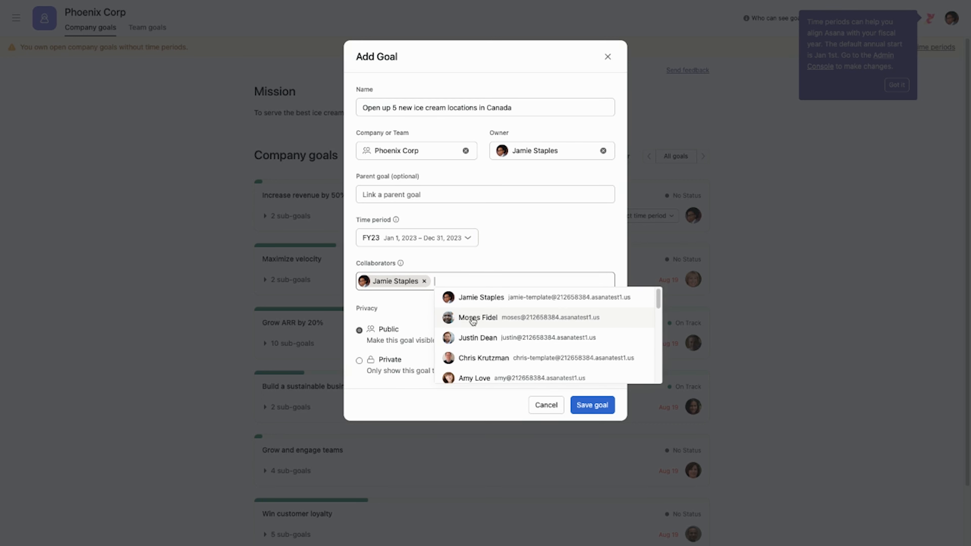
left_click(478, 317)
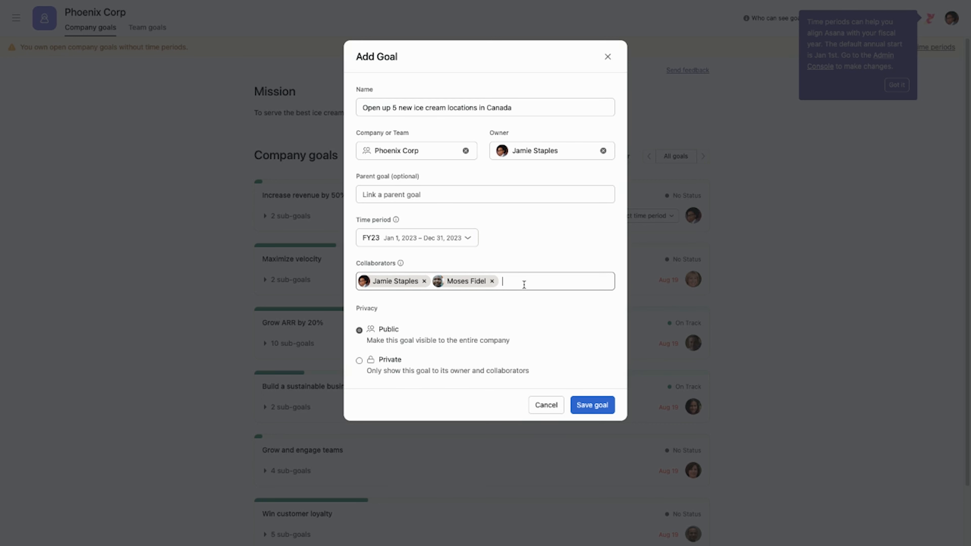
type("g")
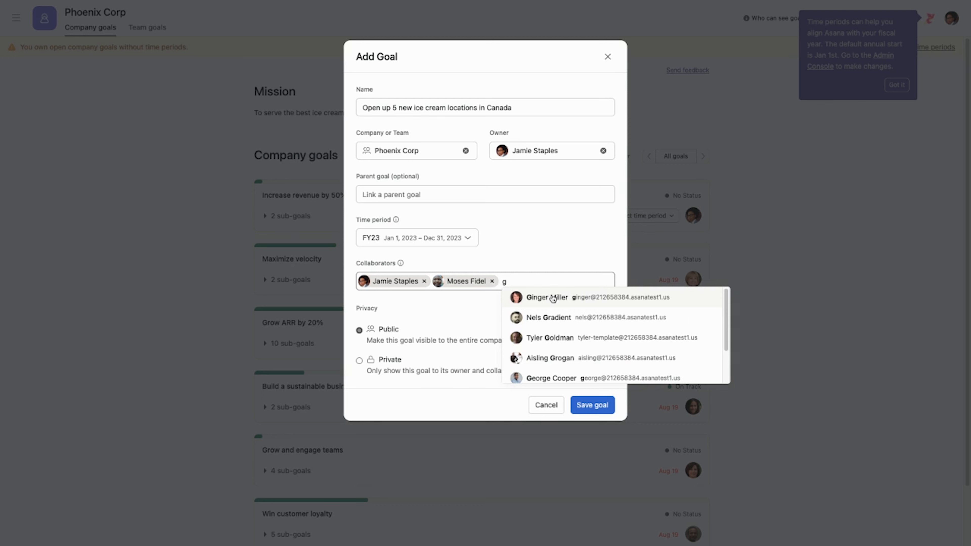
left_click(549, 337)
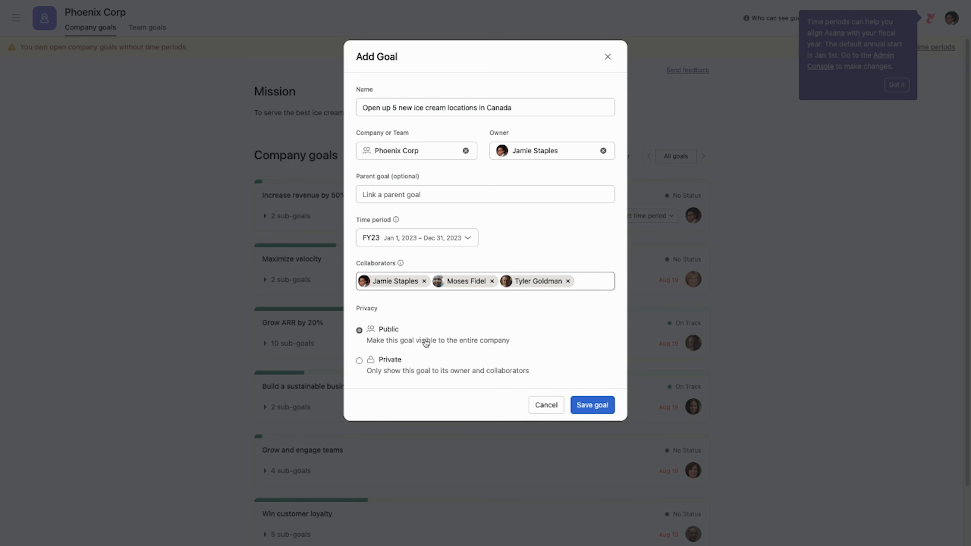
mouse_move(391, 336)
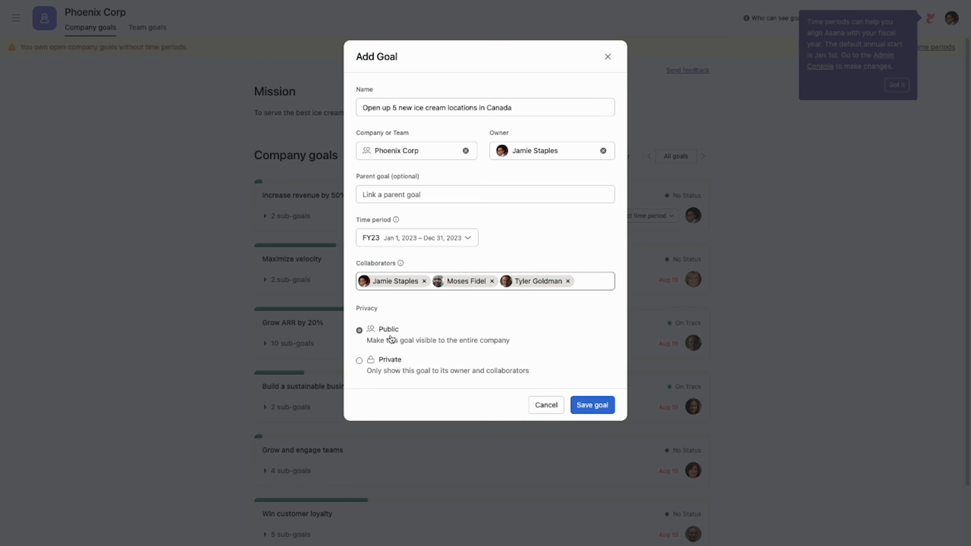
mouse_move(391, 340)
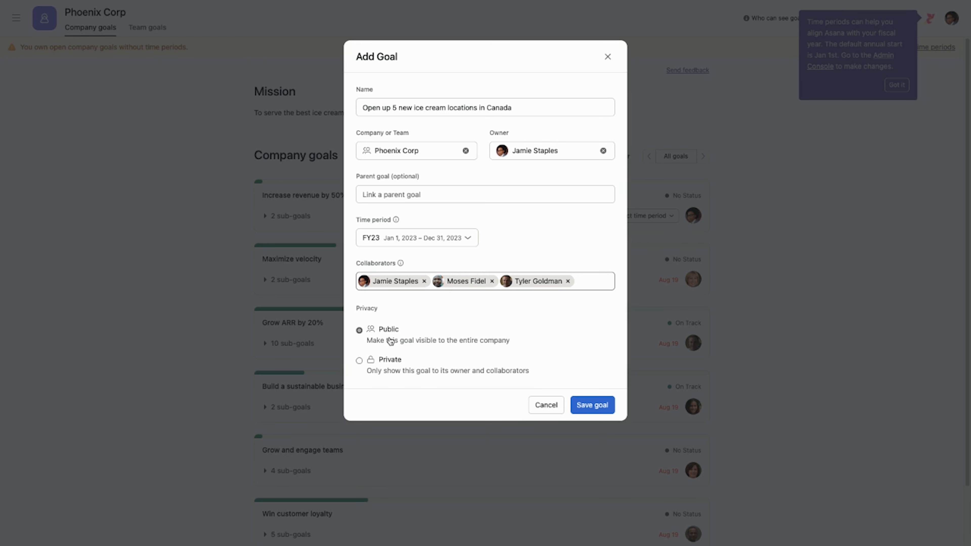
mouse_move(402, 334)
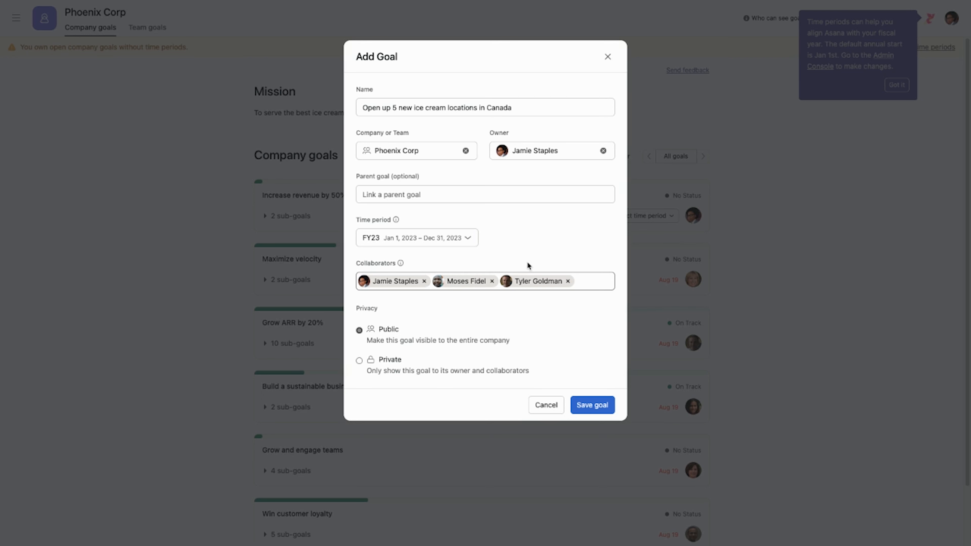
left_click(360, 360)
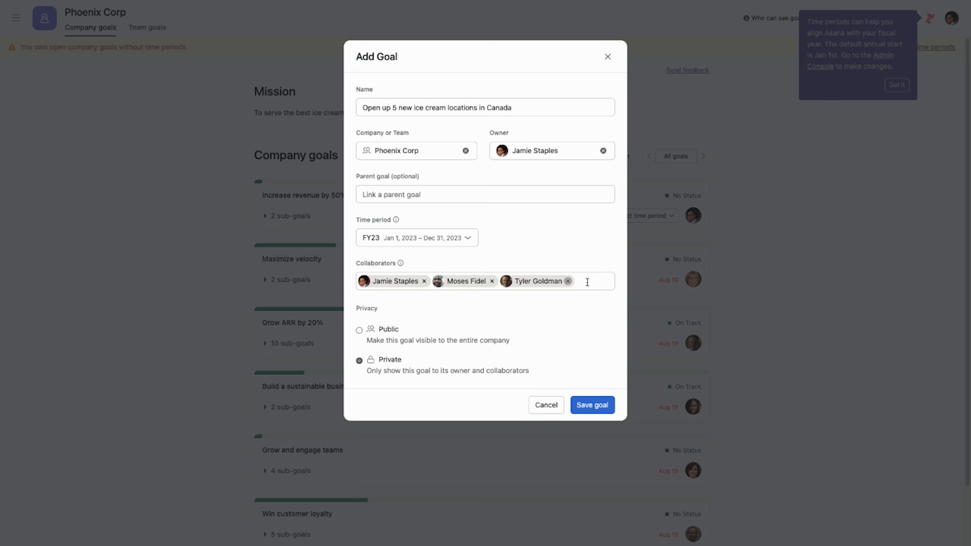
left_click(359, 329)
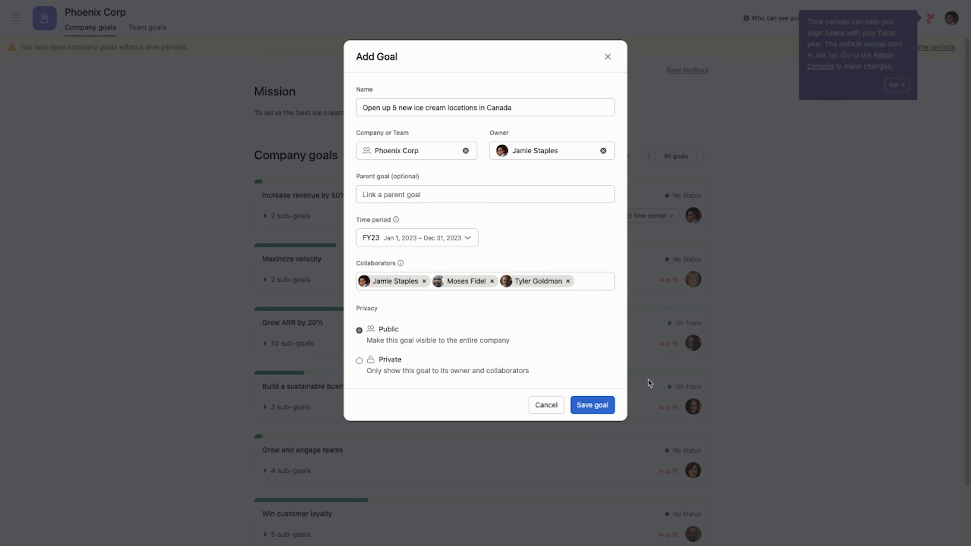
left_click(591, 405)
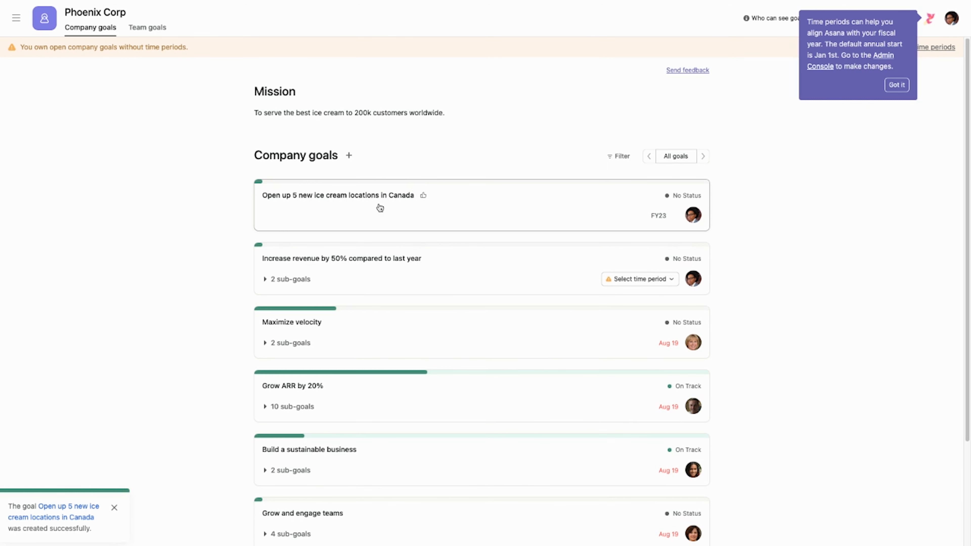
mouse_move(350, 157)
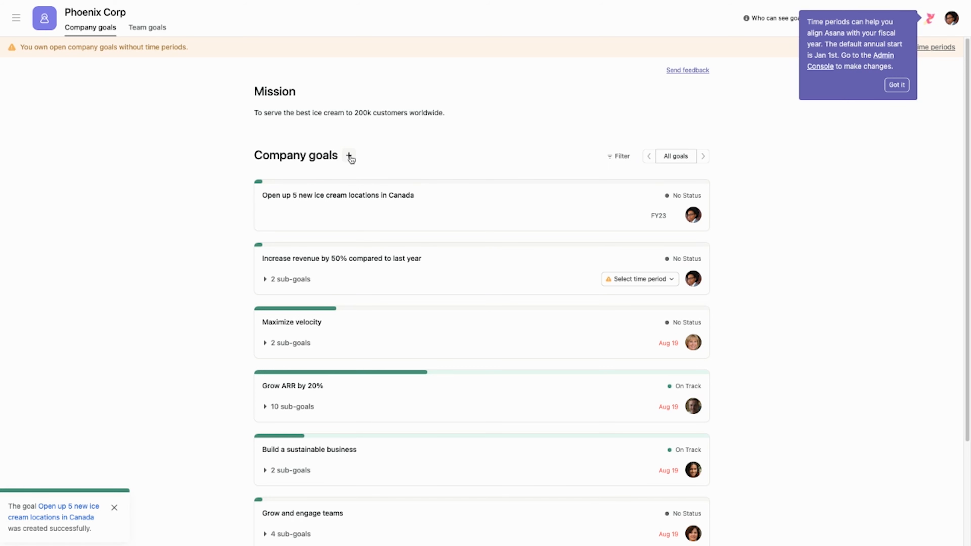
Step: Create the goal 'Hire 3 new General Managers' for H2 FY22 with a second collaborator and save it
left_click(350, 155)
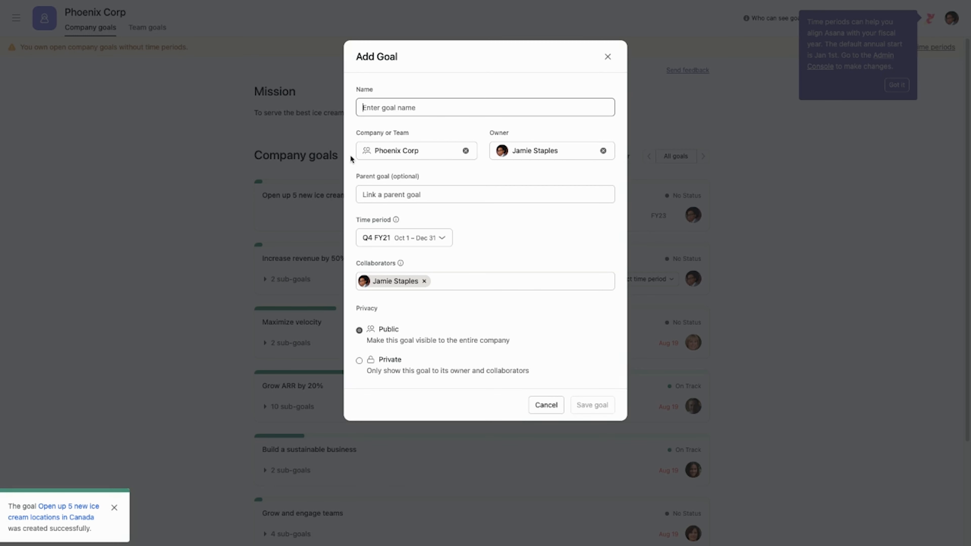
type("Hi")
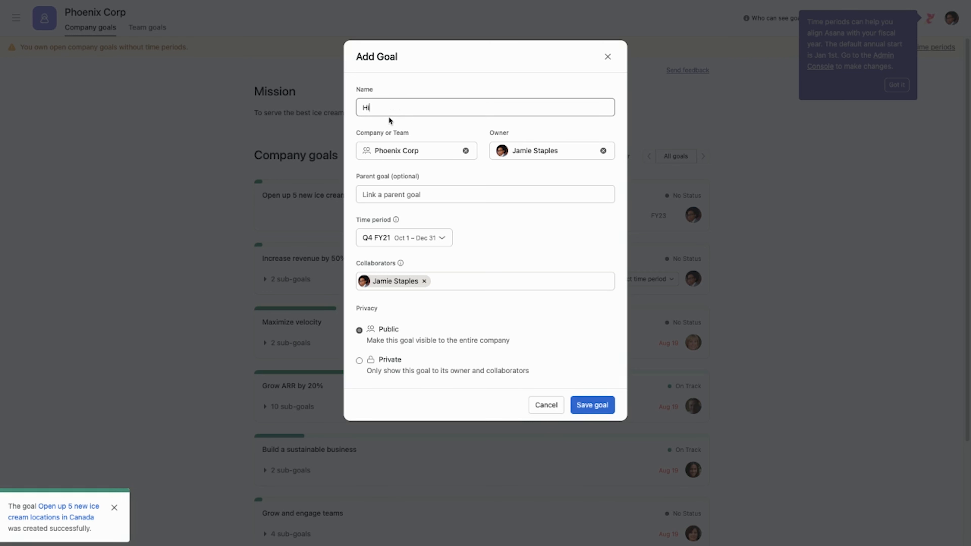
type("ire 3 new")
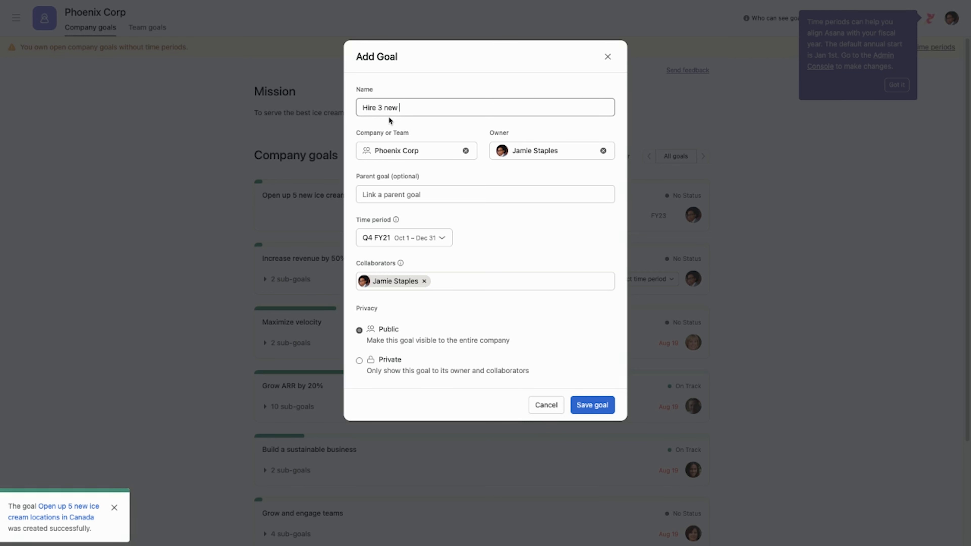
type("General Managers")
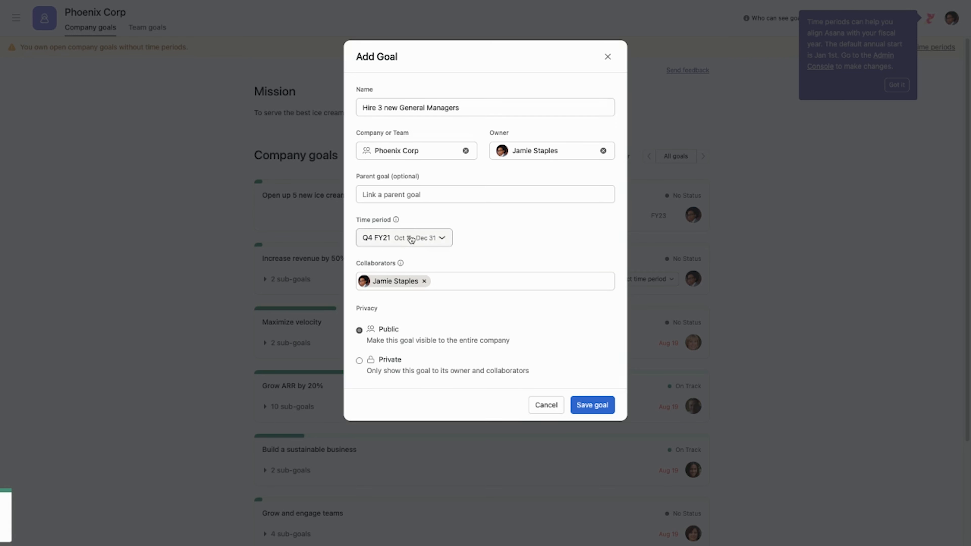
left_click(403, 237)
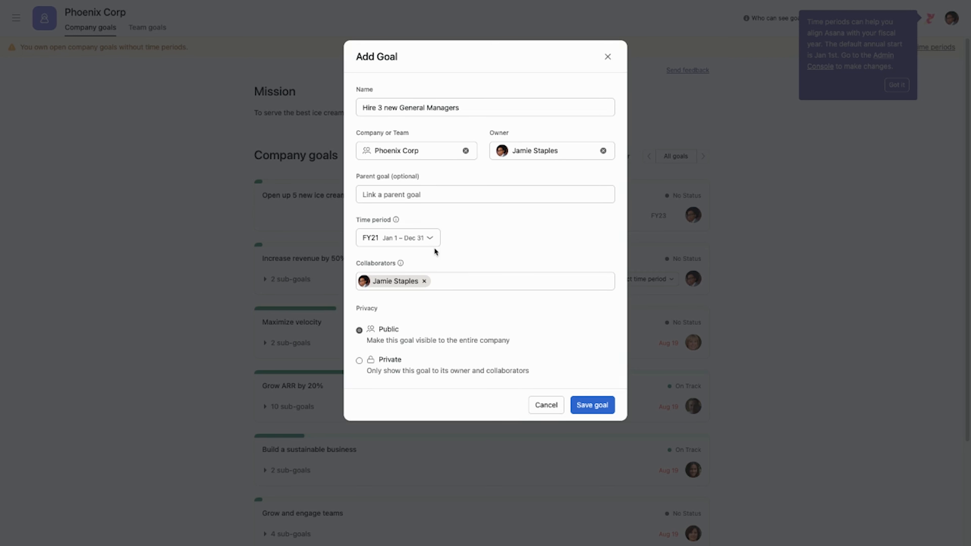
left_click(397, 237)
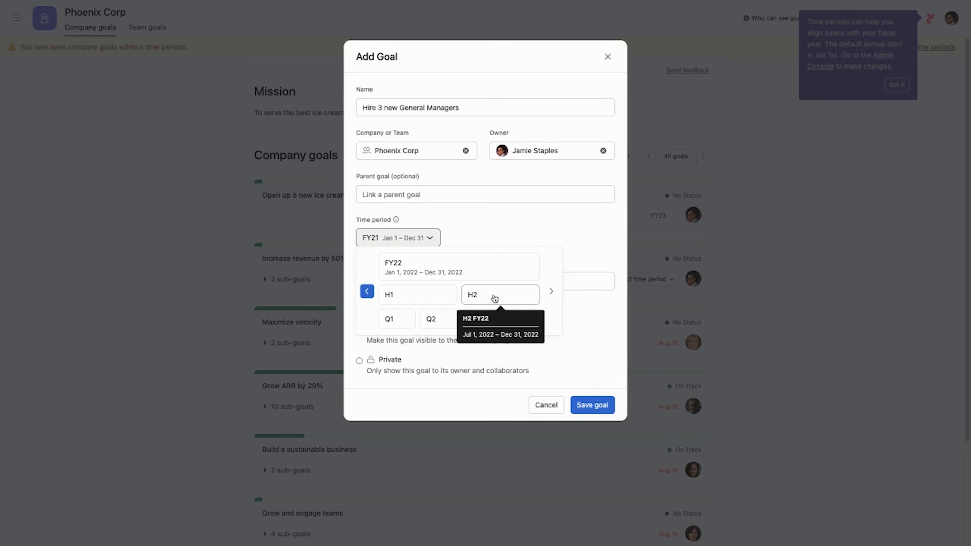
left_click(499, 295)
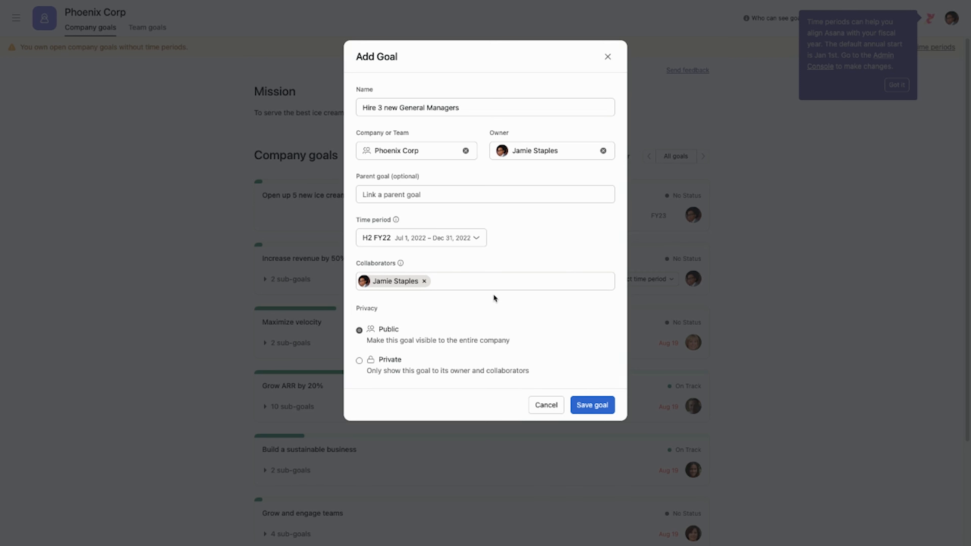
left_click(514, 282)
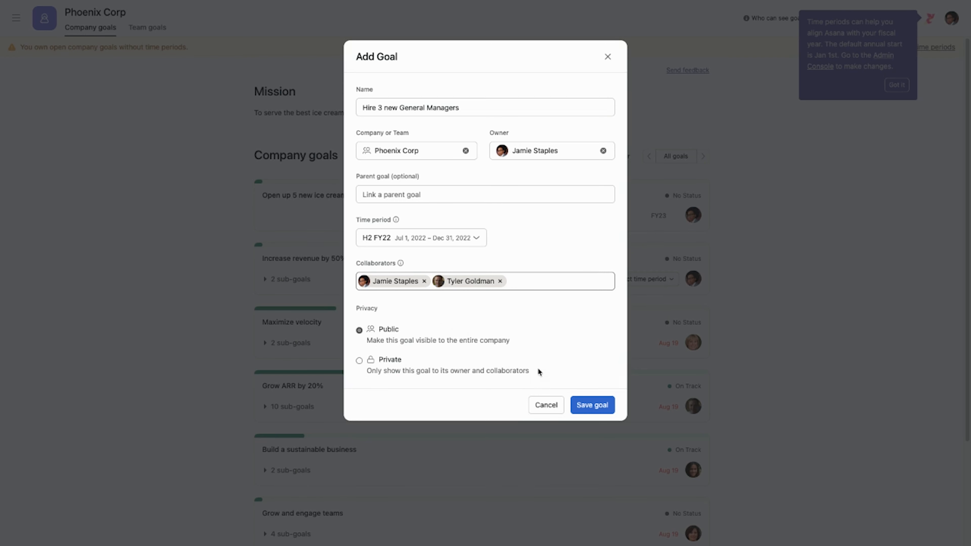
left_click(591, 404)
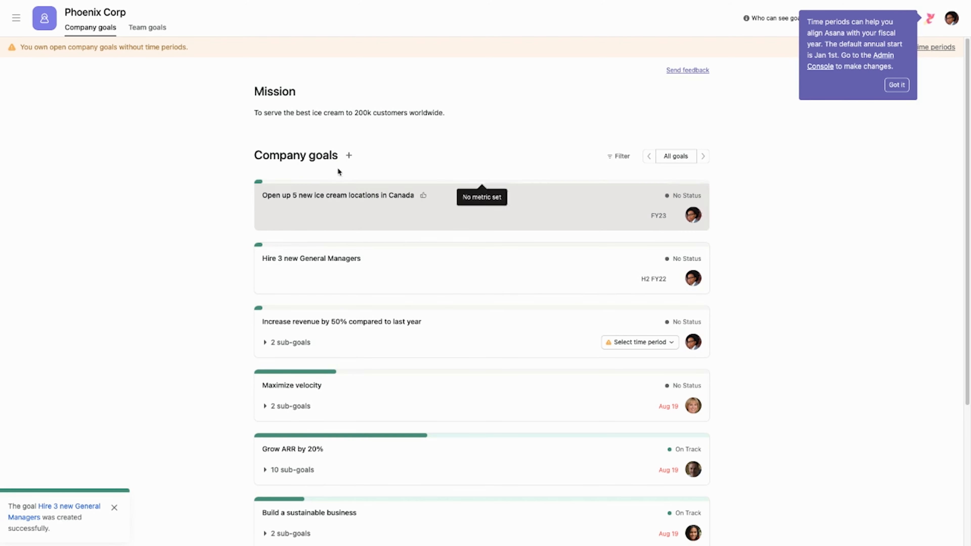
Step: Create the goal 'Source a new mind blowing ice cream flavour' for Q1 FY22 with another collaborator and save it
left_click(349, 155)
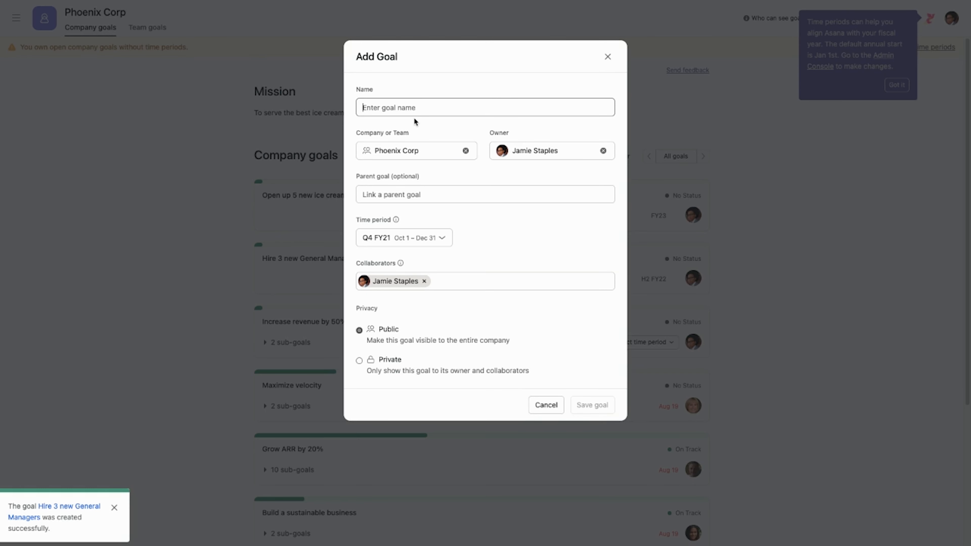
type("Sourd")
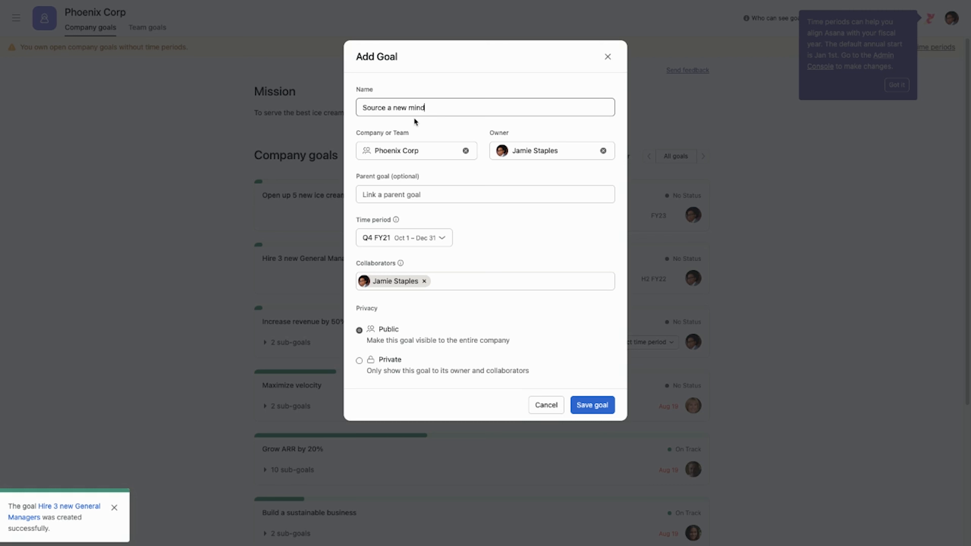
type("blowing ice")
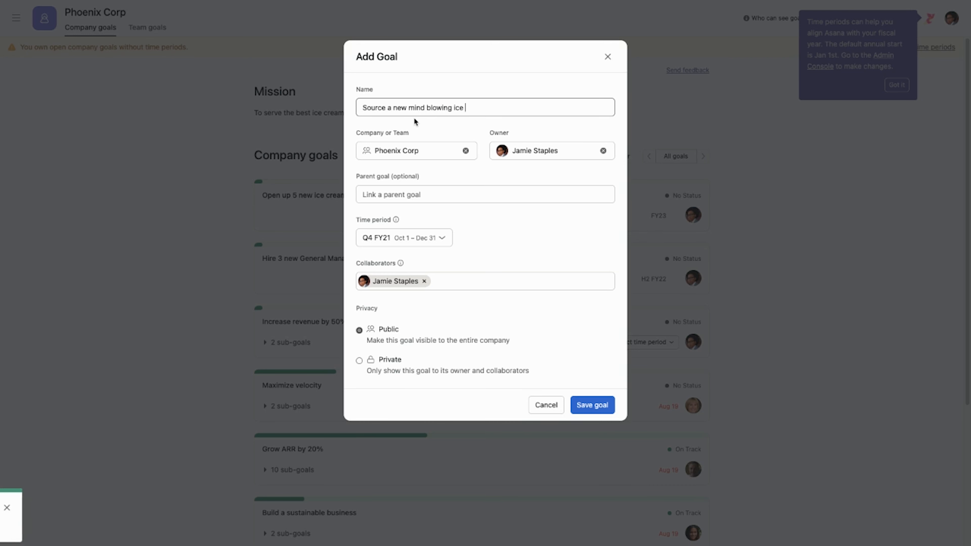
type("cream flavour")
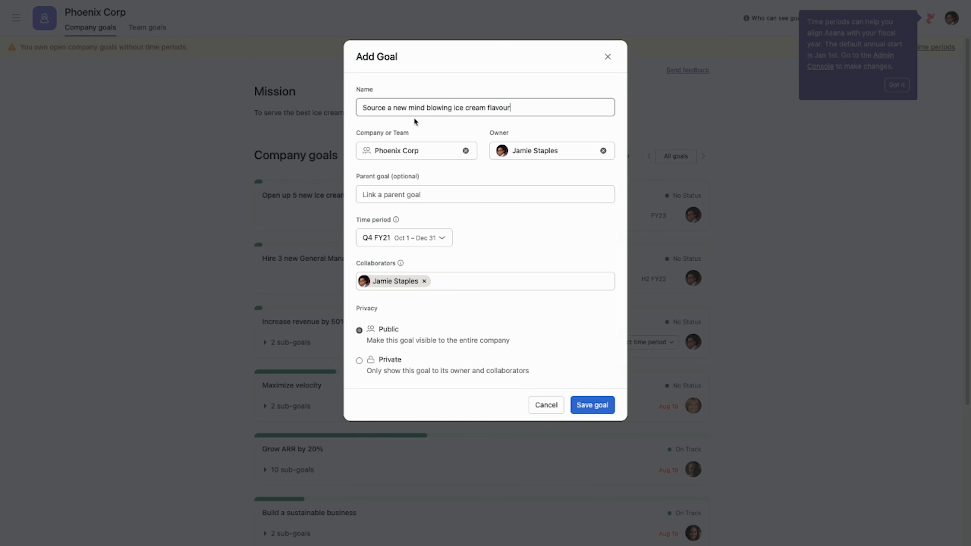
left_click(403, 237)
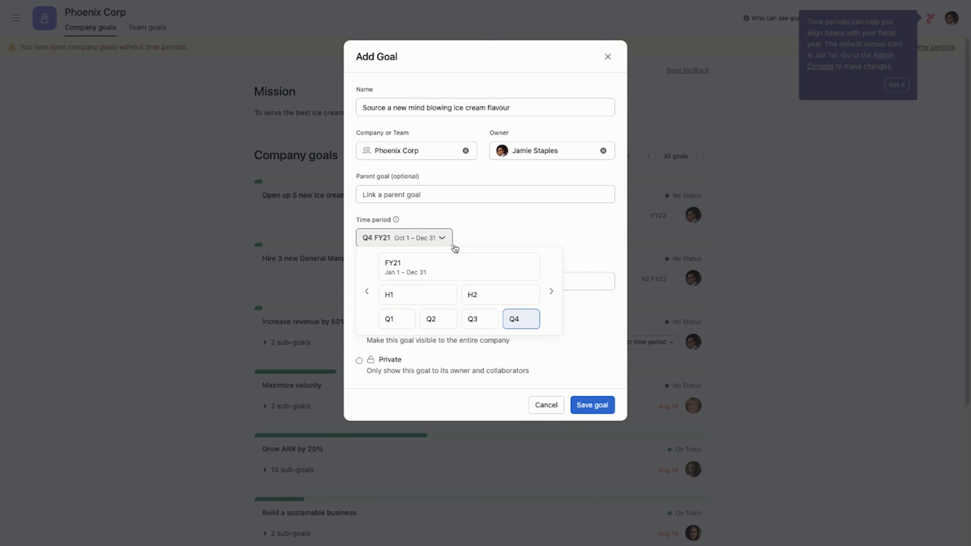
left_click(551, 292)
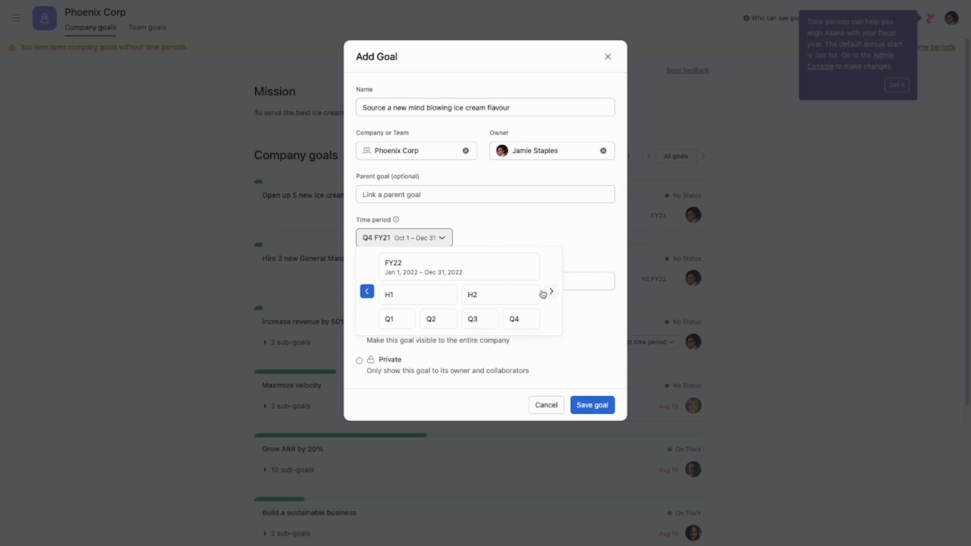
mouse_move(417, 294)
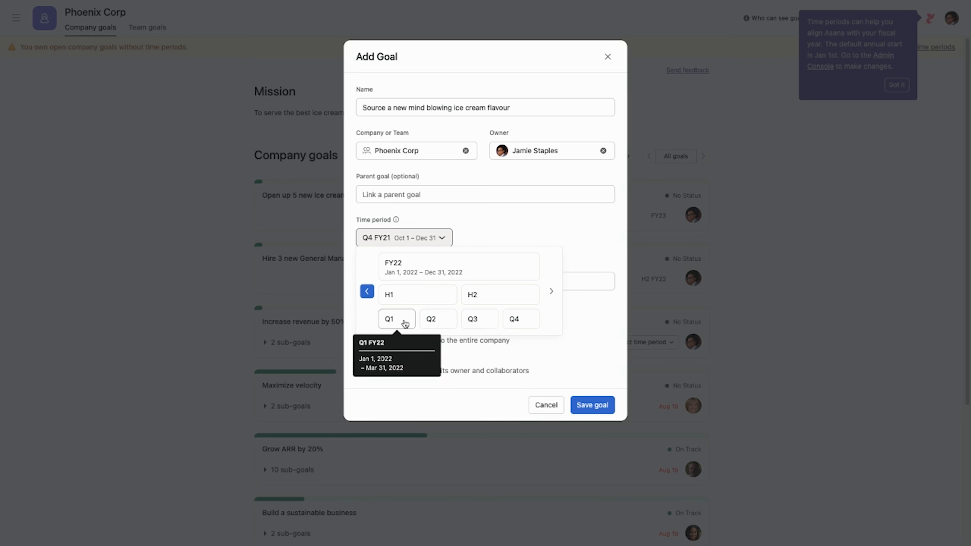
mouse_move(406, 323)
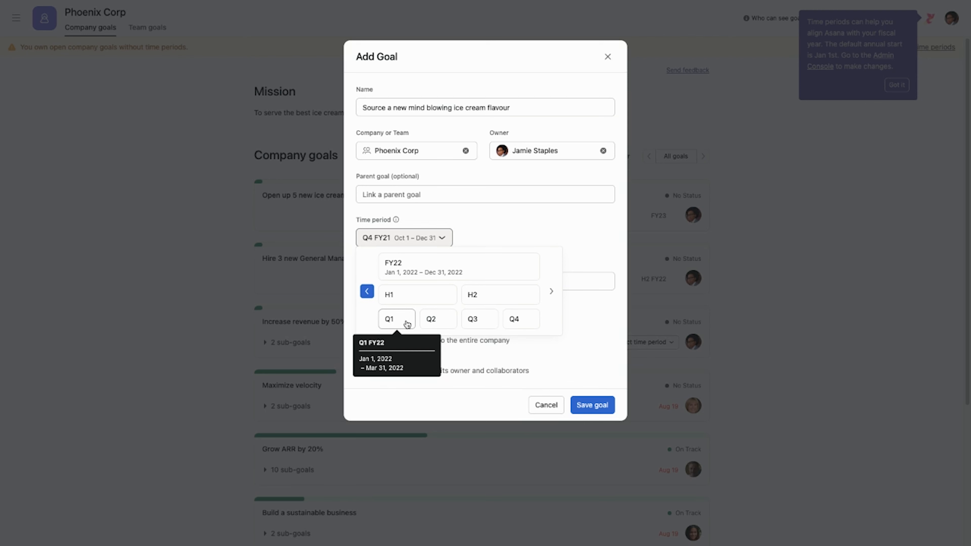
left_click(389, 319)
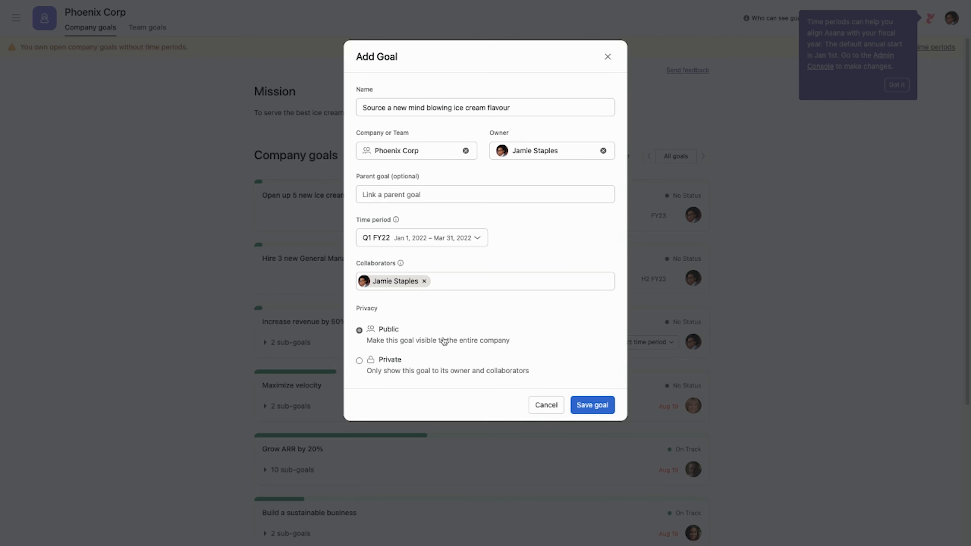
left_click(471, 281)
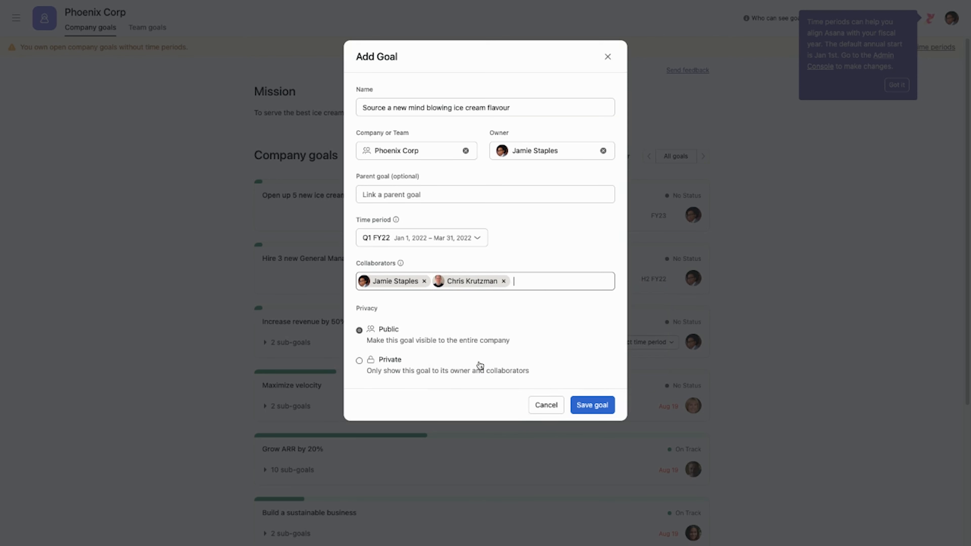
left_click(591, 405)
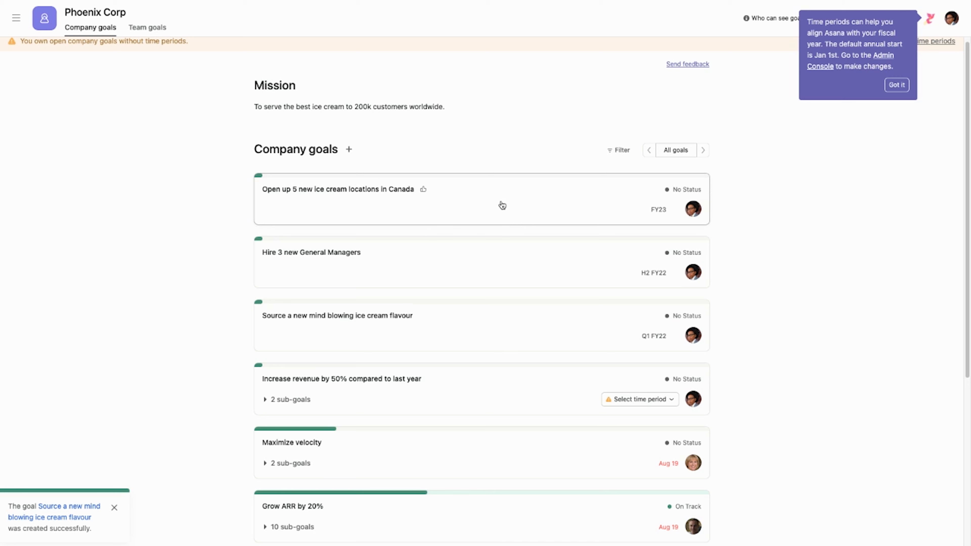
mouse_move(686, 190)
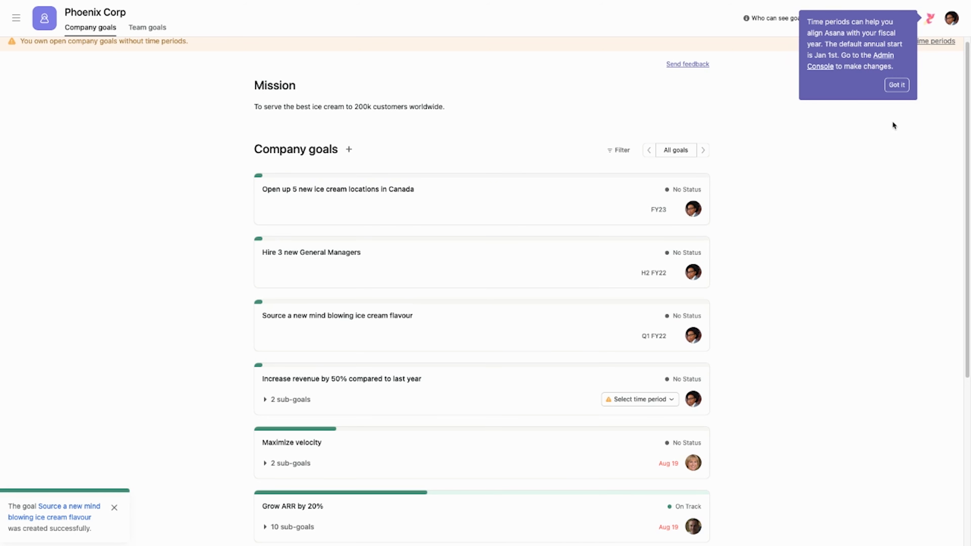
Step: Dismiss the time periods tip and open the 'Open up 5 new ice cream locations in Canada' goal
left_click(896, 85)
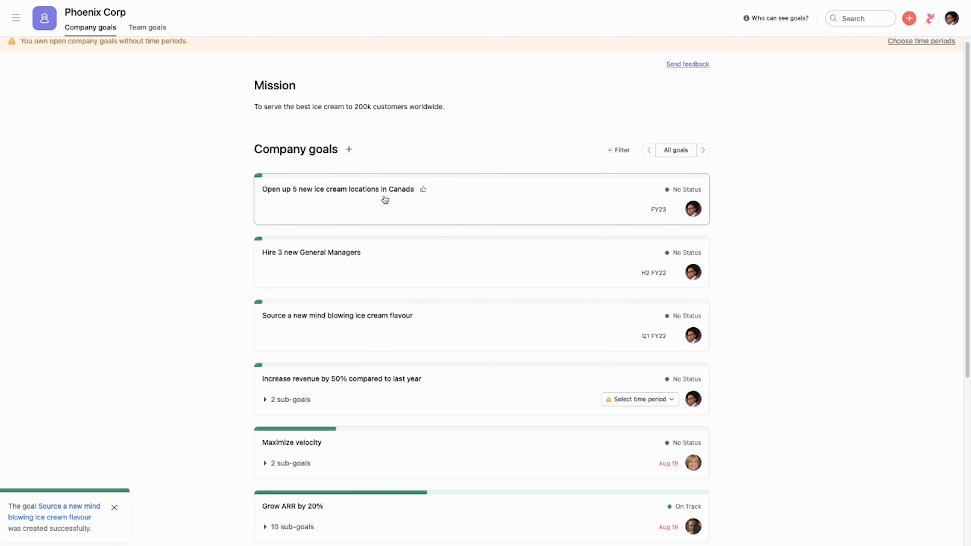
left_click(338, 189)
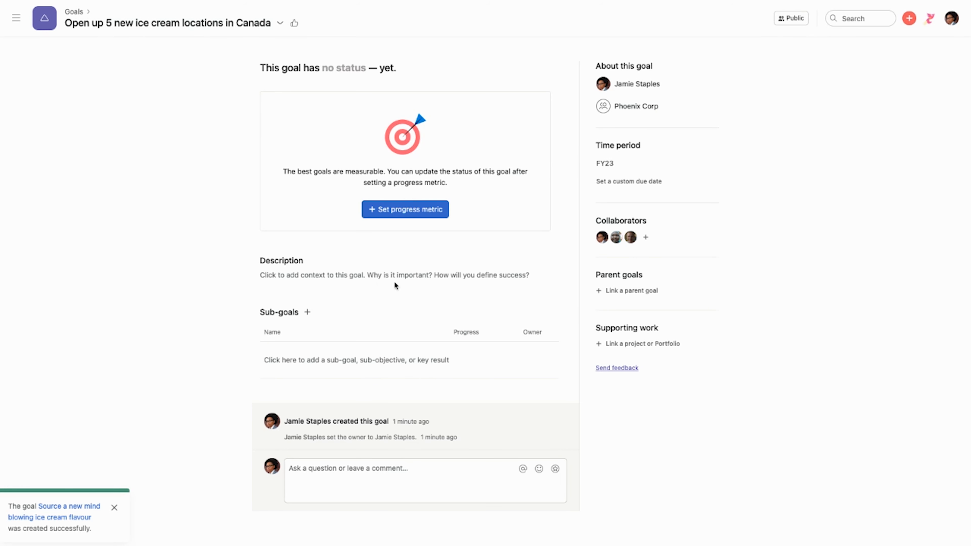
mouse_move(352, 158)
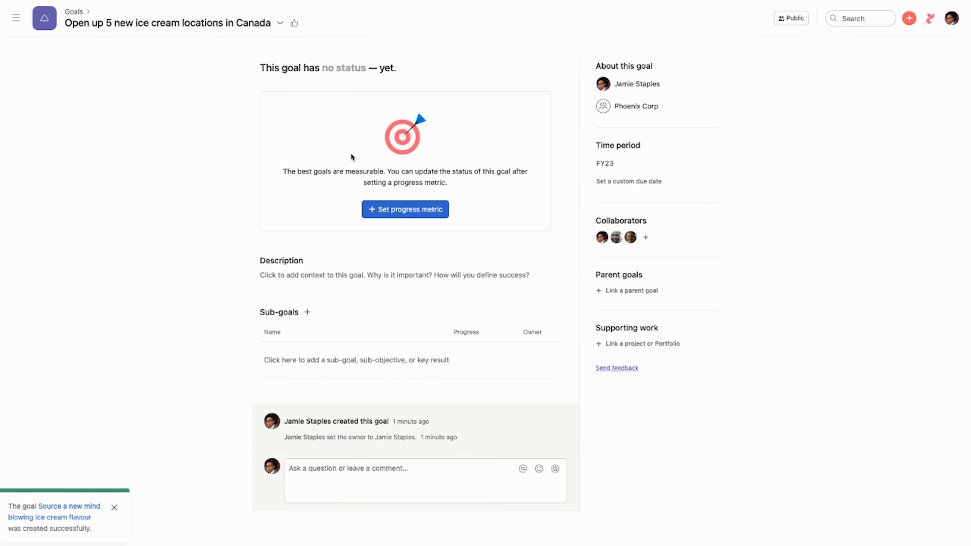
Step: In the progress metric settings, choose to measure progress as a plain Number
left_click(405, 210)
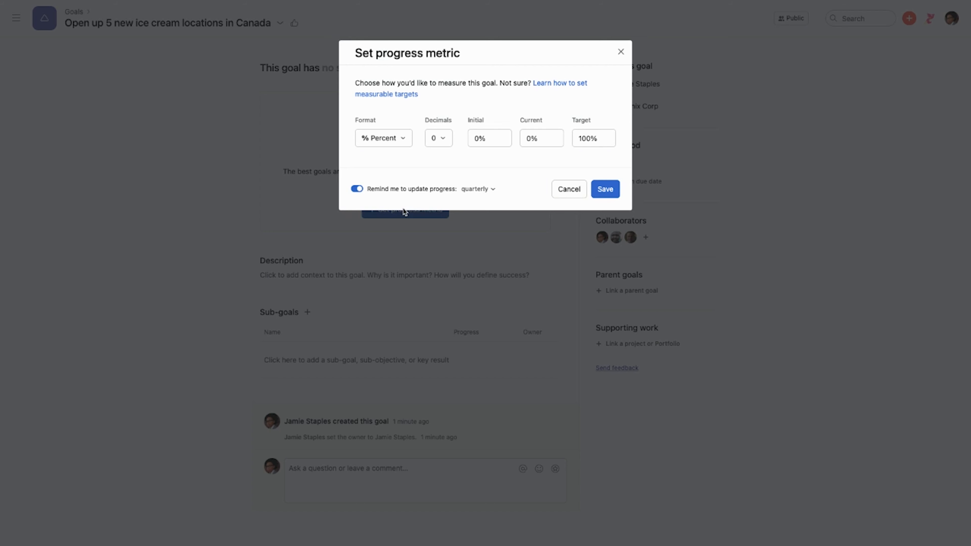
left_click(383, 138)
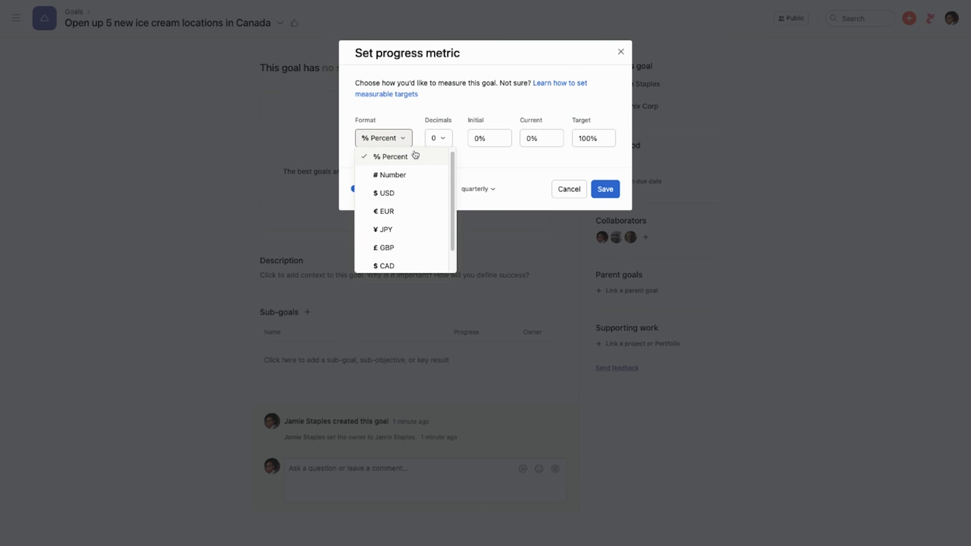
mouse_move(419, 179)
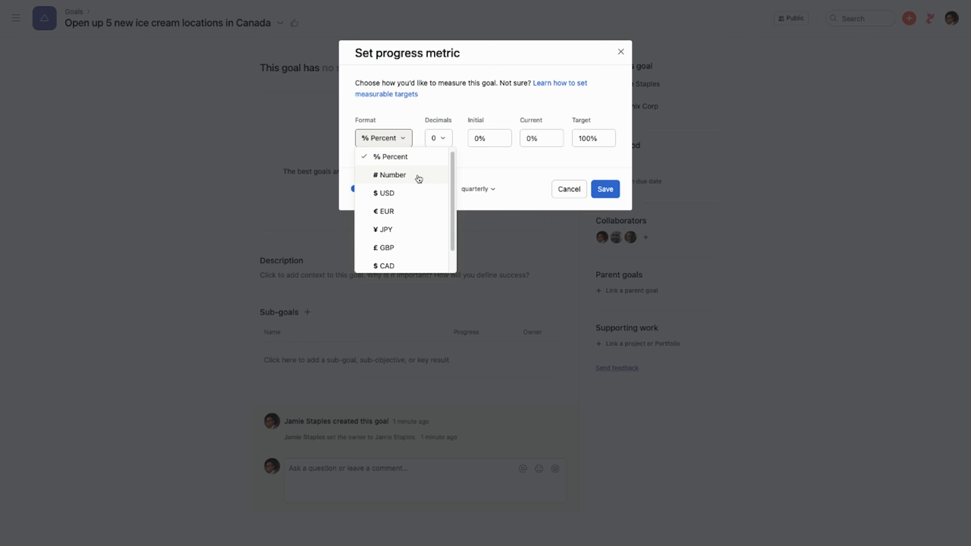
scroll("down", 3)
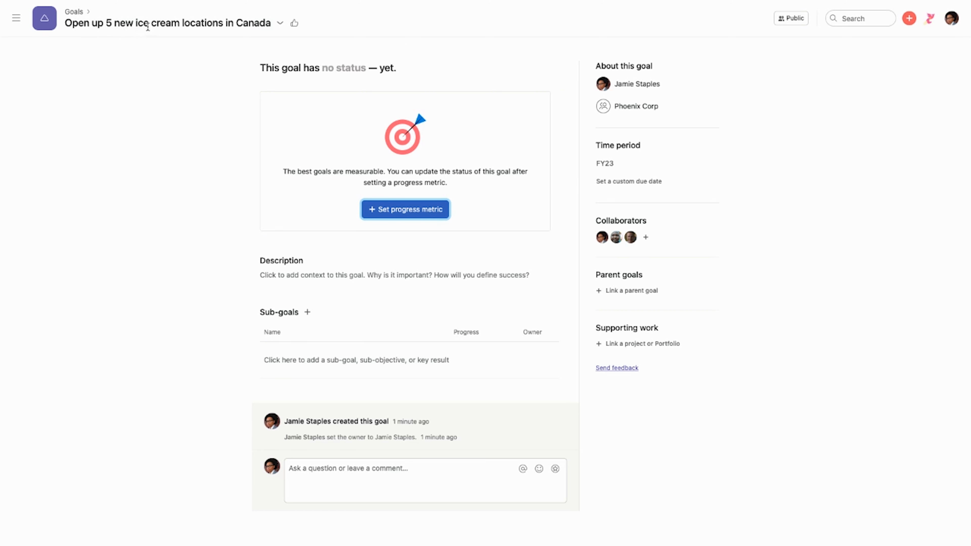
left_click(405, 209)
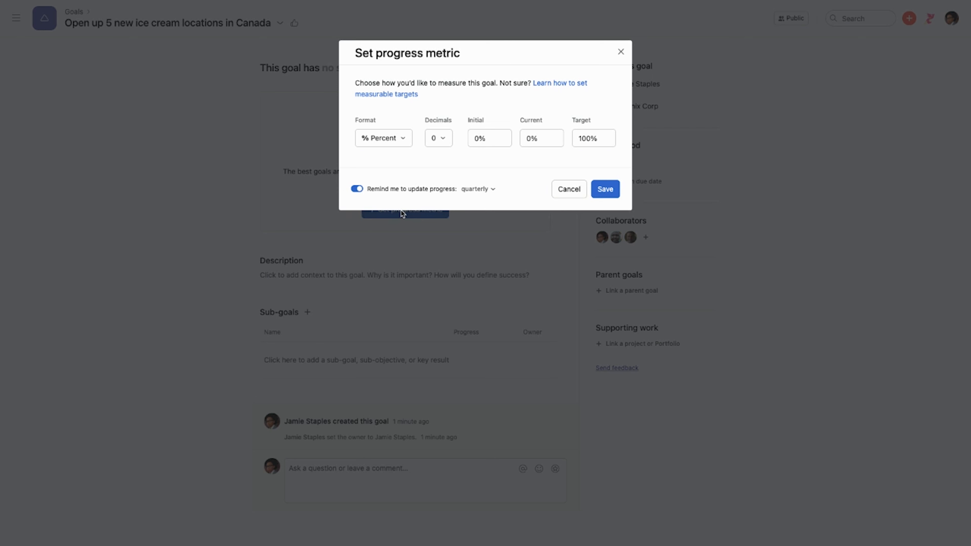
left_click(383, 138)
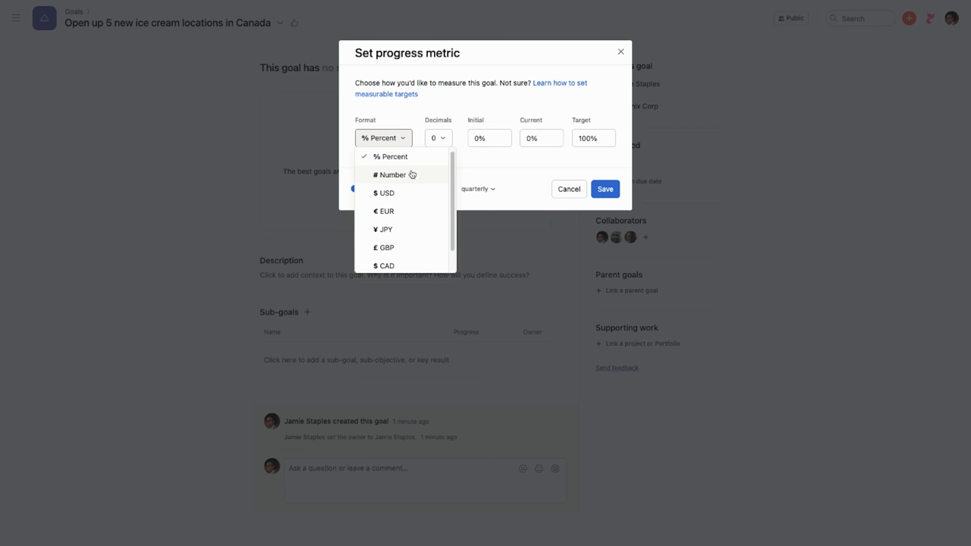
left_click(392, 175)
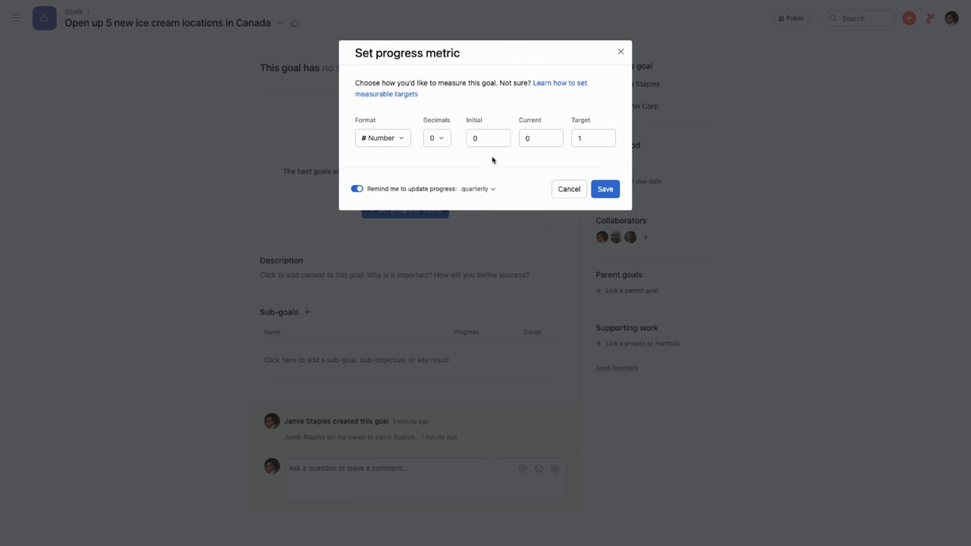
Step: Set the target to 5 with initial and current 0, pick a reminder frequency and save the metric
left_click(487, 137)
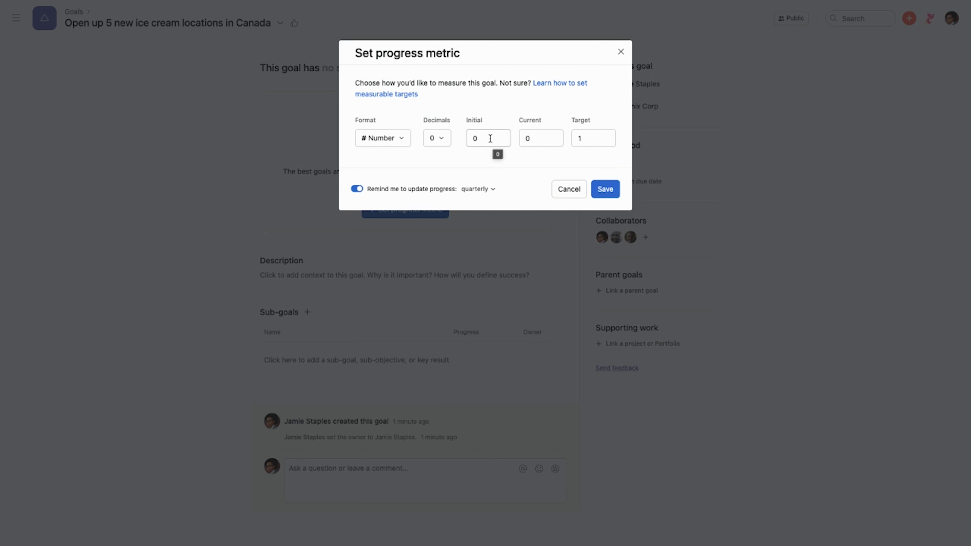
type("5")
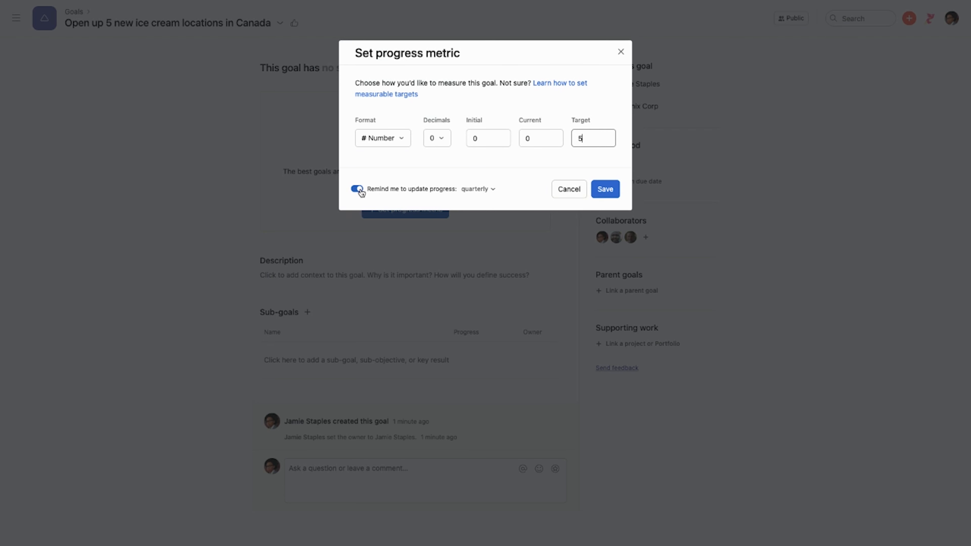
left_click(477, 188)
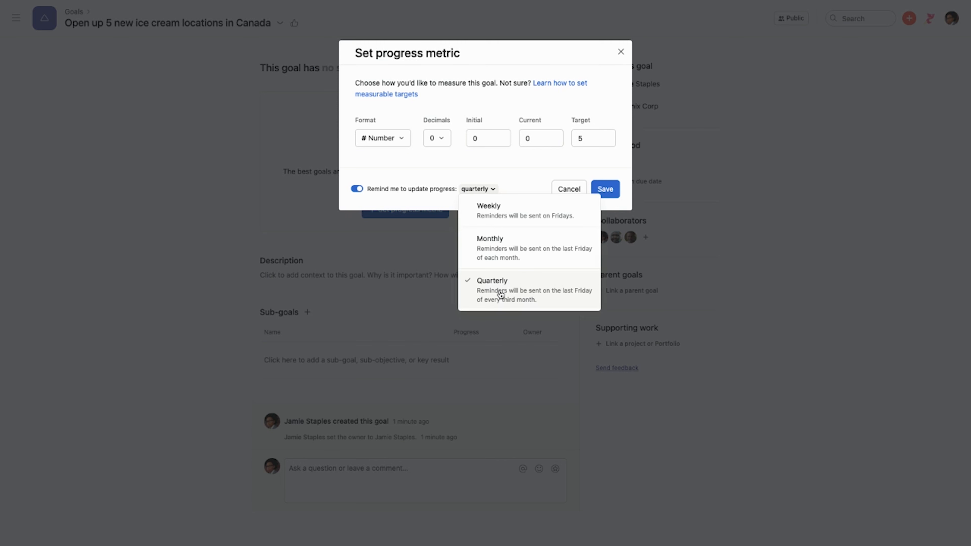
left_click(489, 238)
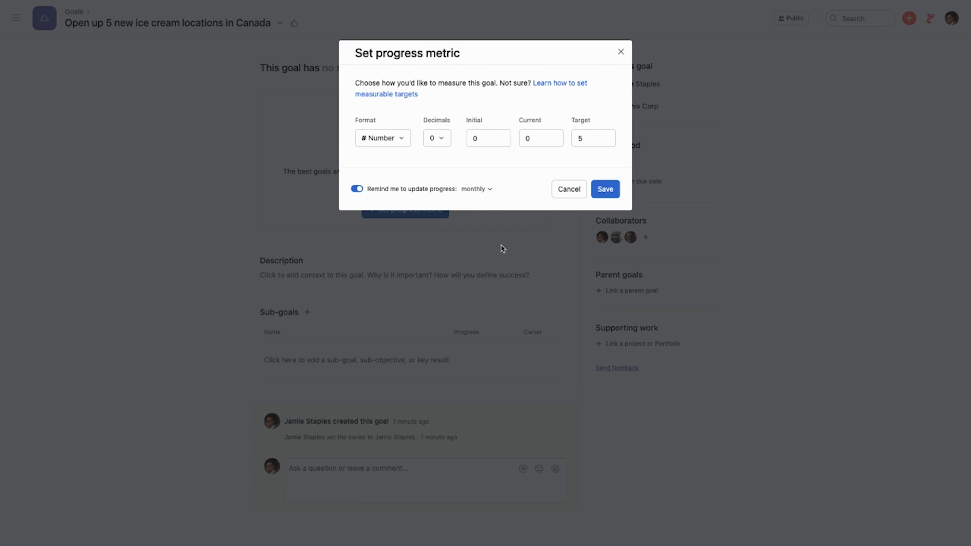
mouse_move(499, 245)
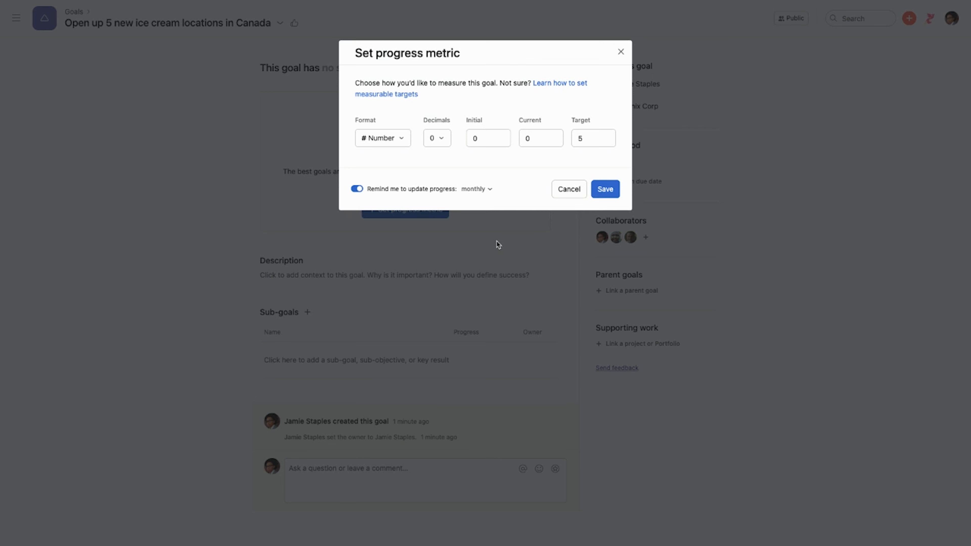
mouse_move(503, 209)
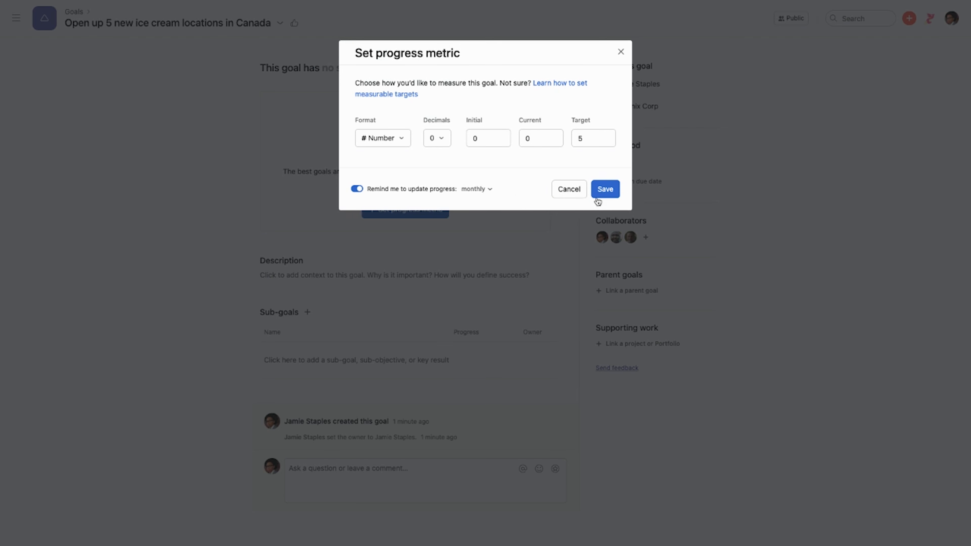
left_click(605, 188)
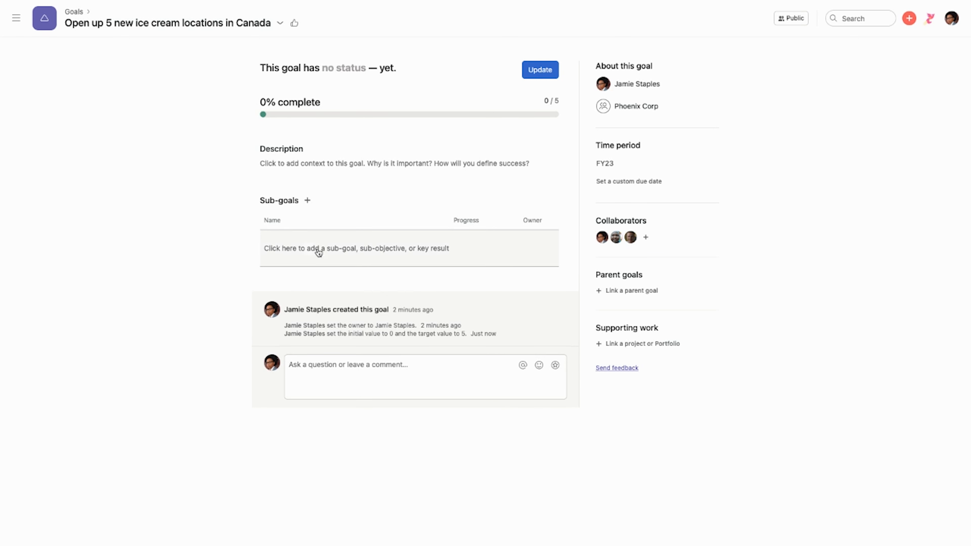
Step: Create the sub-goal 'Find an secure a construction company' under the Canada locations goal
left_click(318, 249)
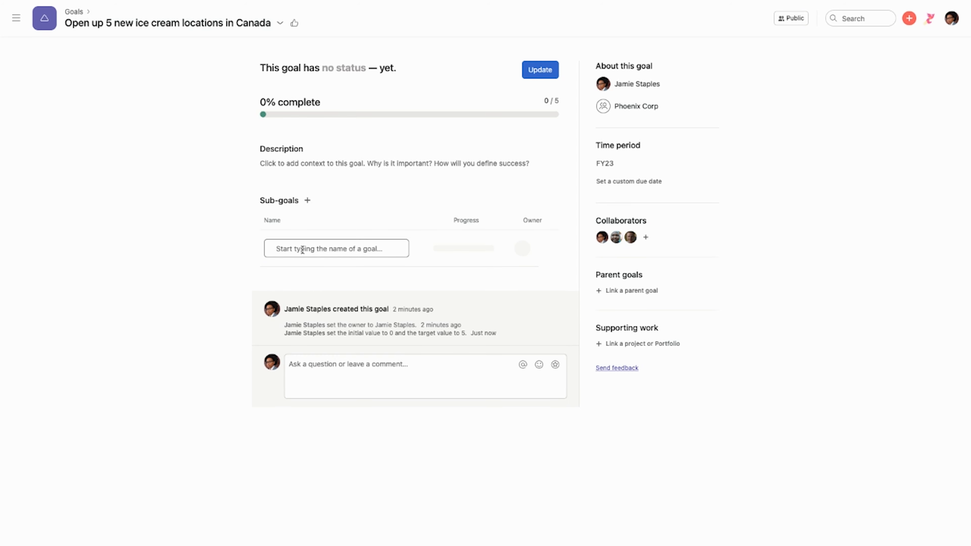
type("Find an")
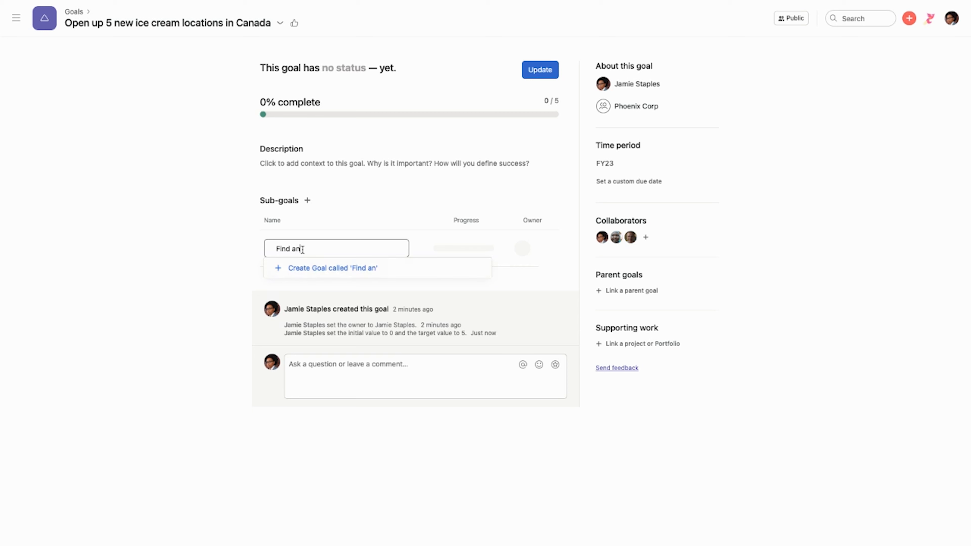
type("secure")
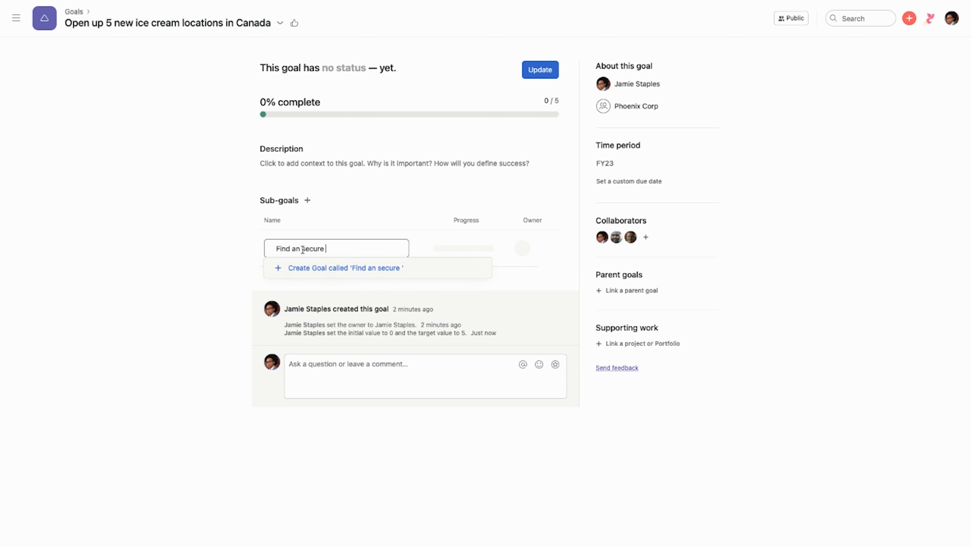
type("a constuctio")
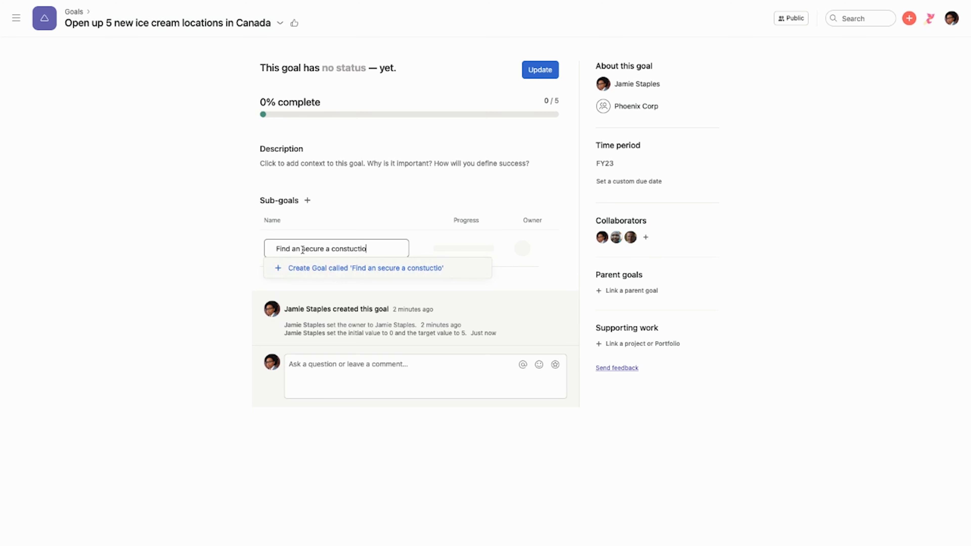
type("company")
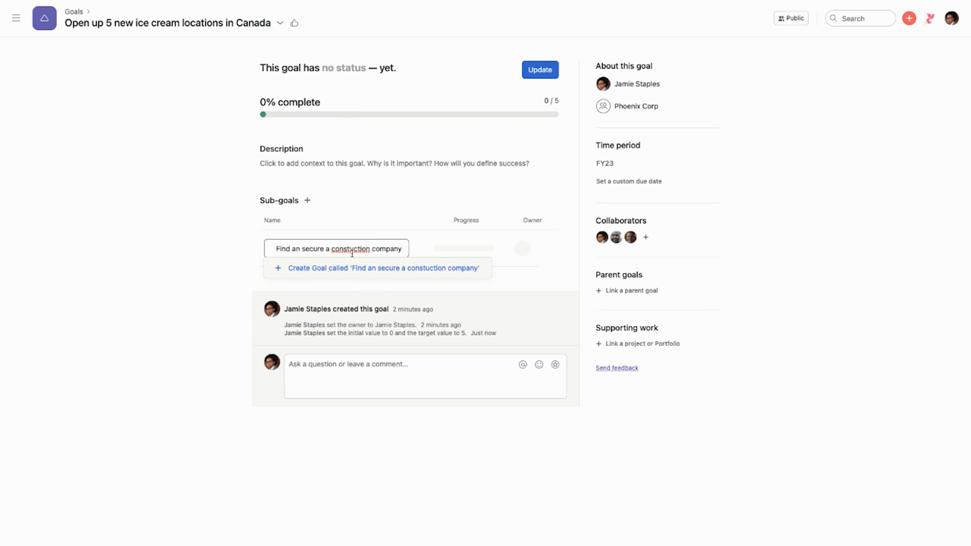
type("construction")
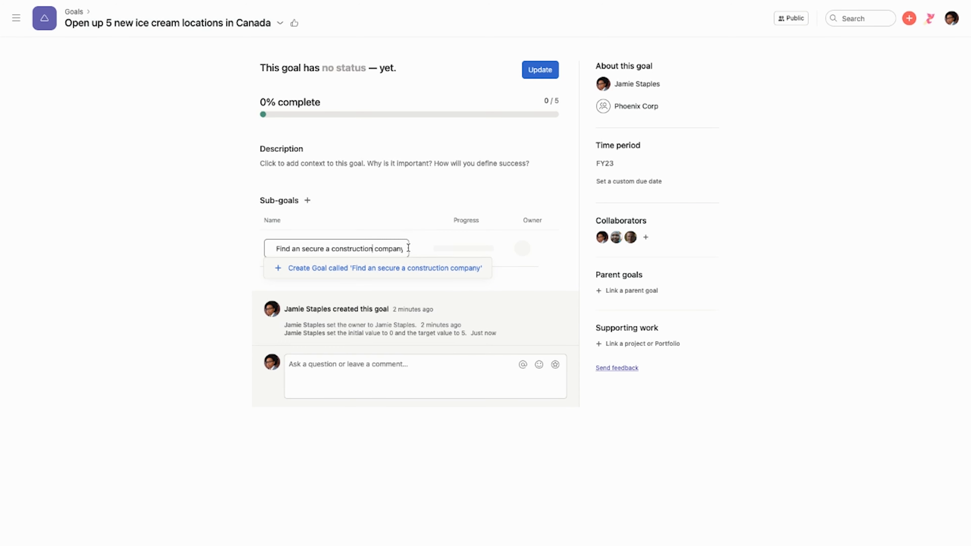
left_click(378, 268)
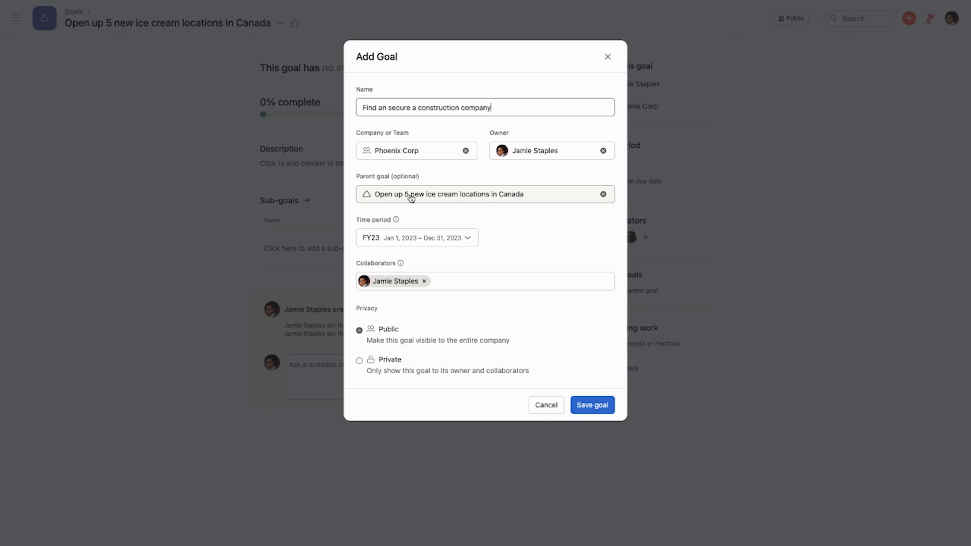
mouse_move(456, 249)
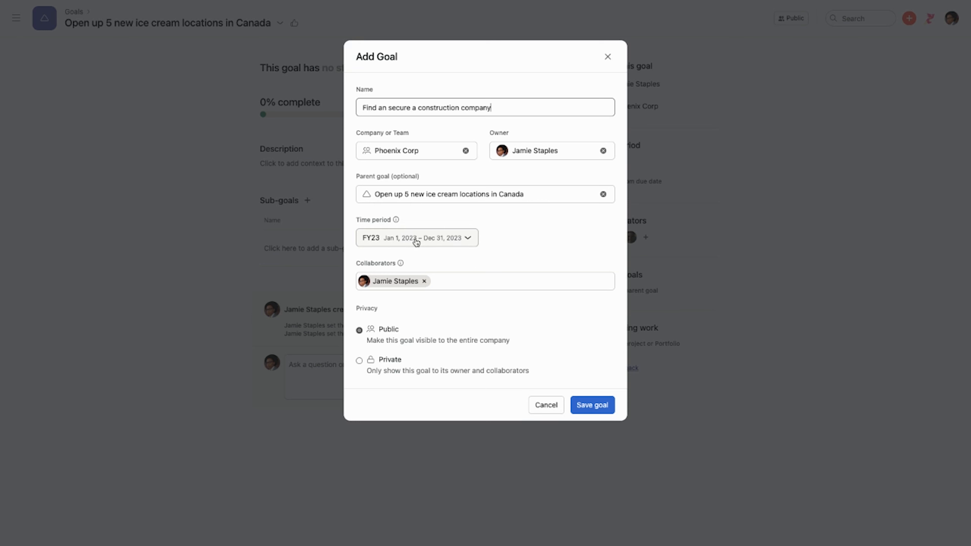
Step: Set the sub-goal's time period to H1 FY22 and save it
left_click(417, 238)
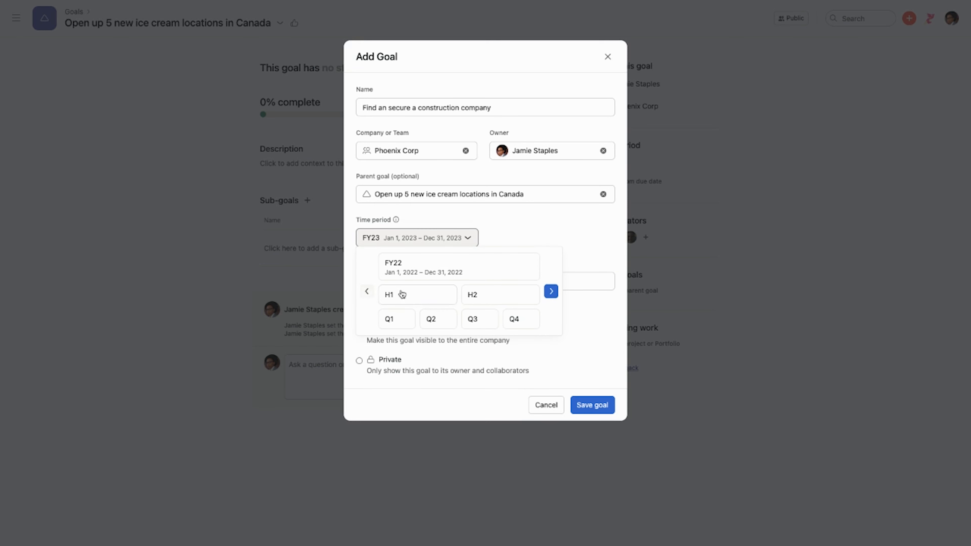
mouse_move(417, 295)
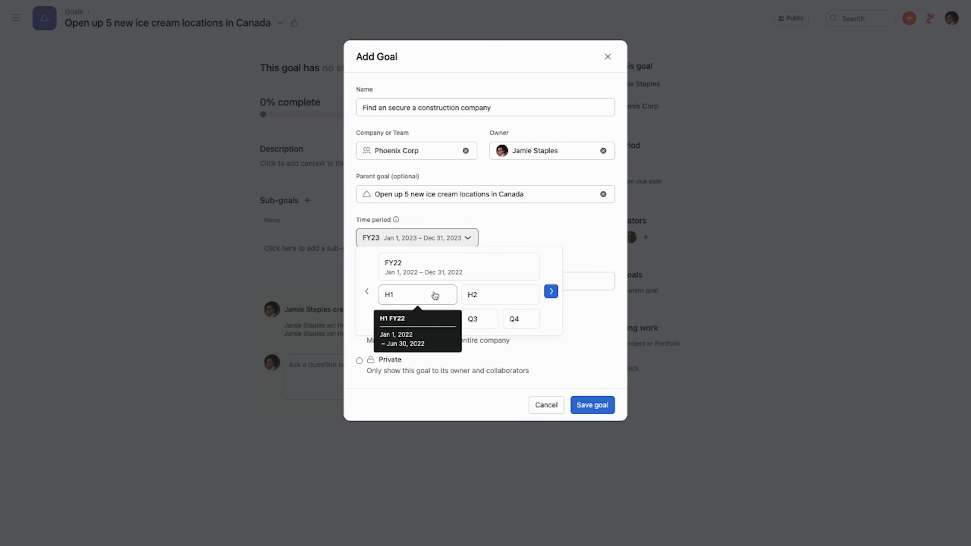
left_click(416, 294)
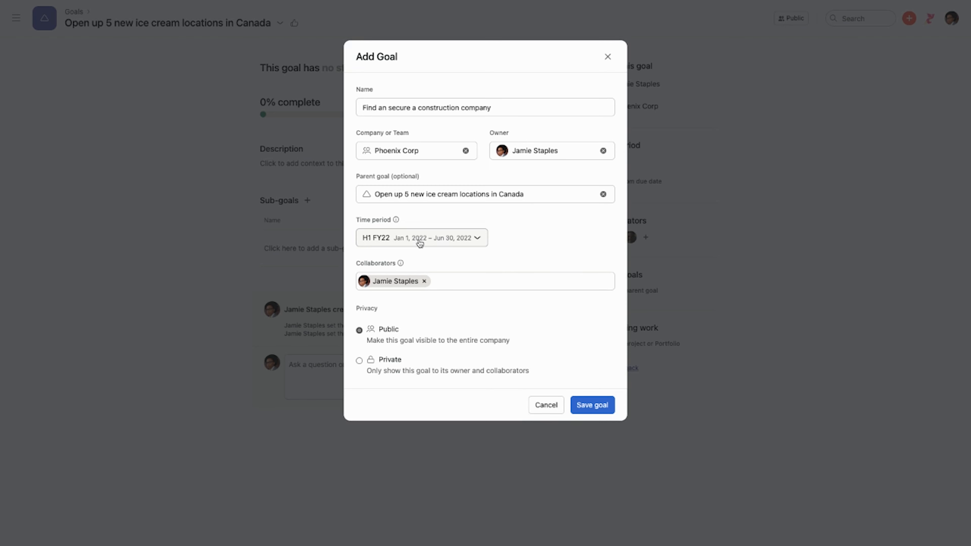
mouse_move(486, 265)
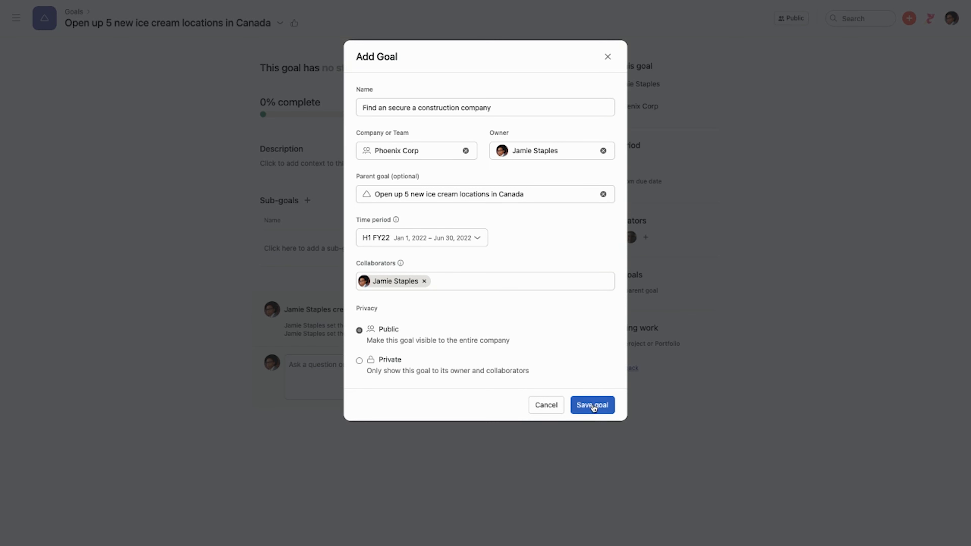
left_click(591, 404)
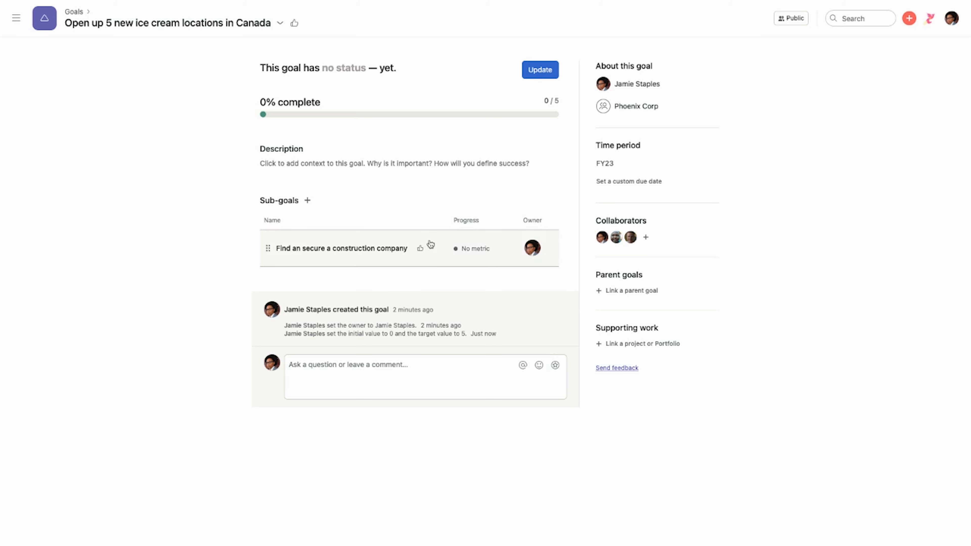
Step: Create a second sub-goal 'Source land for the new locations' set to H1 FY22 and save it
left_click(307, 201)
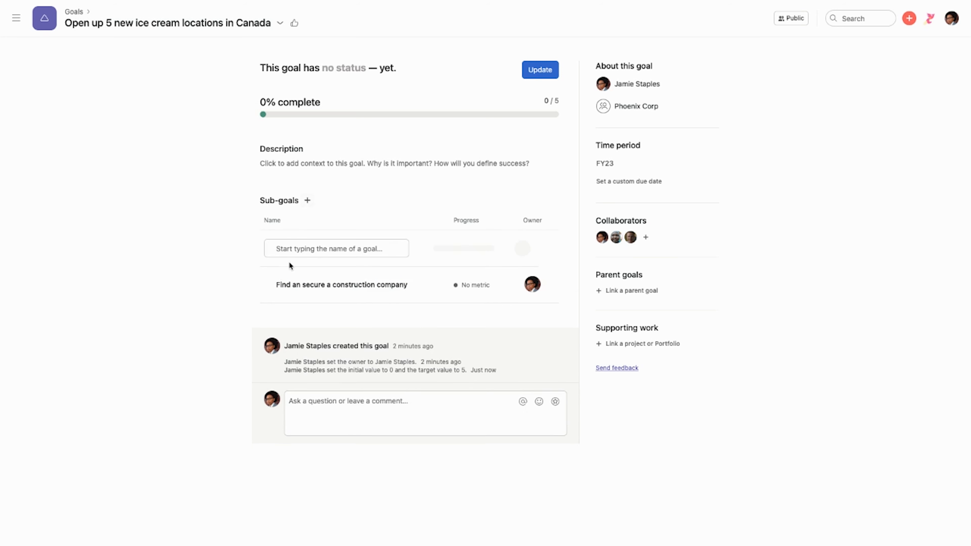
left_click(337, 248)
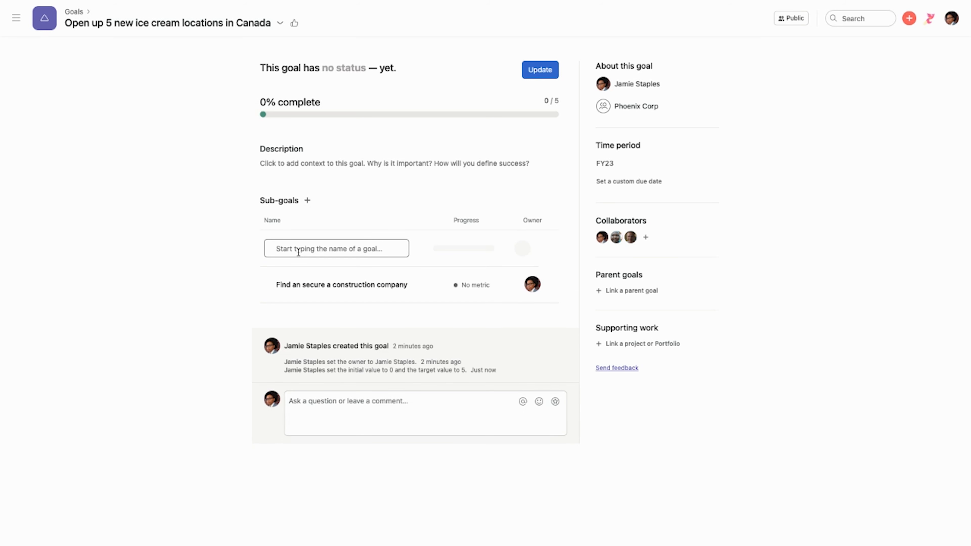
type("Source land for the new loca")
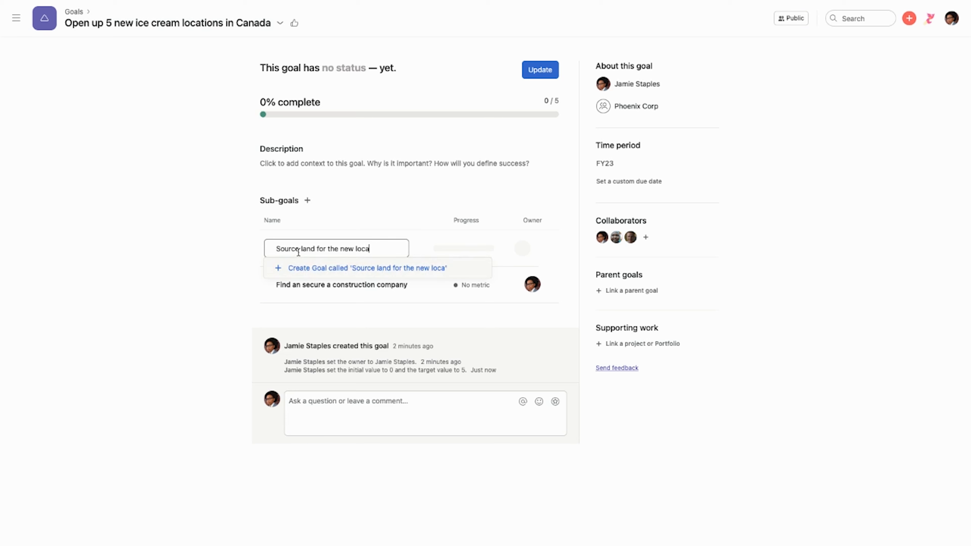
left_click(367, 268)
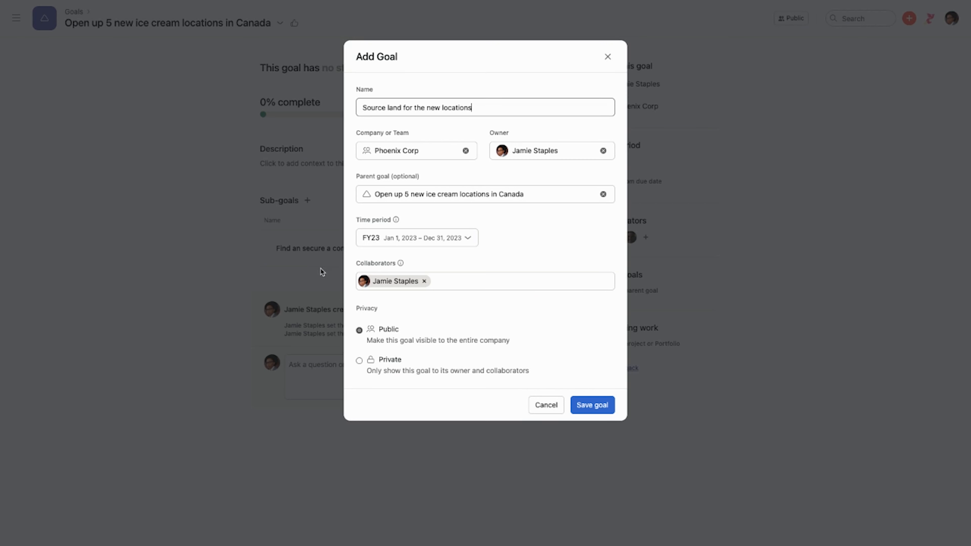
left_click(417, 237)
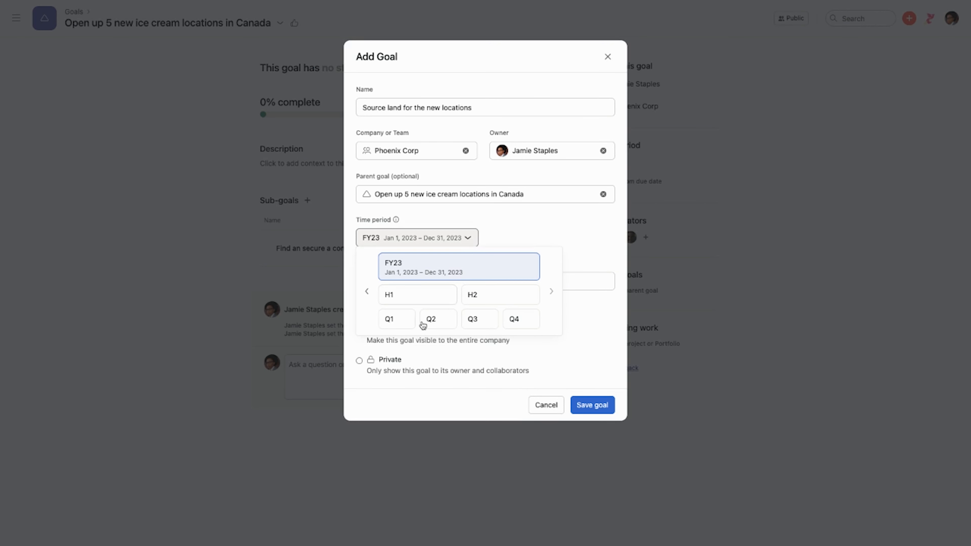
left_click(366, 291)
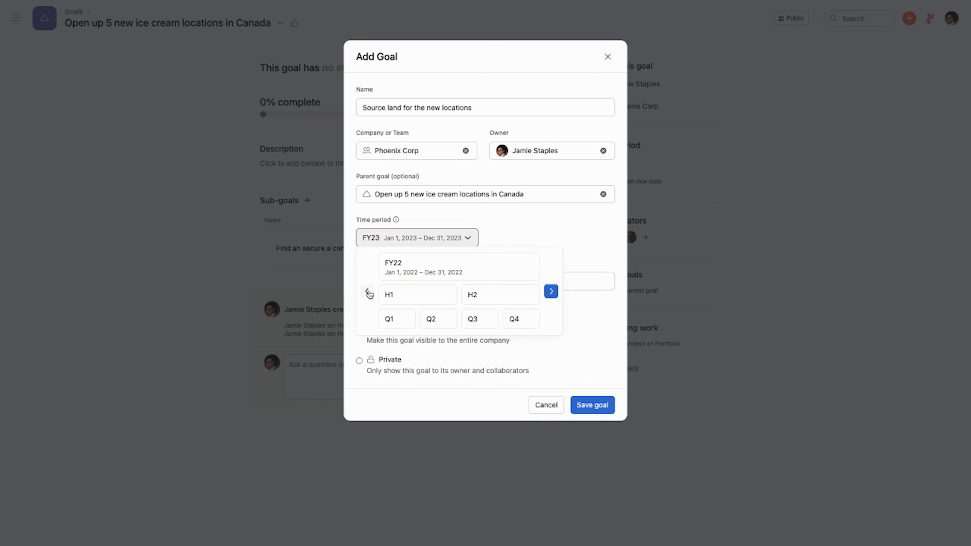
mouse_move(417, 294)
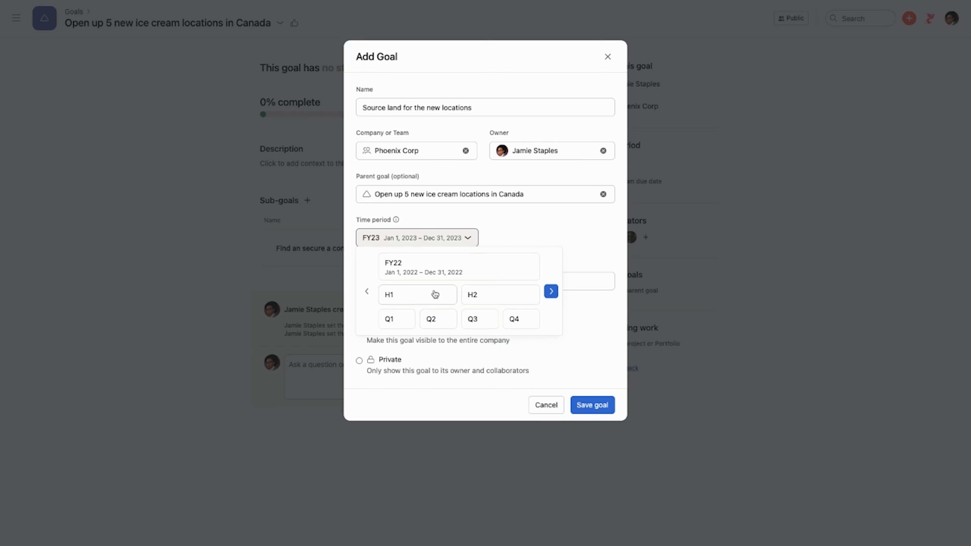
left_click(416, 295)
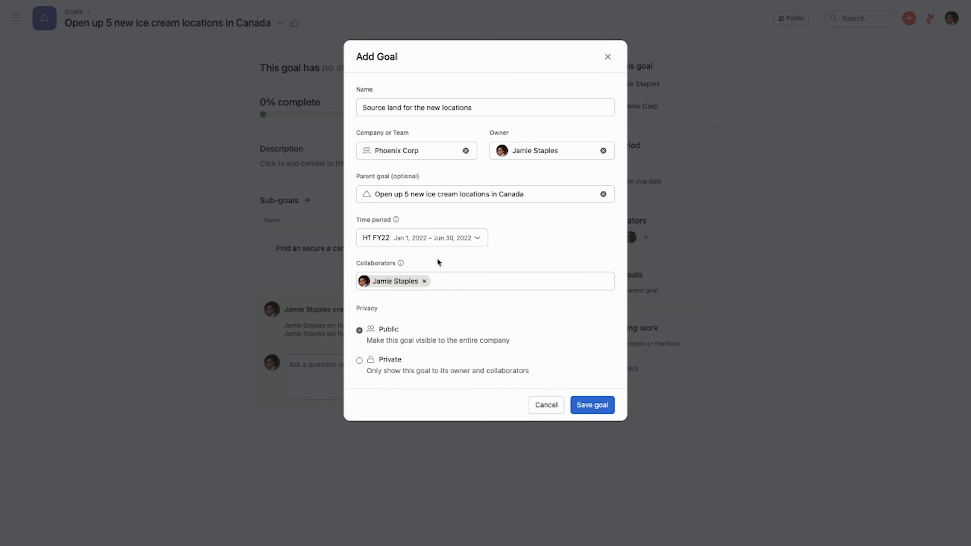
mouse_move(435, 265)
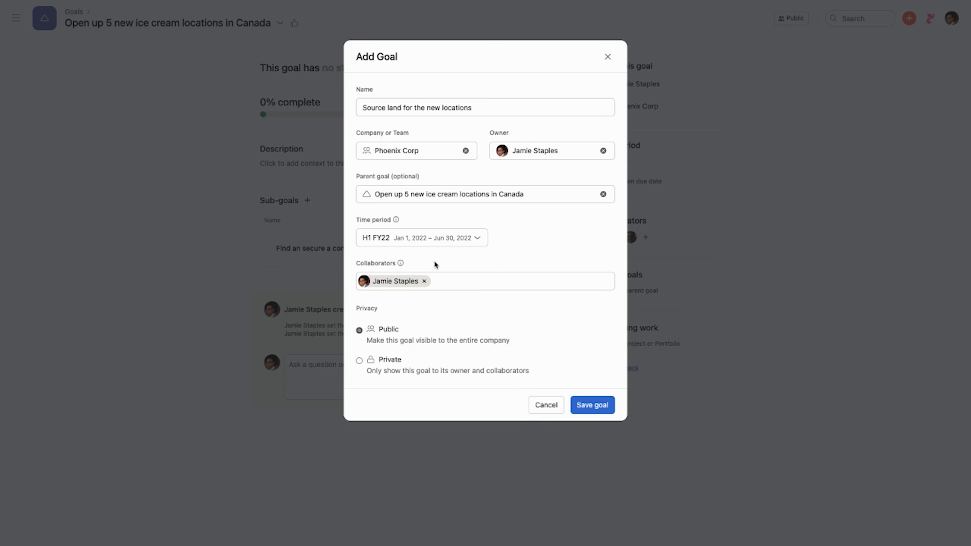
mouse_move(562, 324)
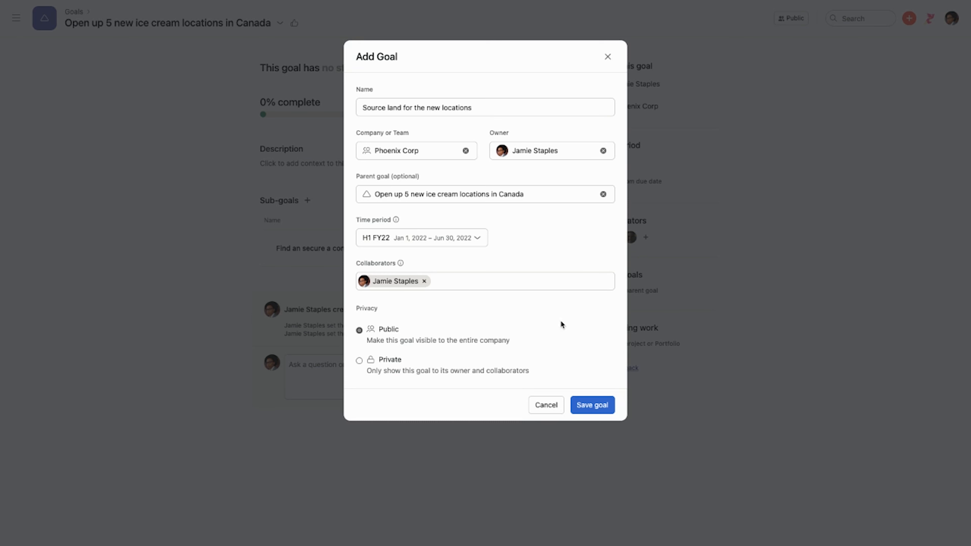
left_click(591, 404)
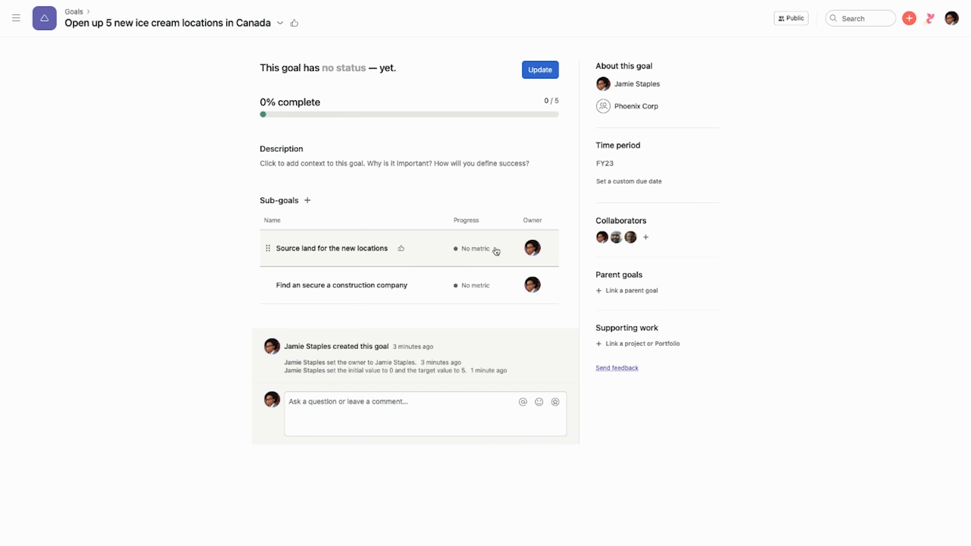
mouse_move(476, 254)
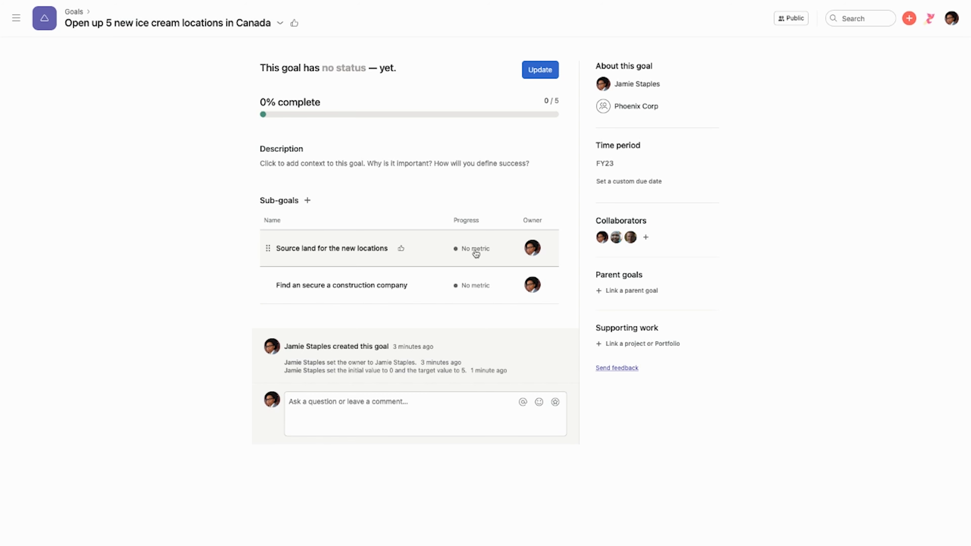
Step: Go into the 'Source land for the new locations' sub-goal's own detail page
left_click(332, 249)
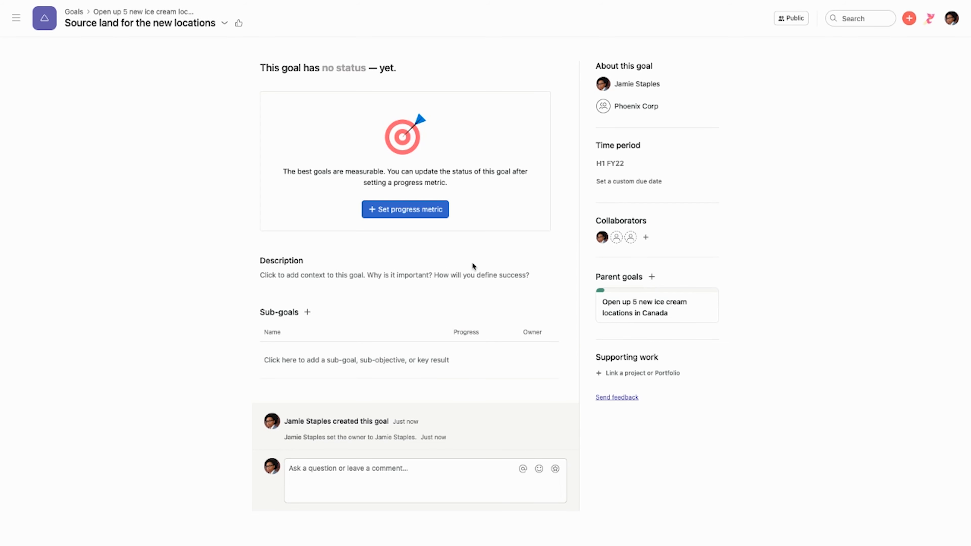
mouse_move(131, 127)
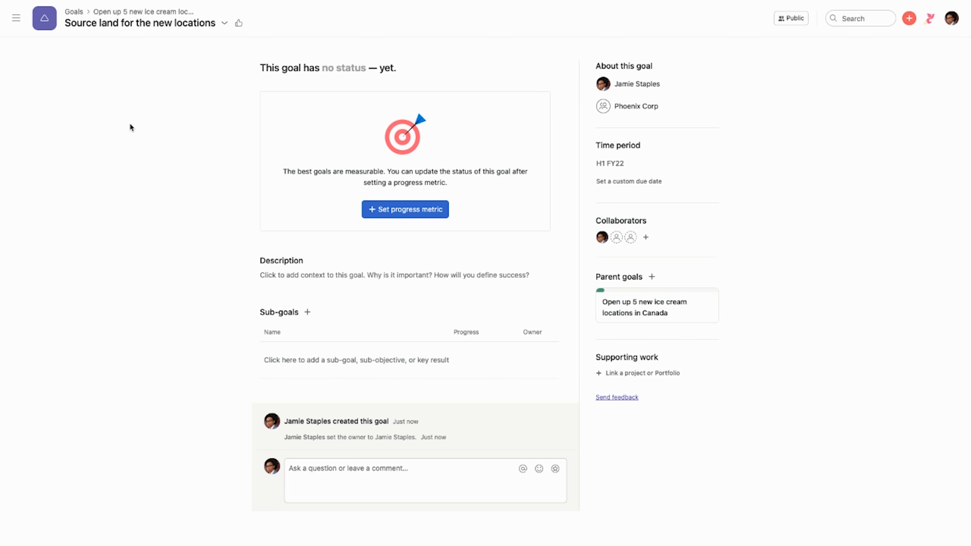
mouse_move(94, 27)
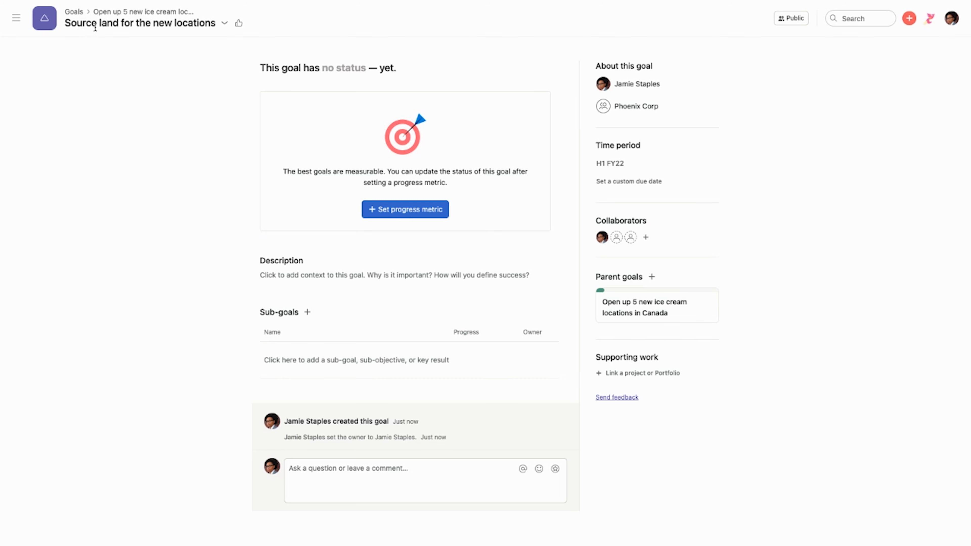
mouse_move(131, 32)
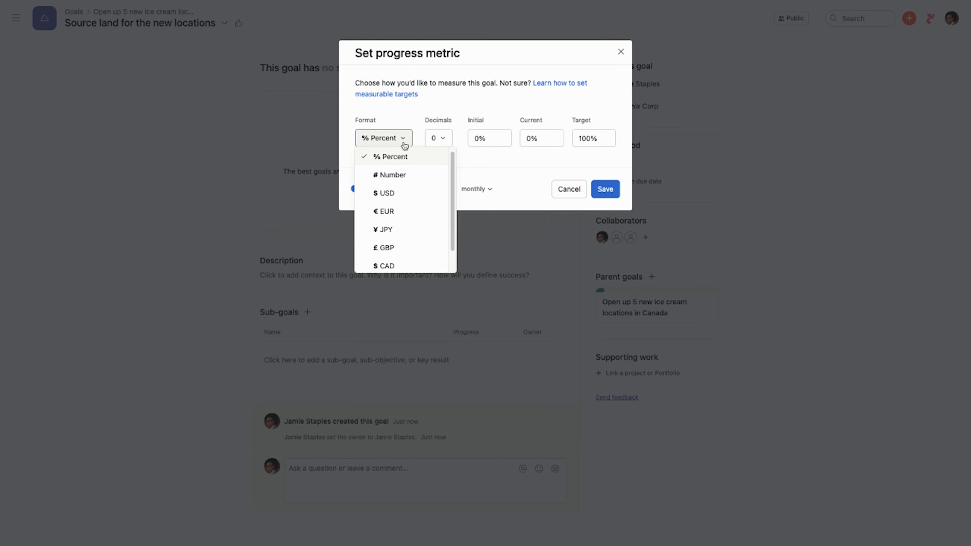
Step: Save a Number progress metric from 0 to 5 with quarterly progress reminders
left_click(390, 175)
type("5")
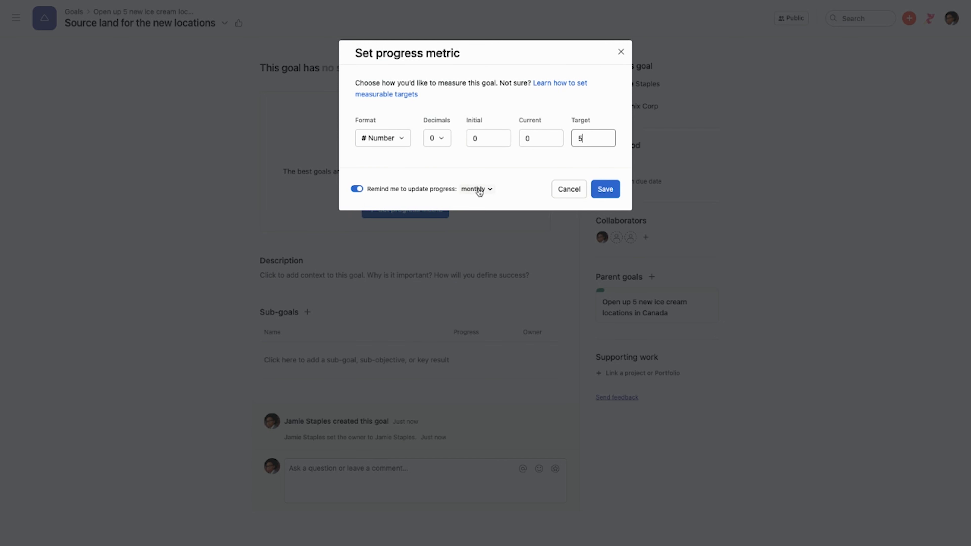
left_click(477, 189)
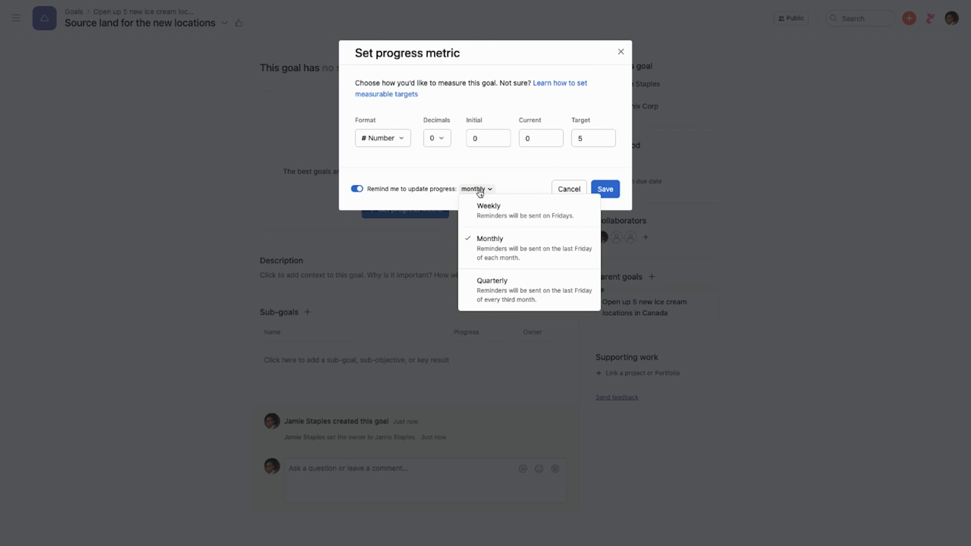
left_click(492, 285)
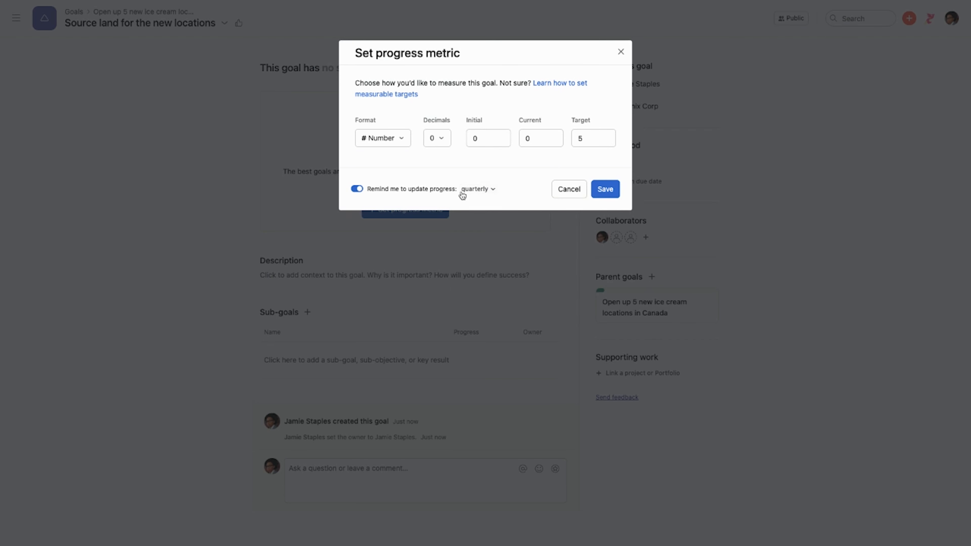
mouse_move(418, 191)
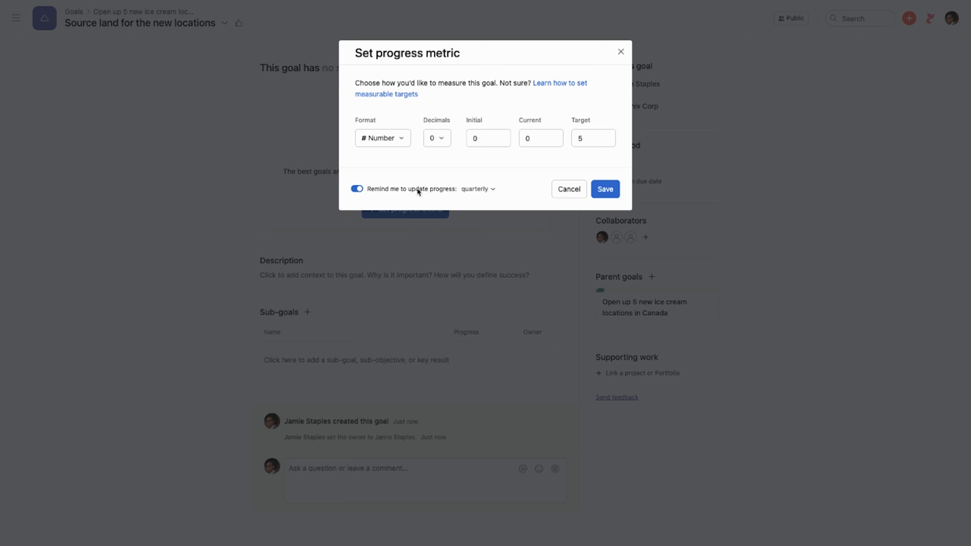
mouse_move(414, 196)
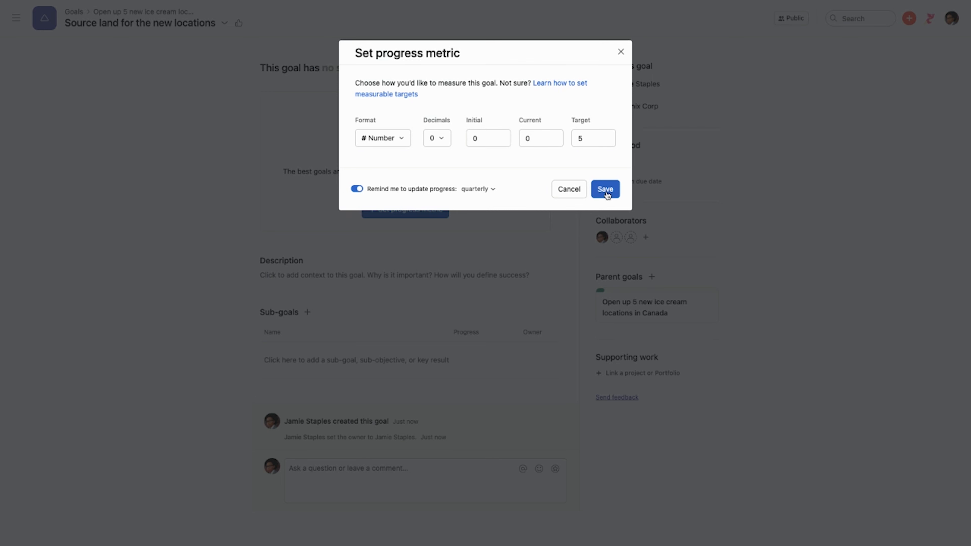
left_click(604, 188)
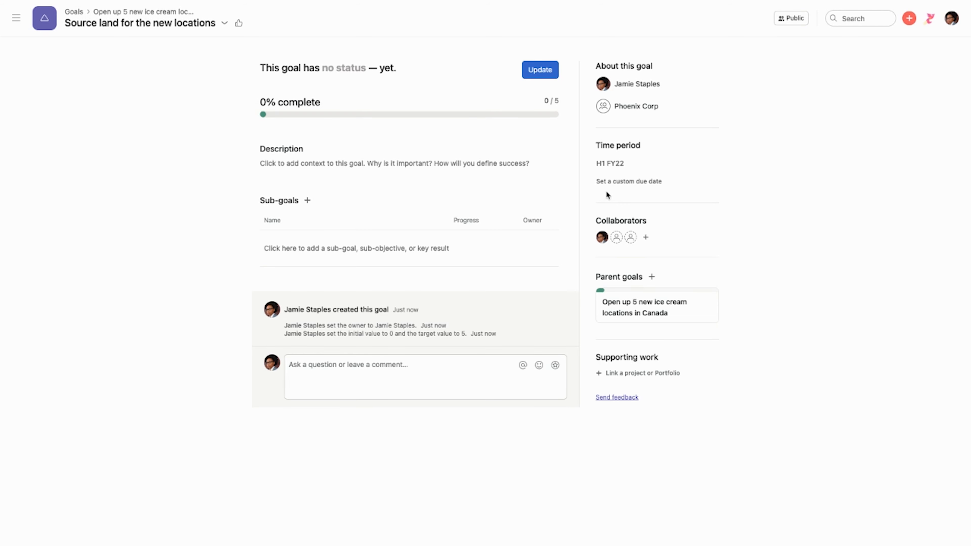
Step: Describe the goal: already-cleared land, one mountain top and one valley site, close to city centers and schools
left_click(394, 163)
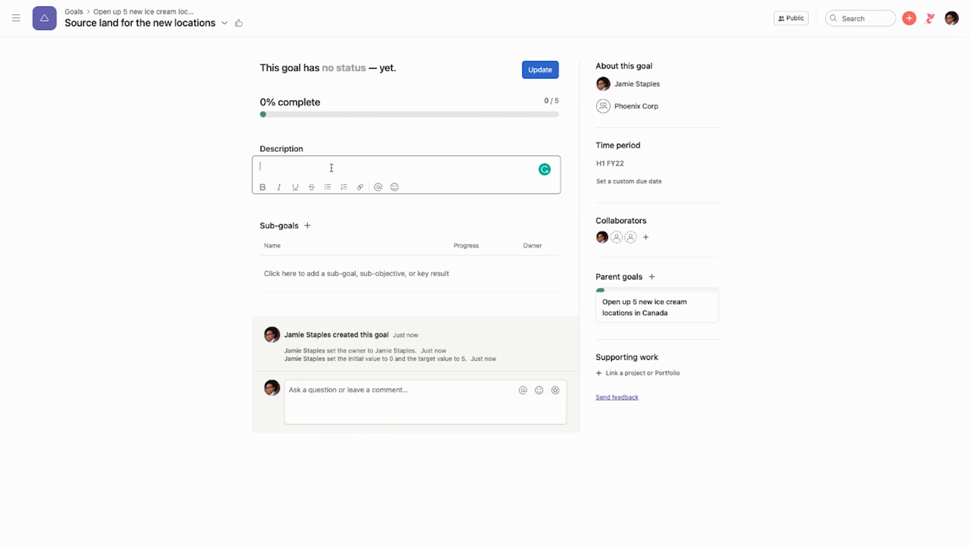
type("We need lanmd that h")
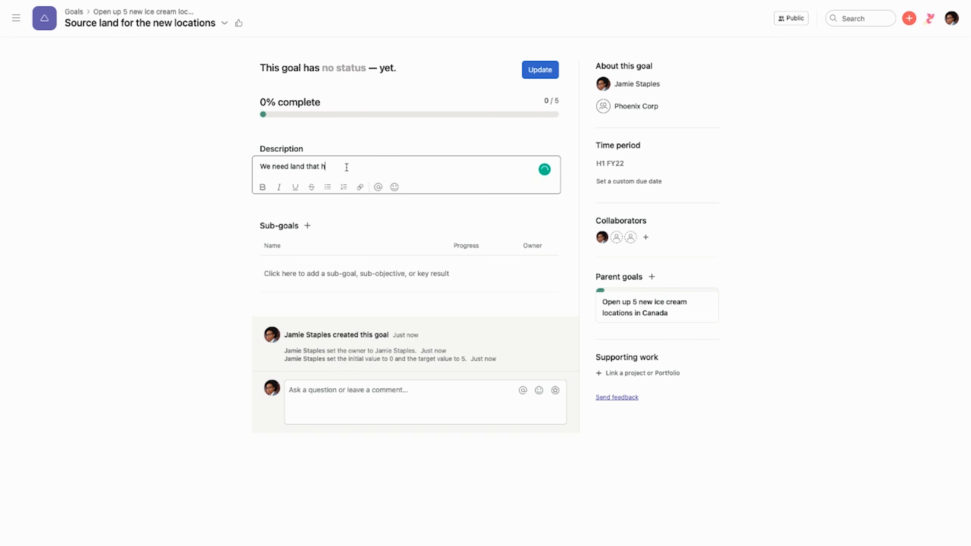
type("as already")
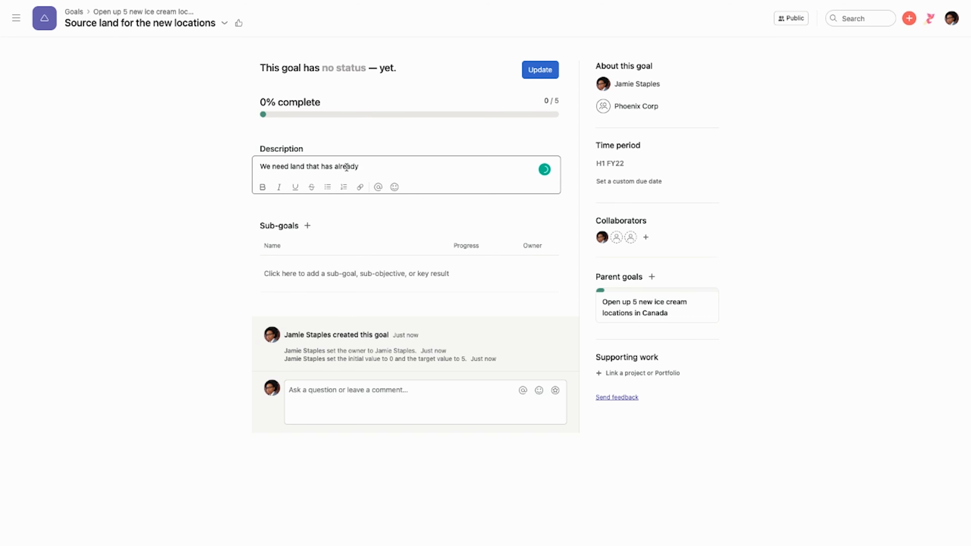
type("been cleared")
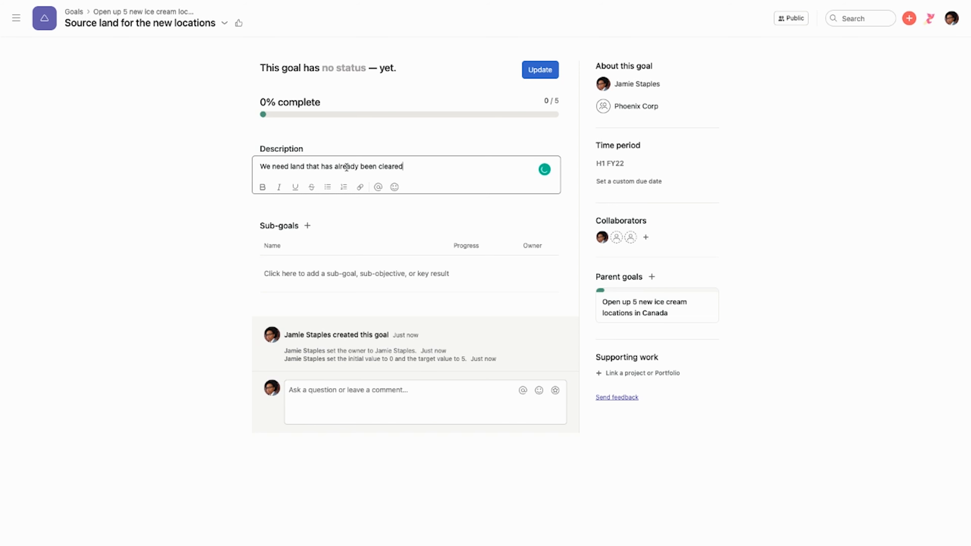
type(". We want one")
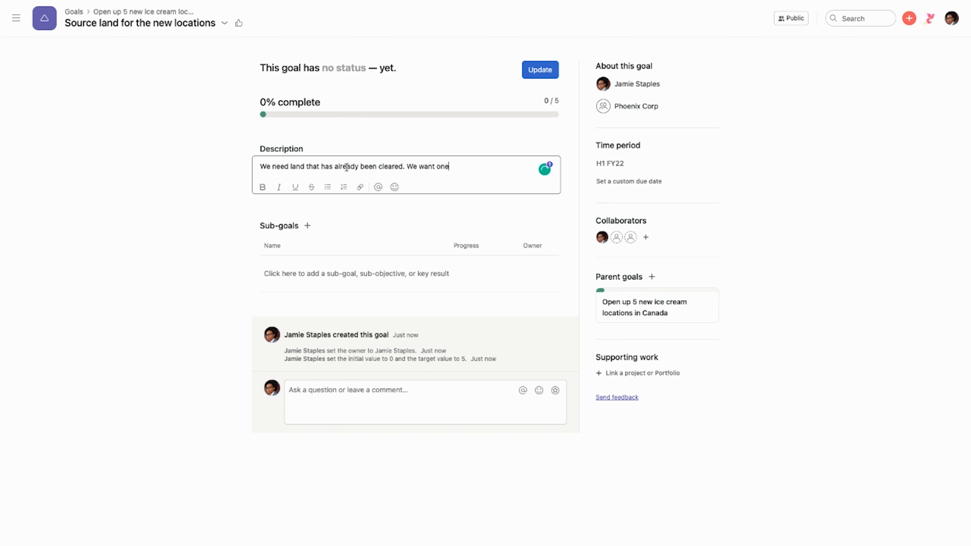
type("on a mountain")
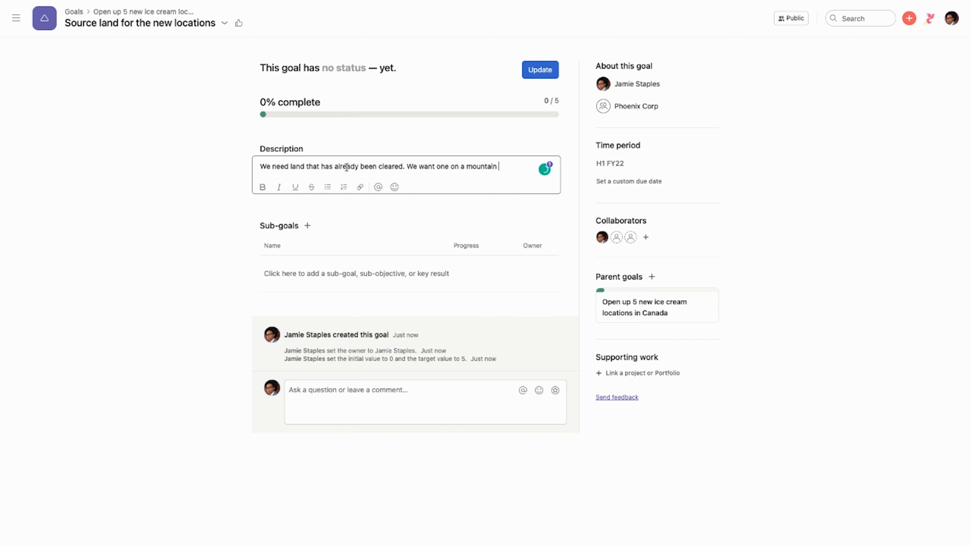
type("top and one in a va")
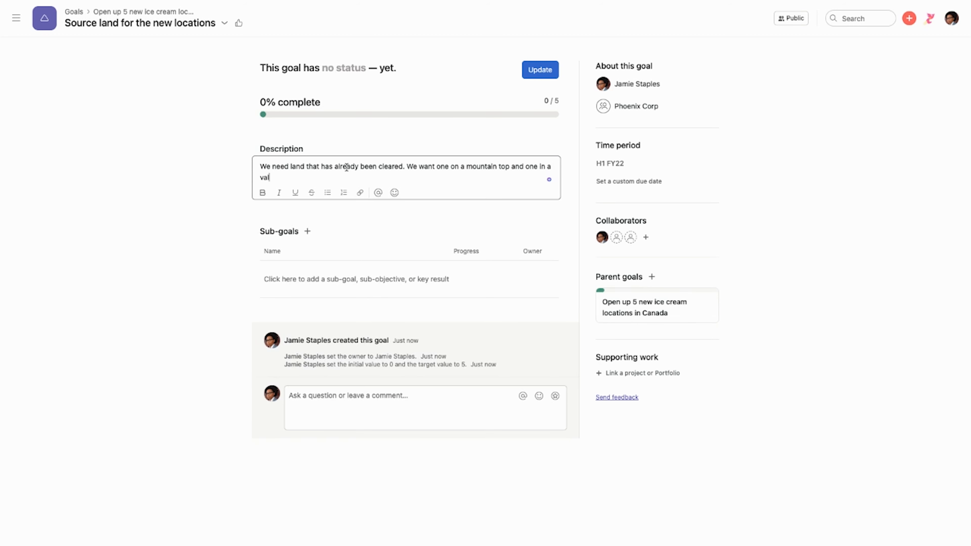
type("ley. These locat")
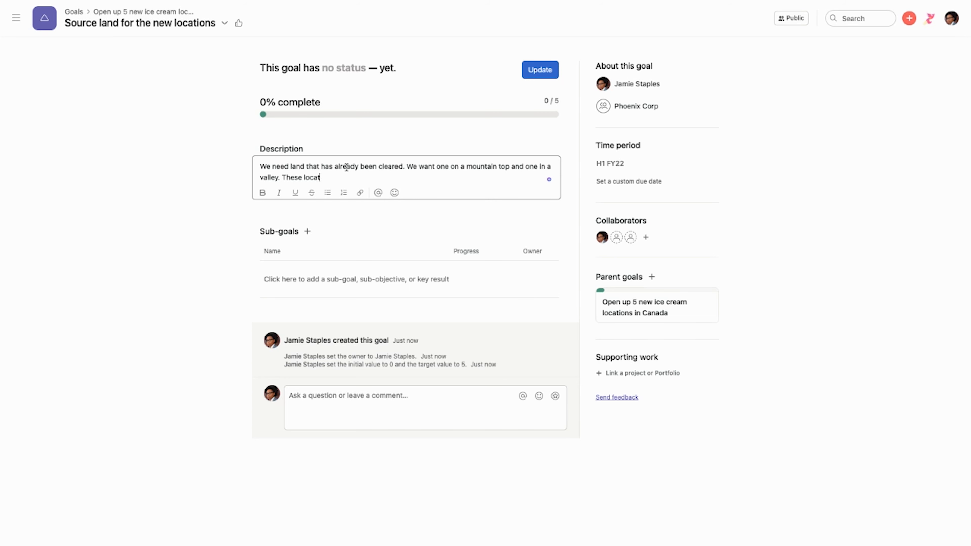
type("ions should be")
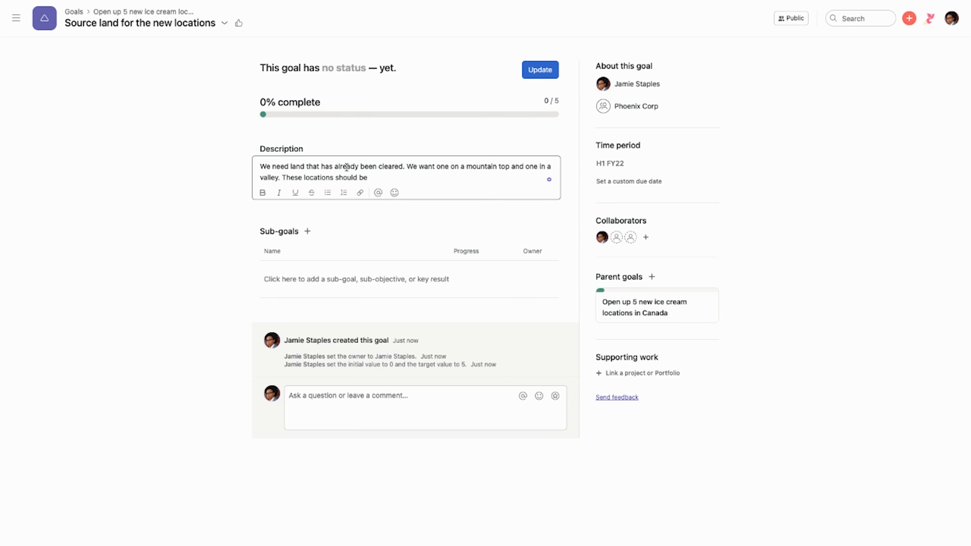
type("close to bit")
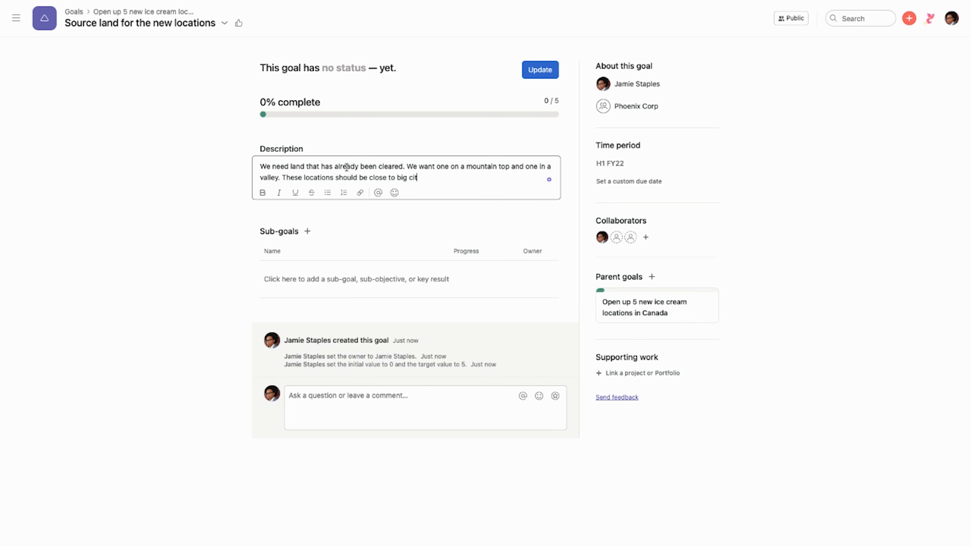
type("y centers and")
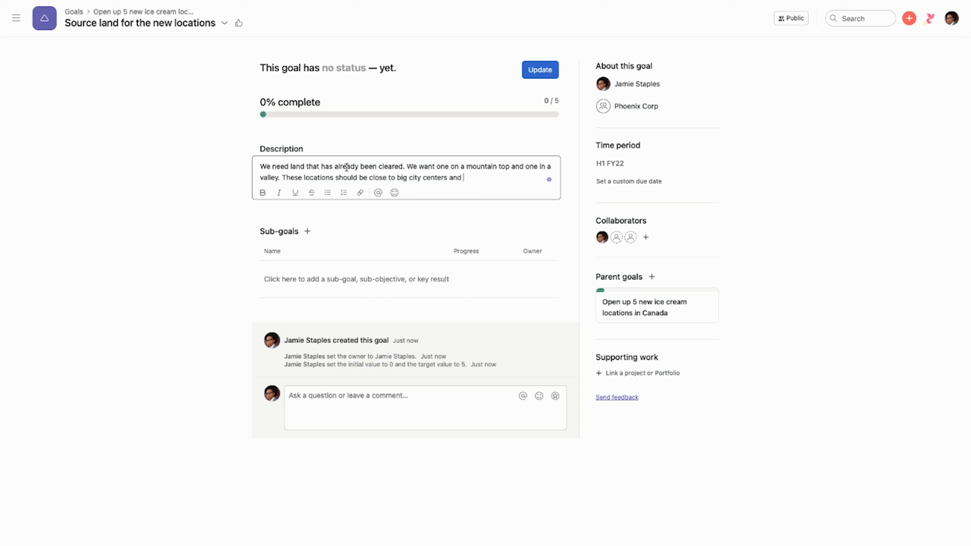
type("School")
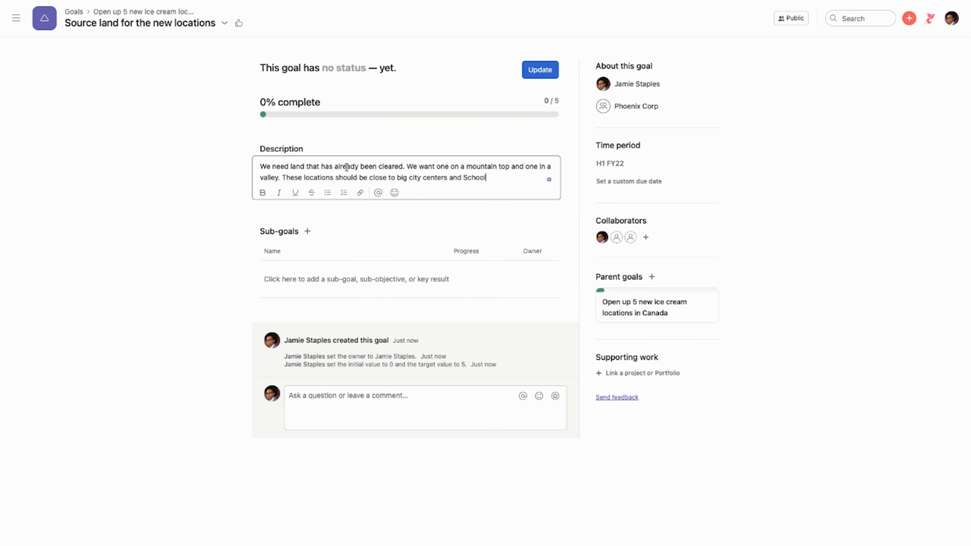
type("s./")
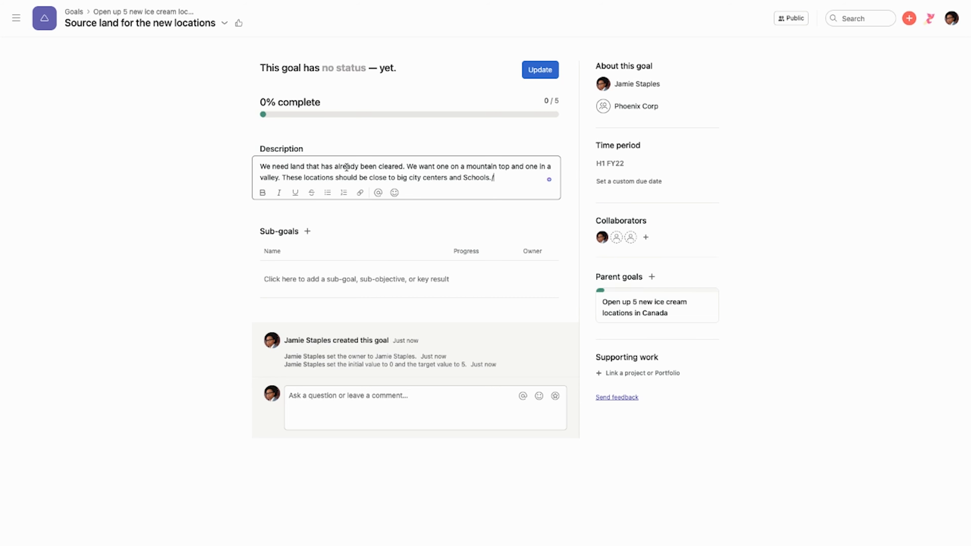
left_click(218, 285)
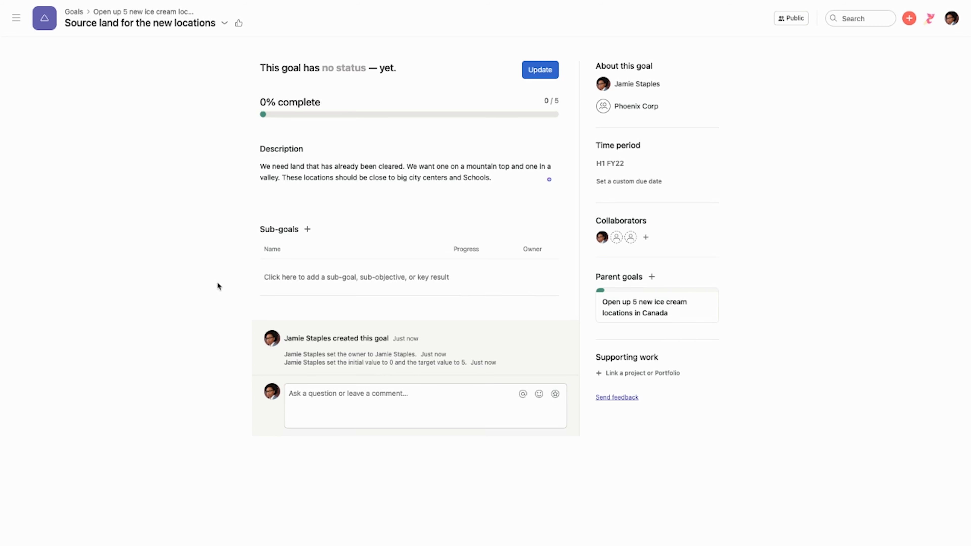
mouse_move(304, 242)
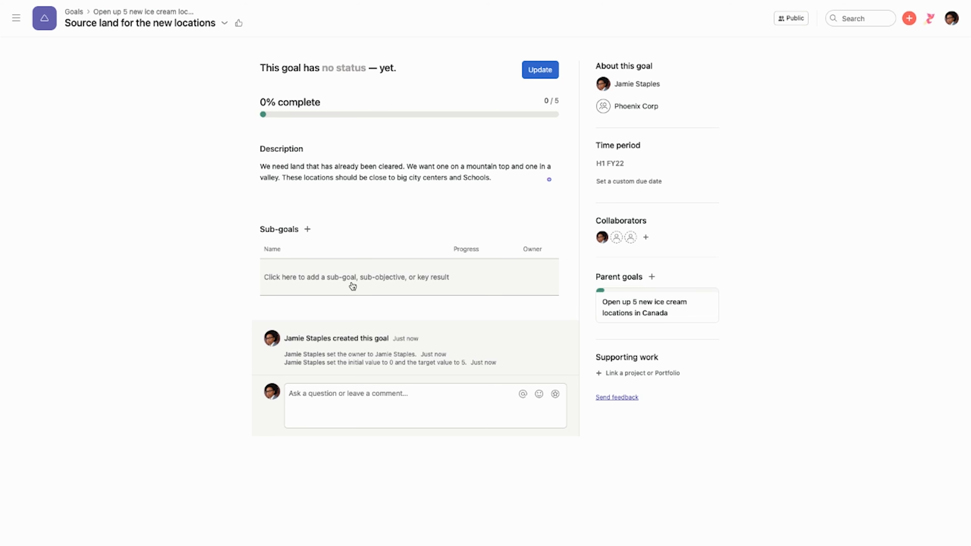
mouse_move(350, 261)
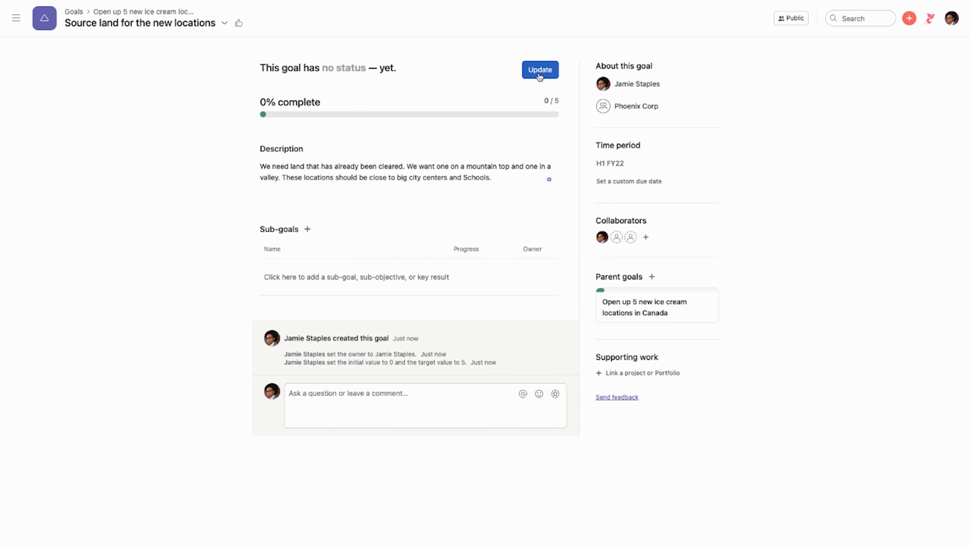
Step: Begin a new status update for the land sub-goal
left_click(538, 69)
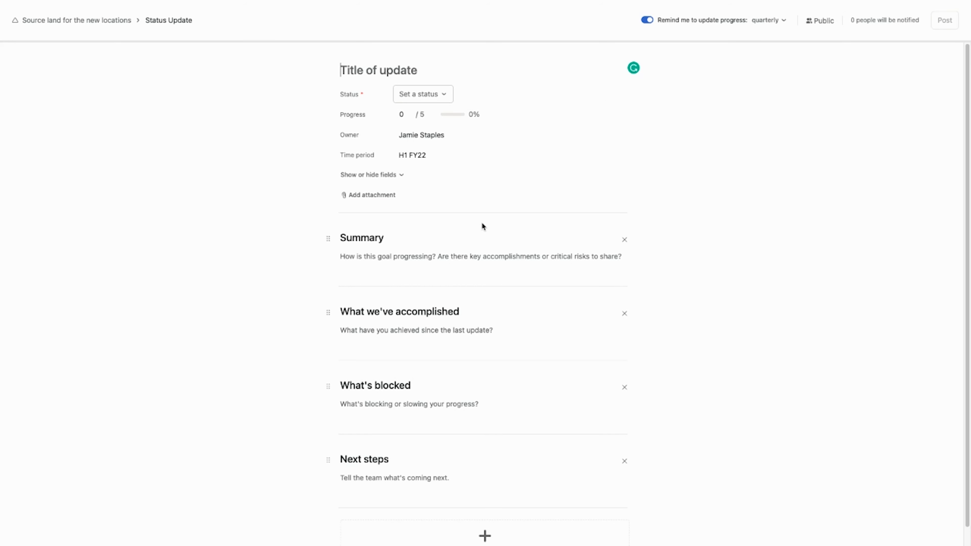
Step: Mark the update On track, title it 'Starting to find land!!!' and set progress to 2 of 5
left_click(422, 93)
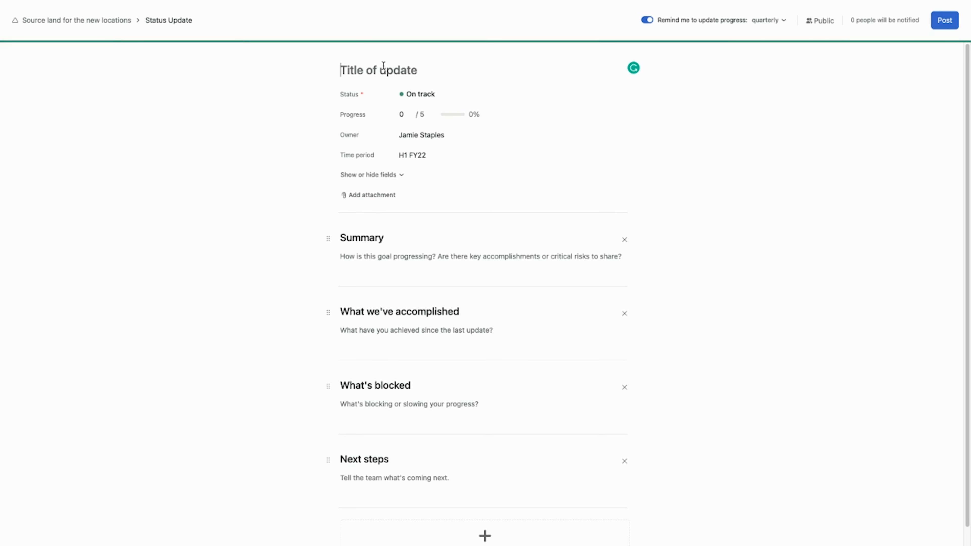
type("Starting to find land!!!")
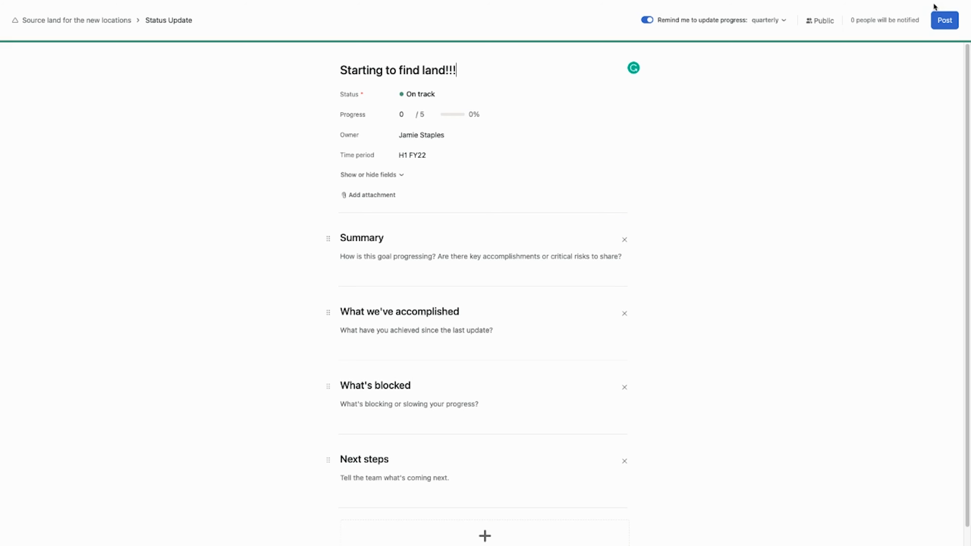
mouse_move(881, 47)
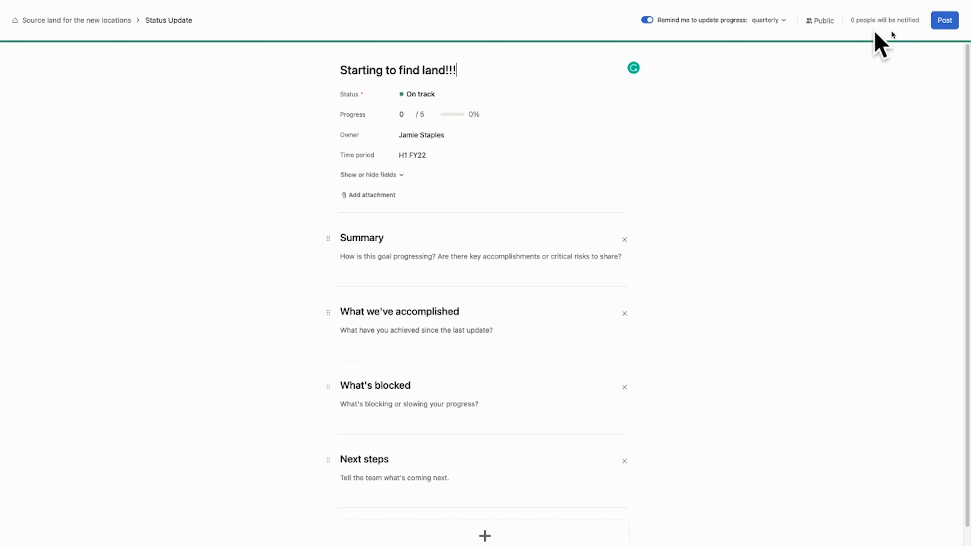
left_click(403, 114)
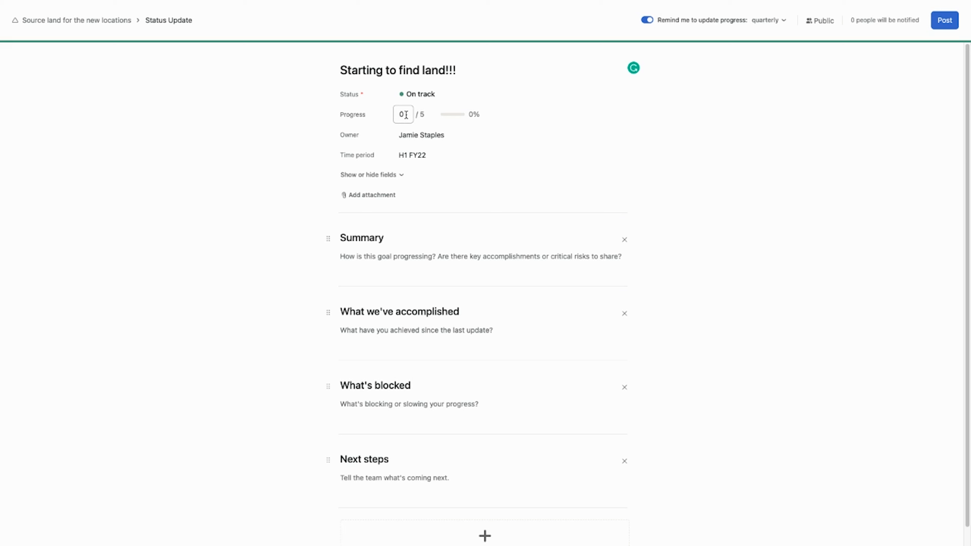
type("2")
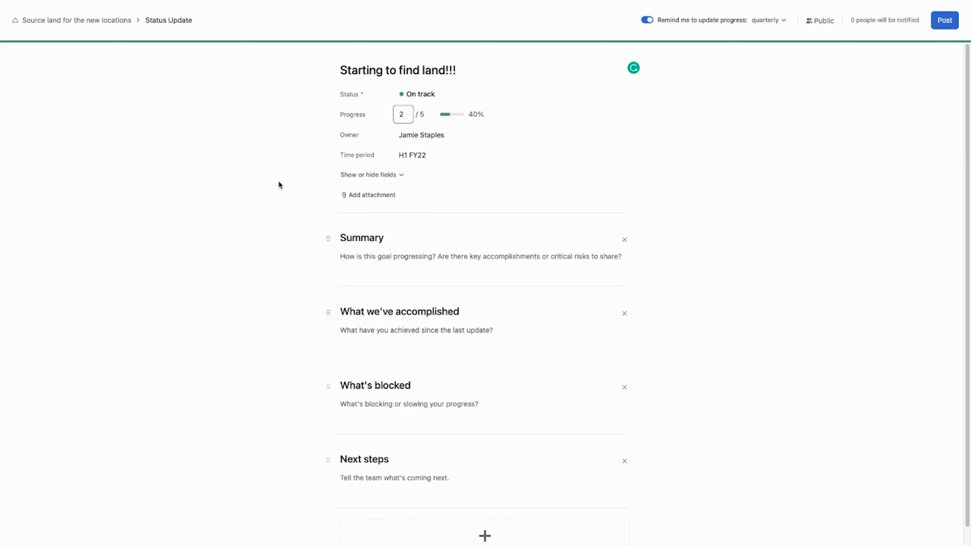
left_click(480, 257)
type("The")
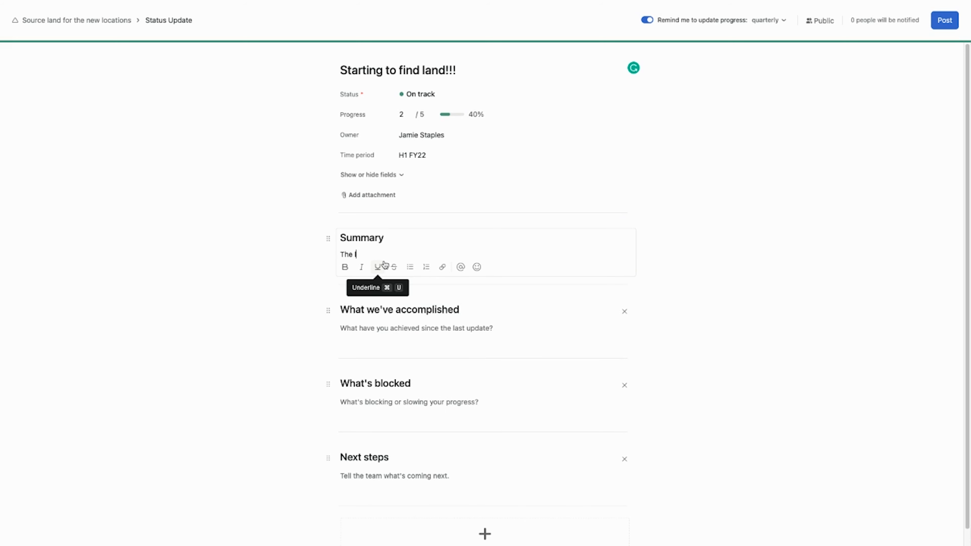
Step: Write the summary about being excited to start building and the accomplishment 'We found 2/5 locations.'
type("locations have been great! We're")
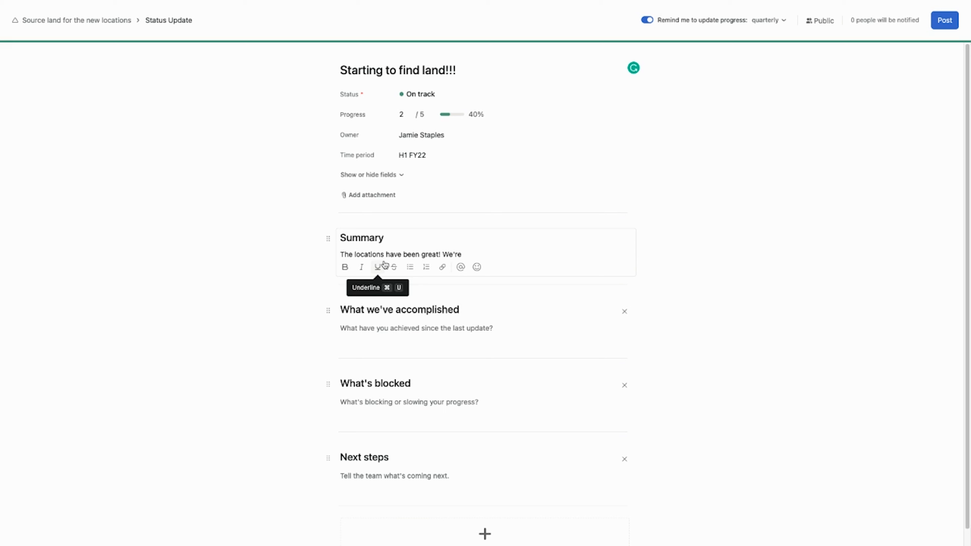
type("very excited to s")
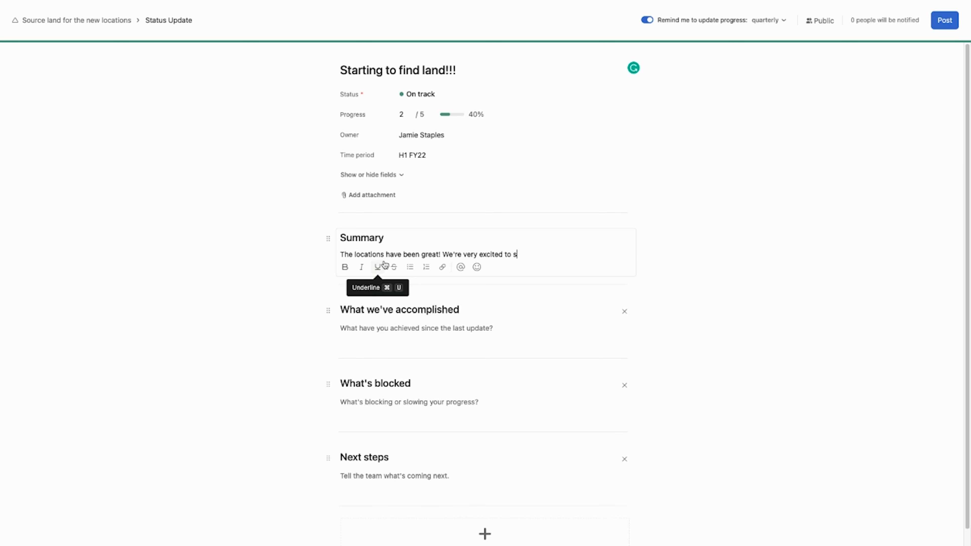
type("tart building.")
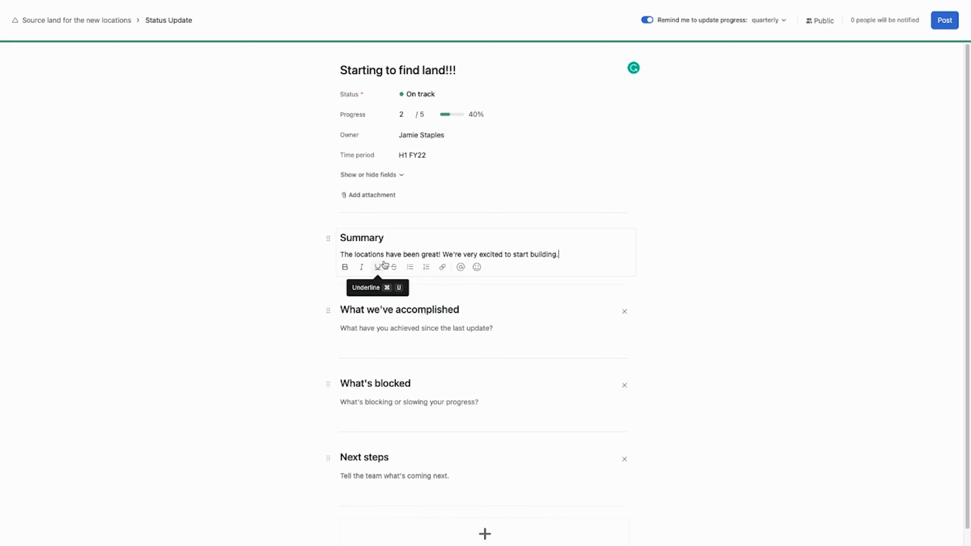
mouse_move(229, 272)
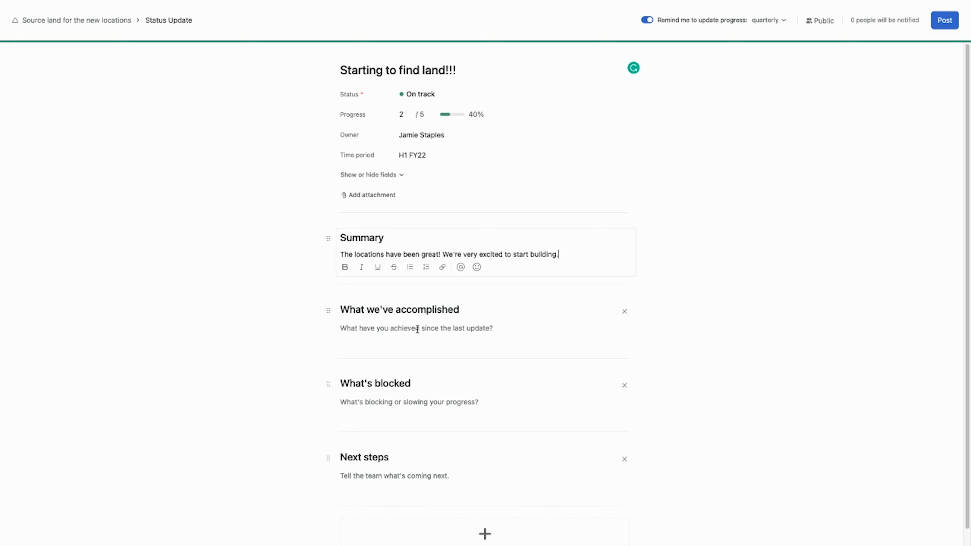
left_click(417, 327)
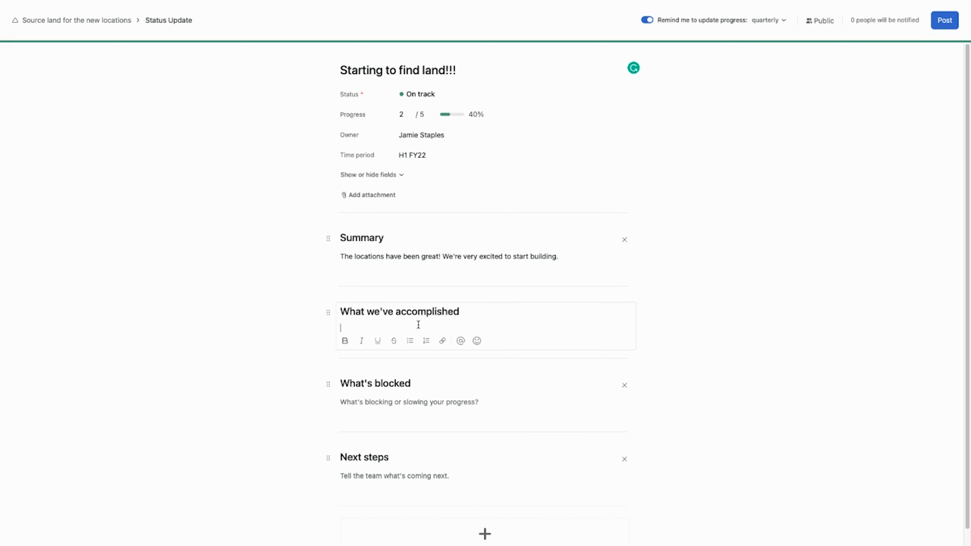
type("We")
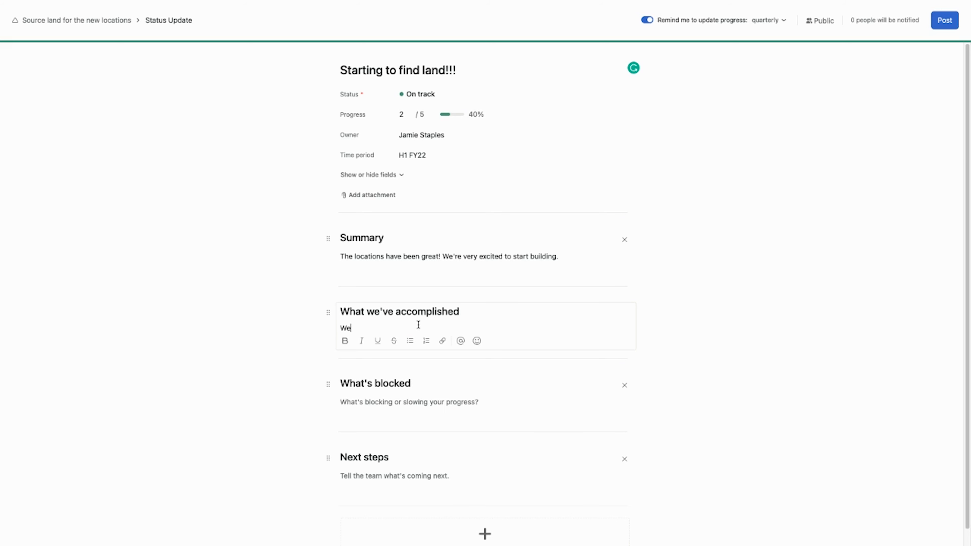
type("found 2/")
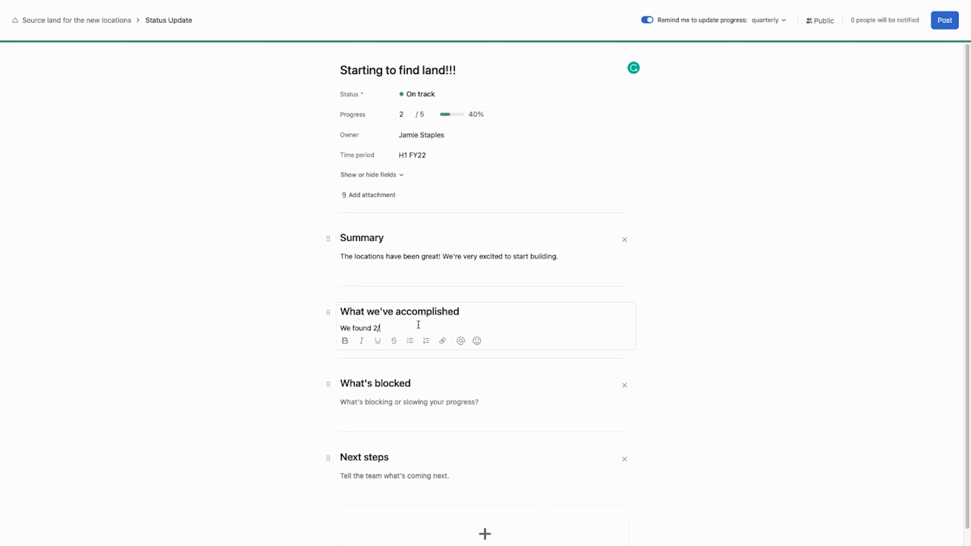
type("5 locations.")
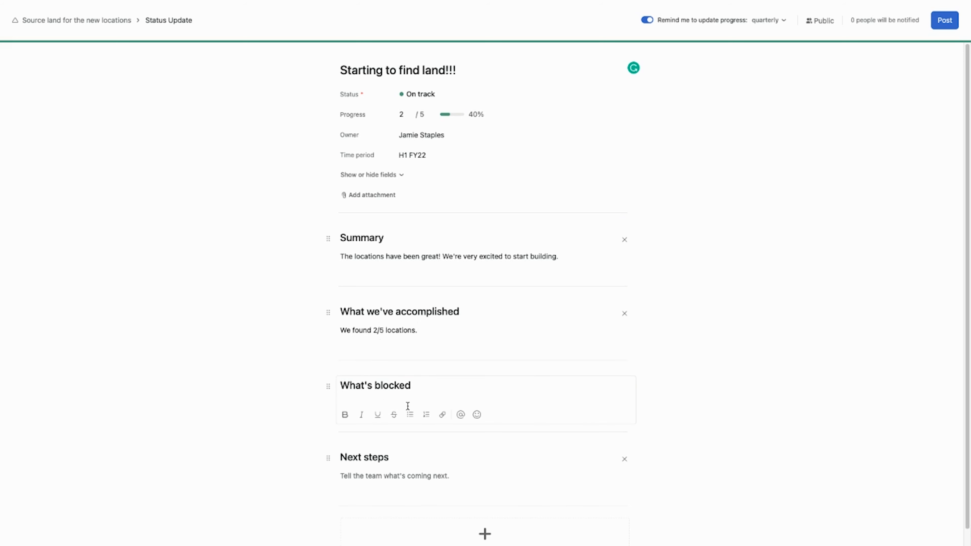
Step: Note the blocker that the city would not release permits and next step 'Get our lawyers involved.'
type("The city")
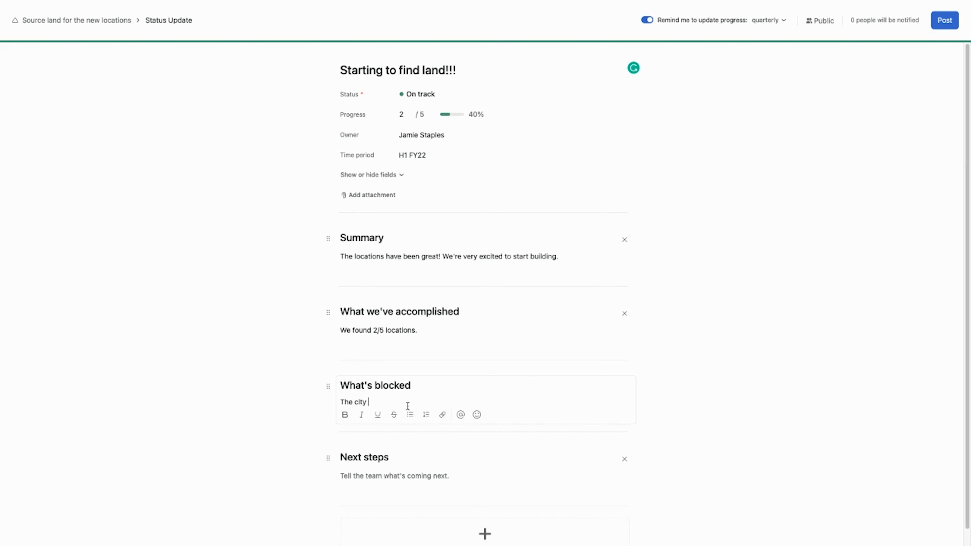
type("did not want to")
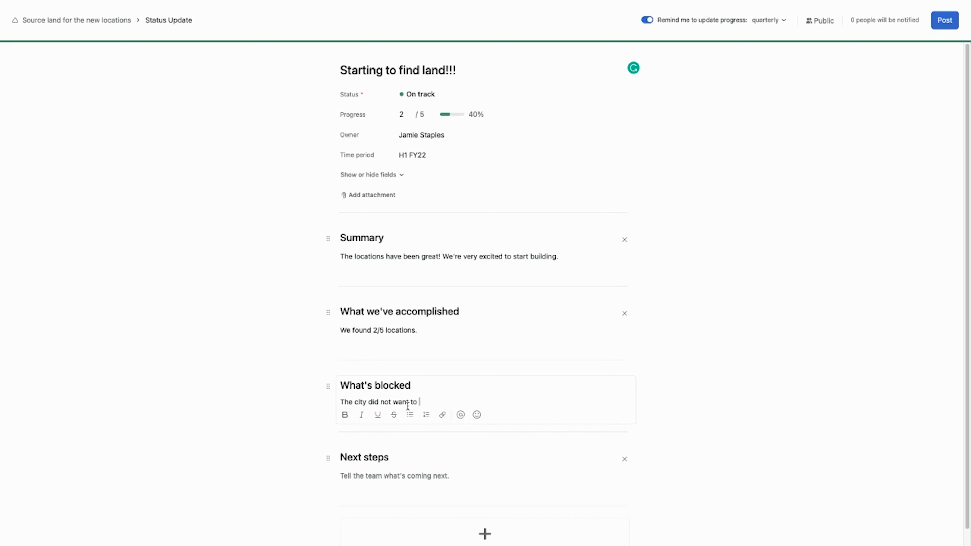
type("release the permits.")
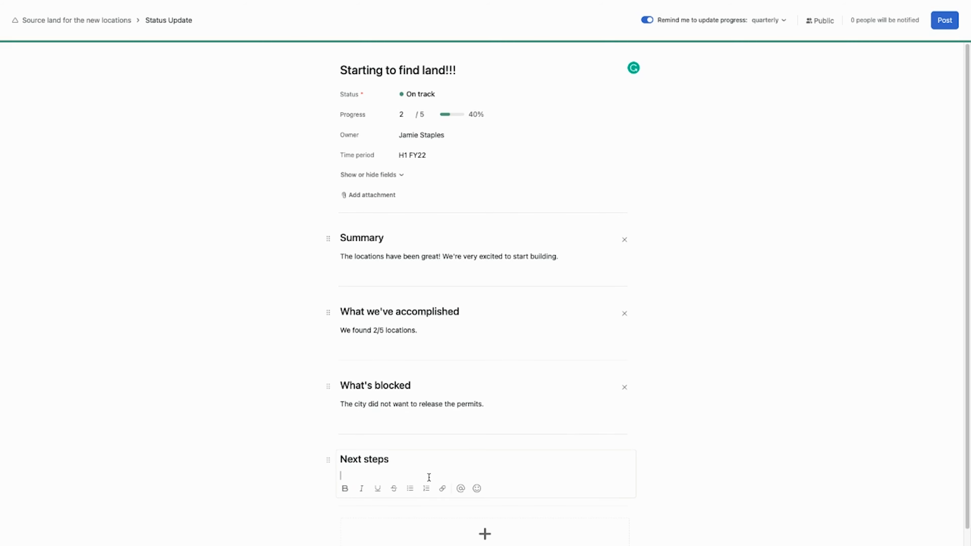
type("Get our law")
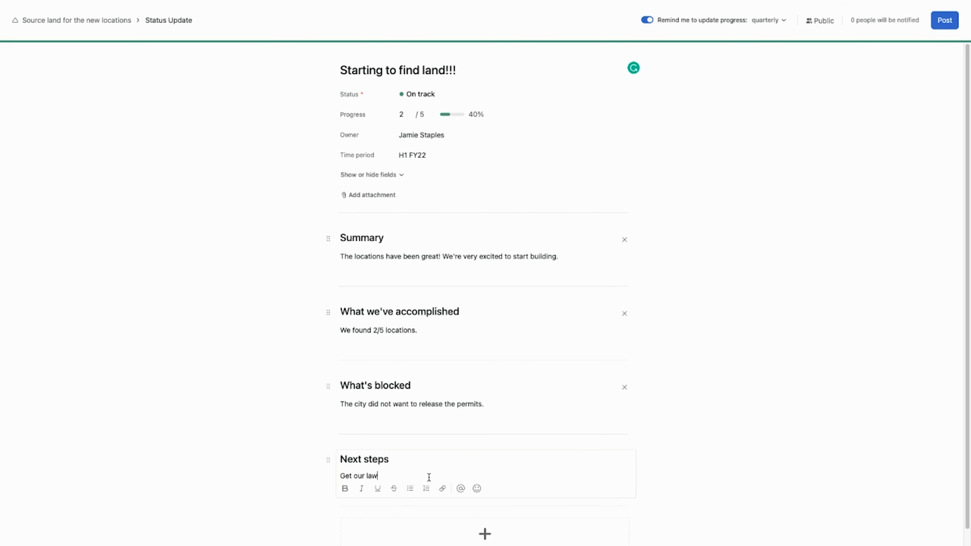
type("yers invoice")
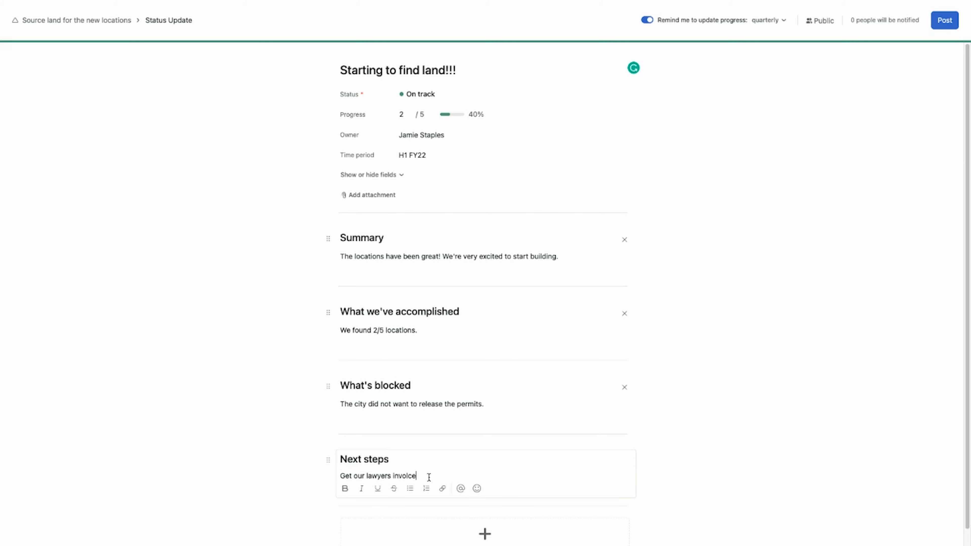
key("Backspace")
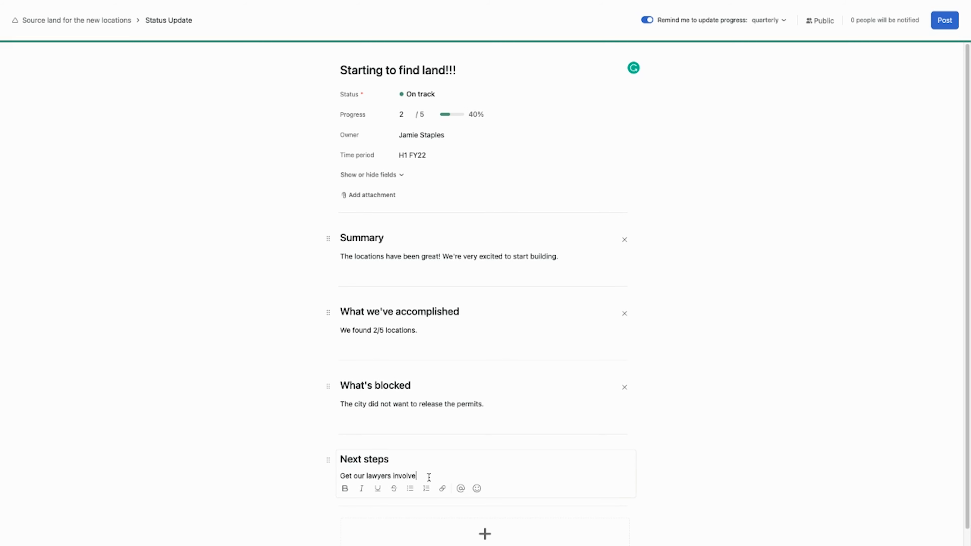
type("d.")
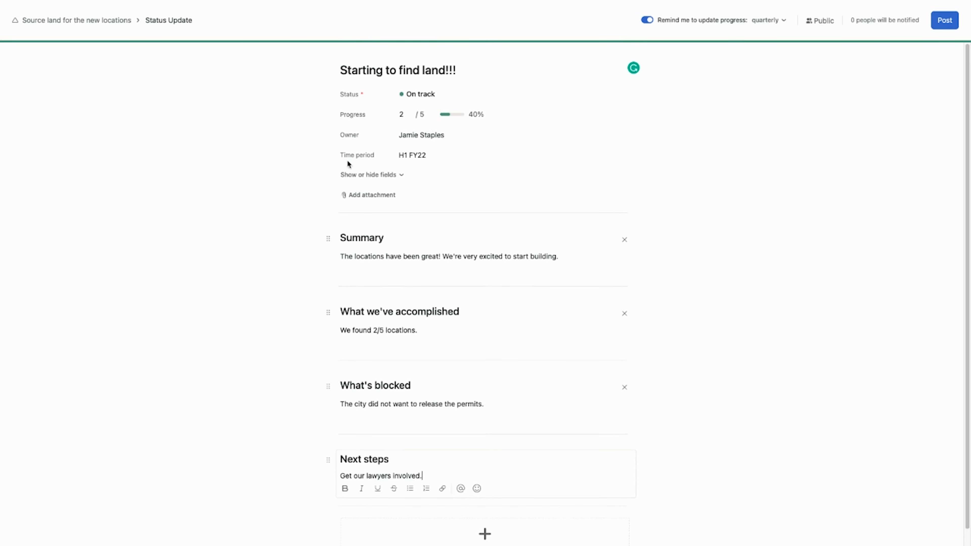
left_click(371, 195)
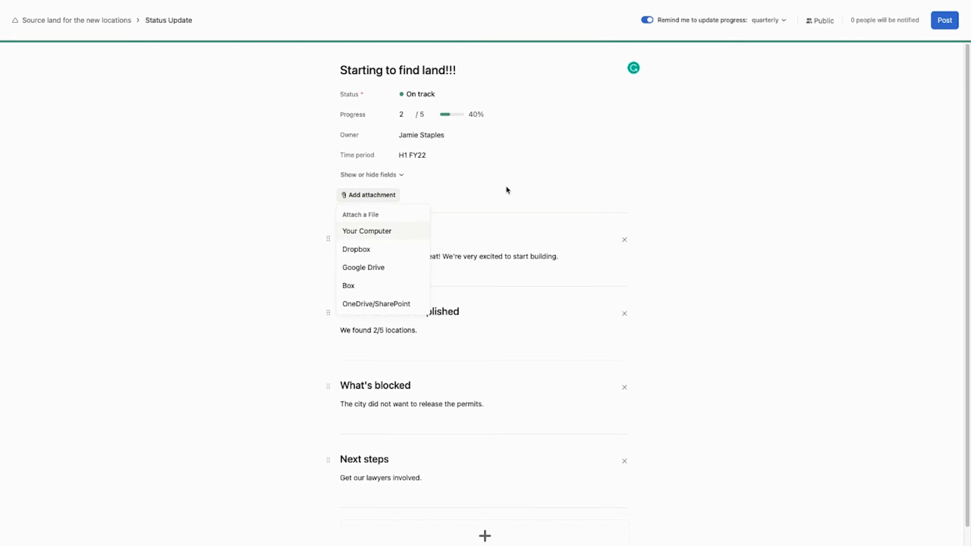
Step: Show the Custom due date field on the update and post the status update
left_click(370, 174)
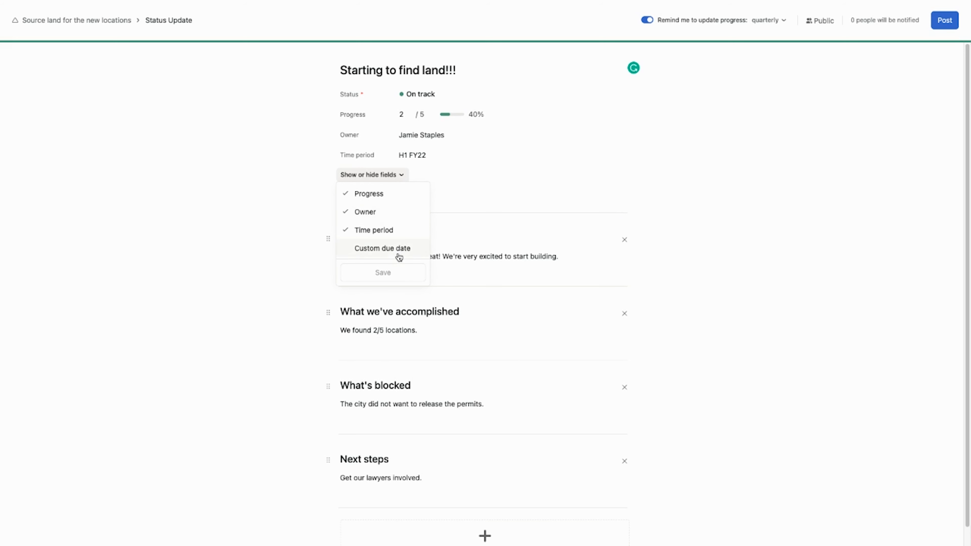
left_click(383, 248)
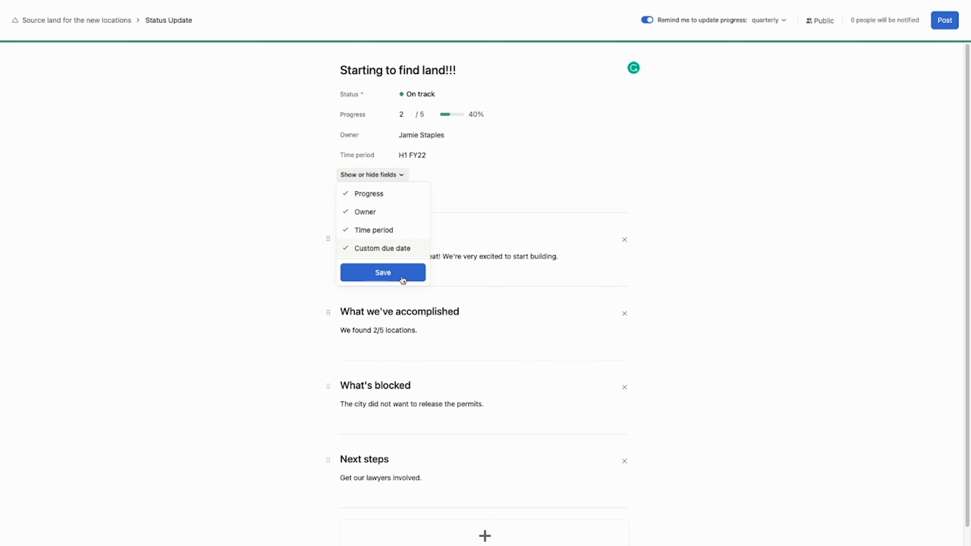
left_click(382, 273)
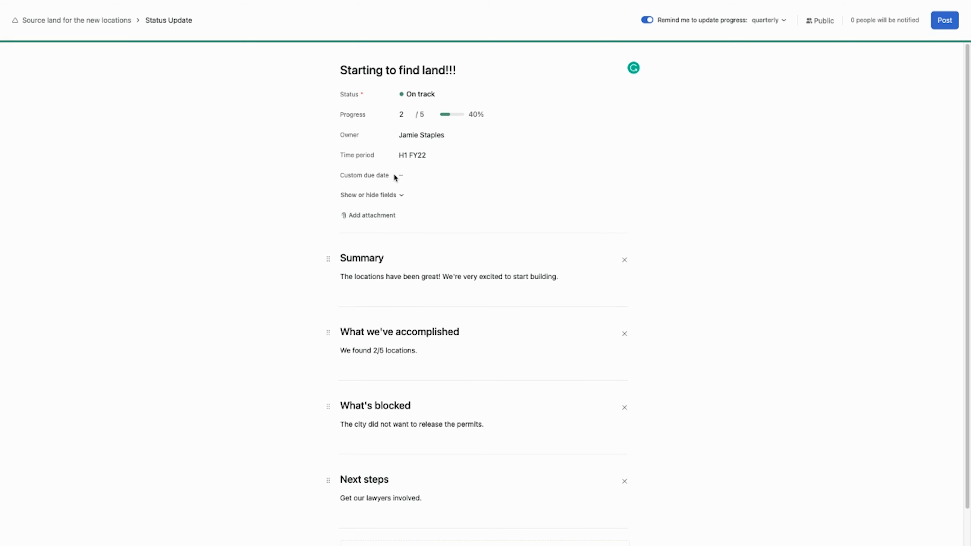
mouse_move(783, 127)
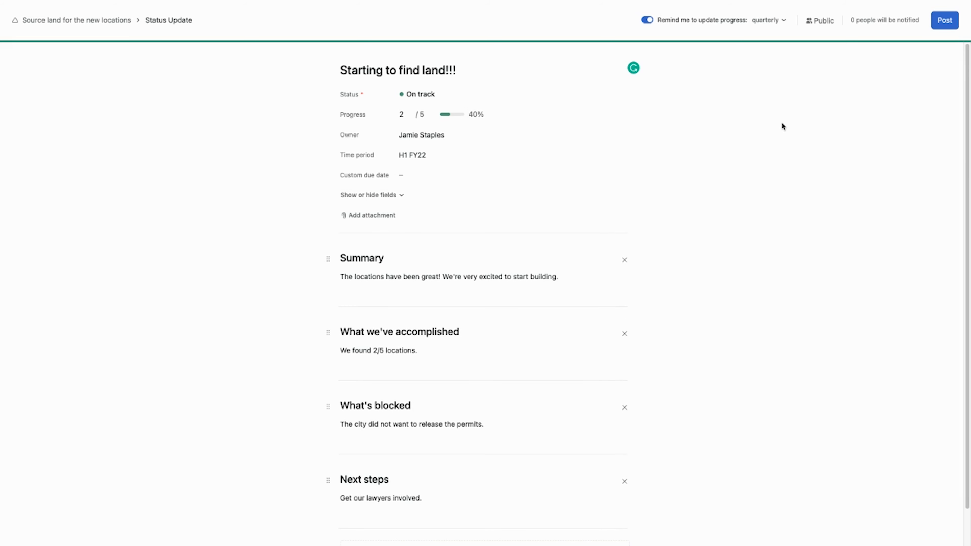
left_click(944, 20)
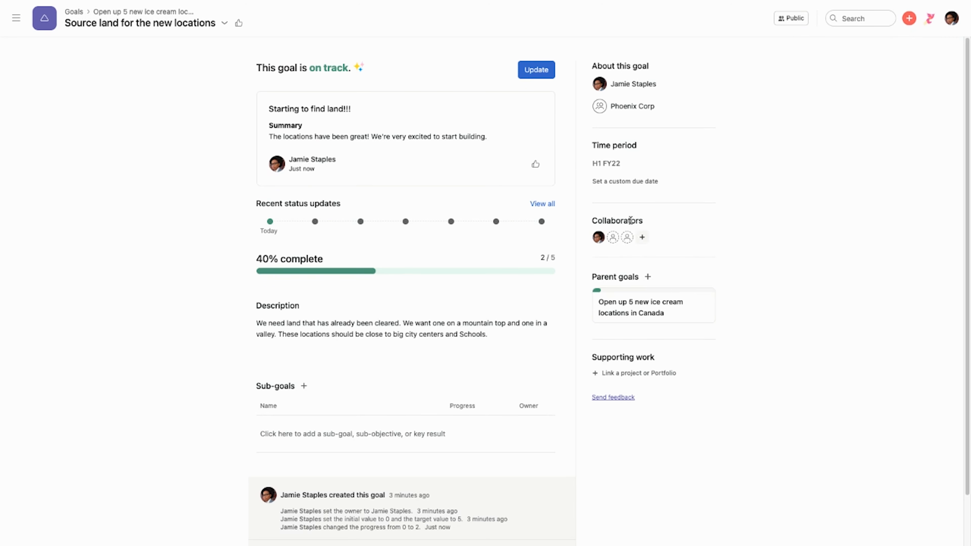
mouse_move(317, 277)
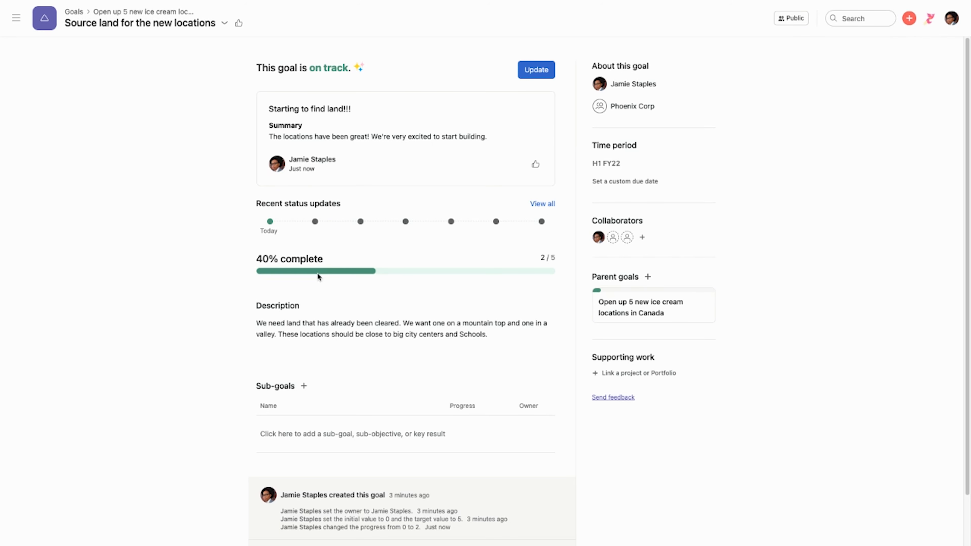
mouse_move(342, 273)
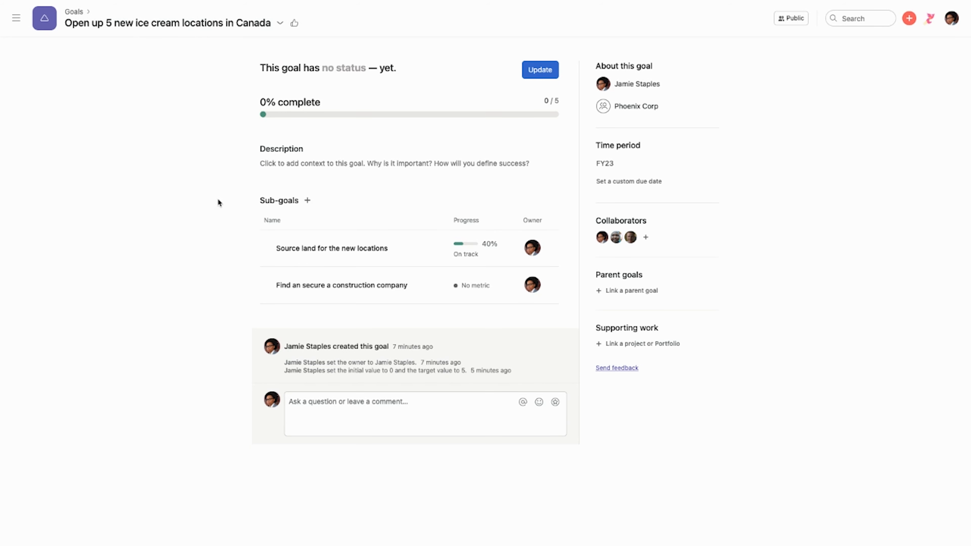
mouse_move(234, 238)
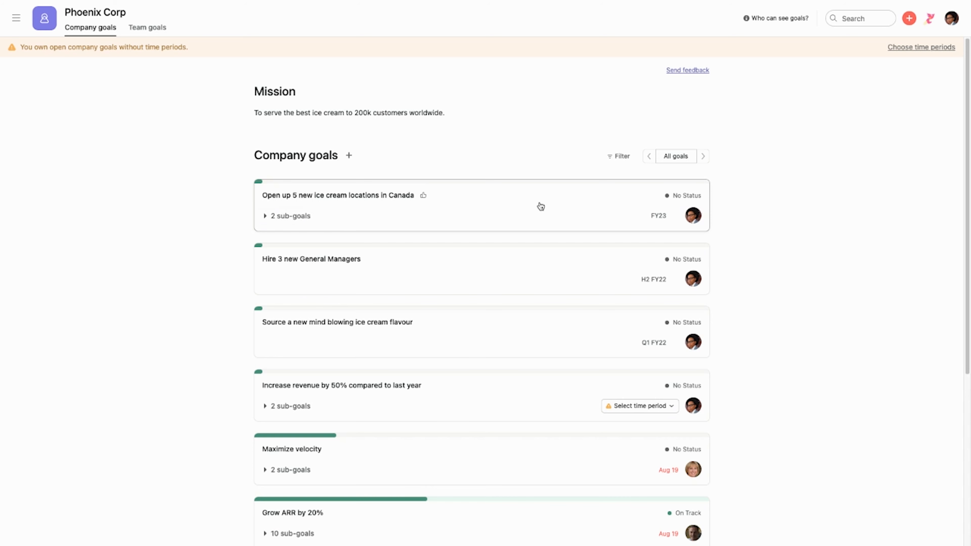
left_click(266, 215)
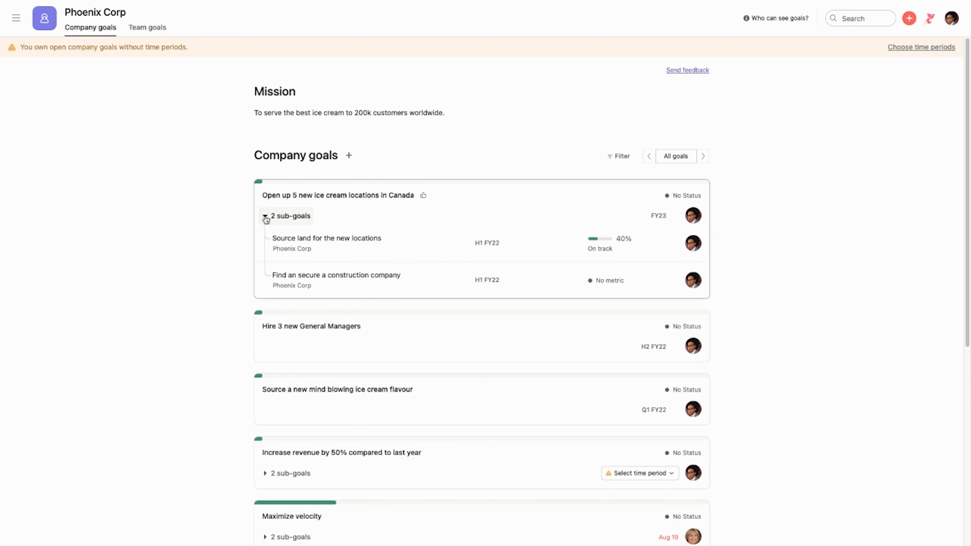
mouse_move(261, 342)
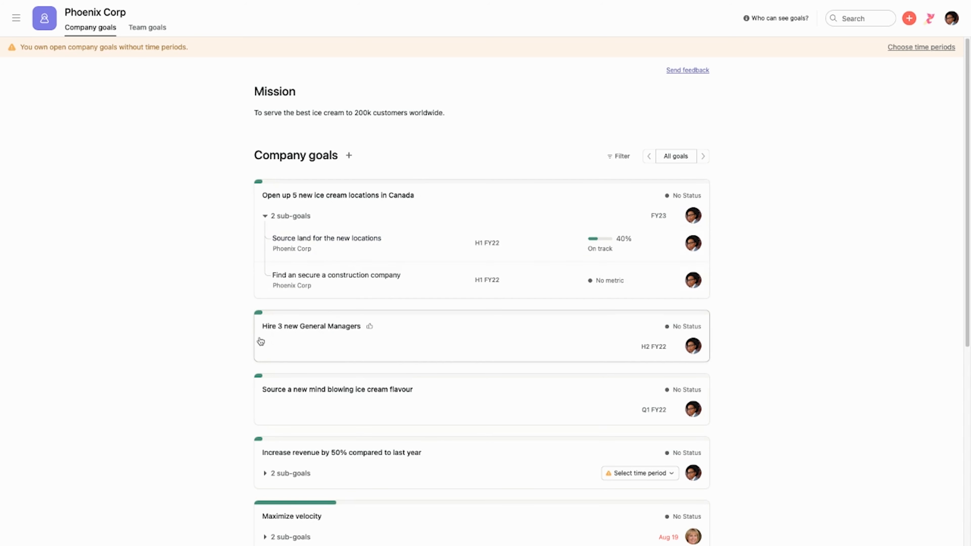
mouse_move(286, 257)
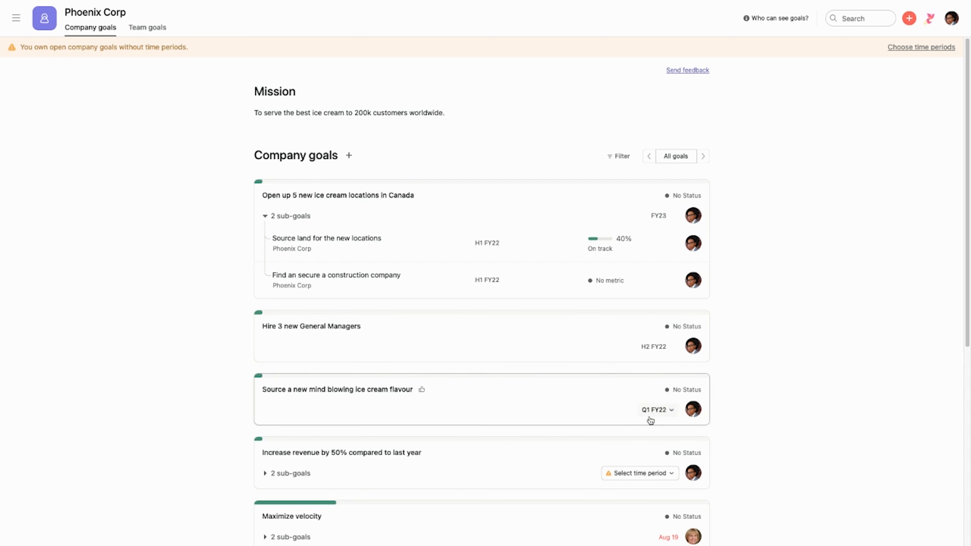
mouse_move(658, 346)
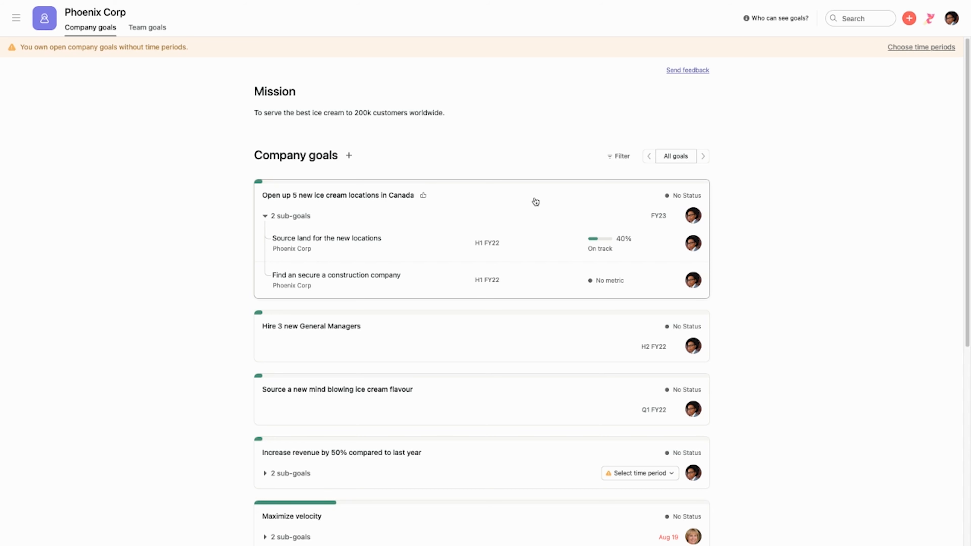
left_click(338, 195)
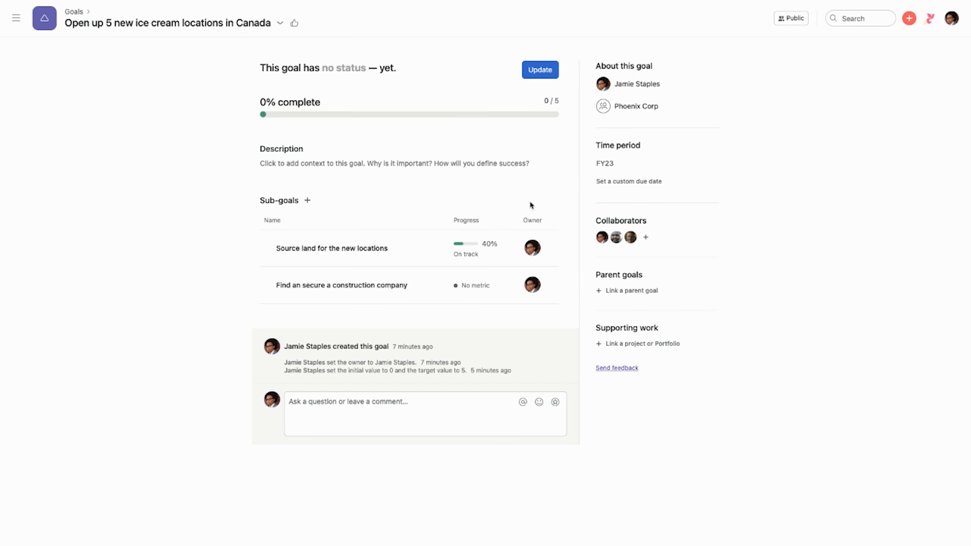
mouse_move(532, 341)
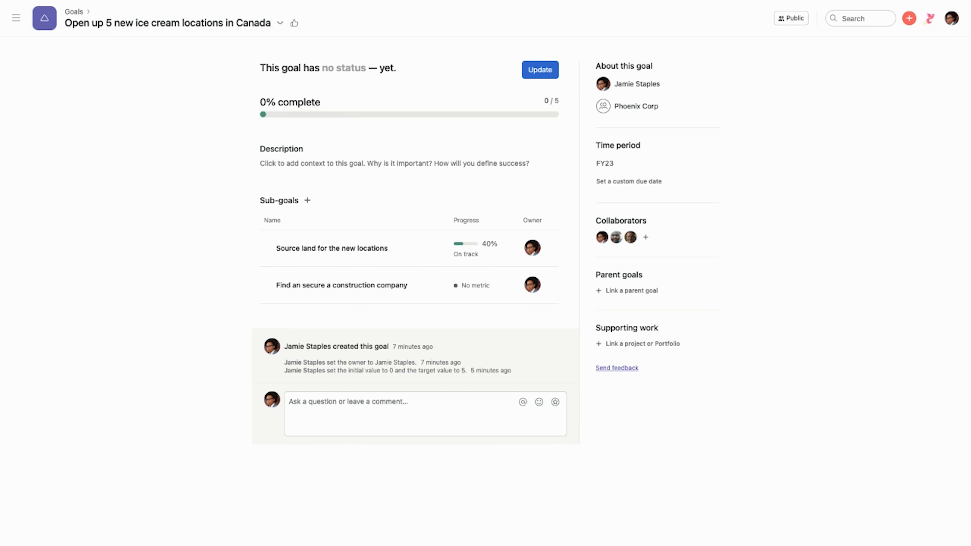
mouse_move(198, 383)
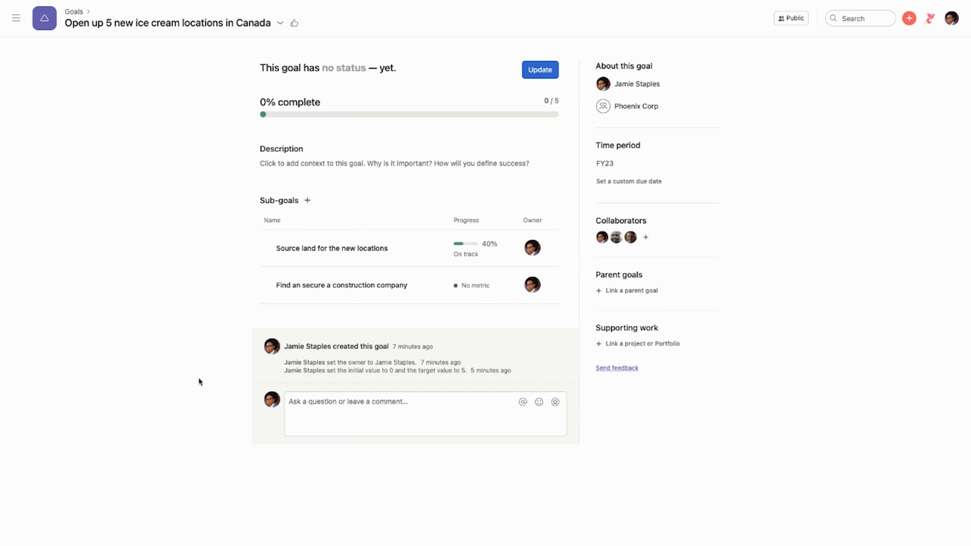
mouse_move(201, 380)
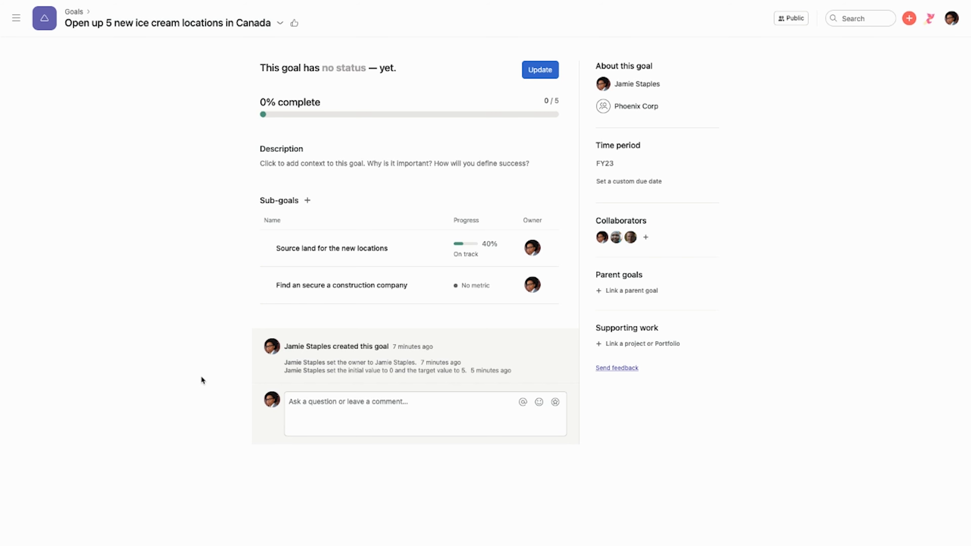
mouse_move(604, 442)
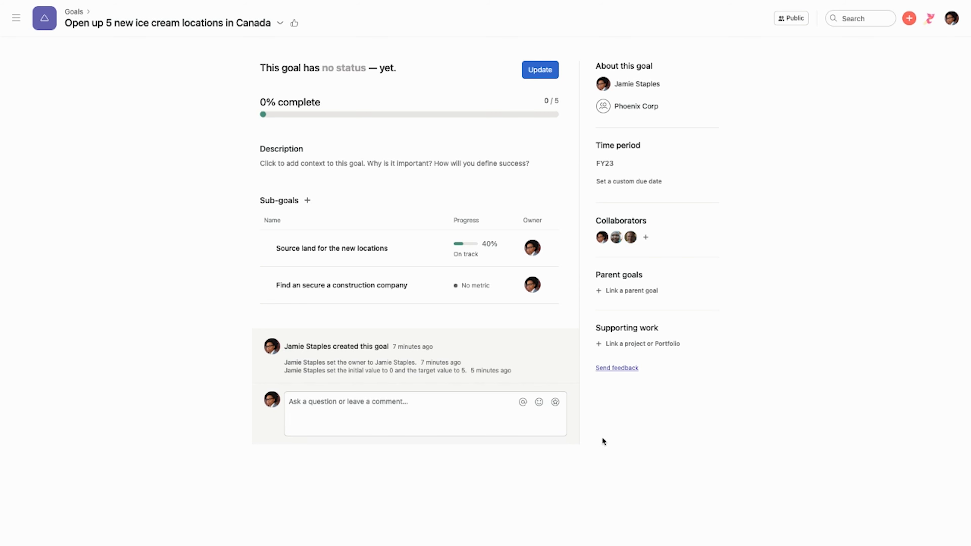
mouse_move(622, 348)
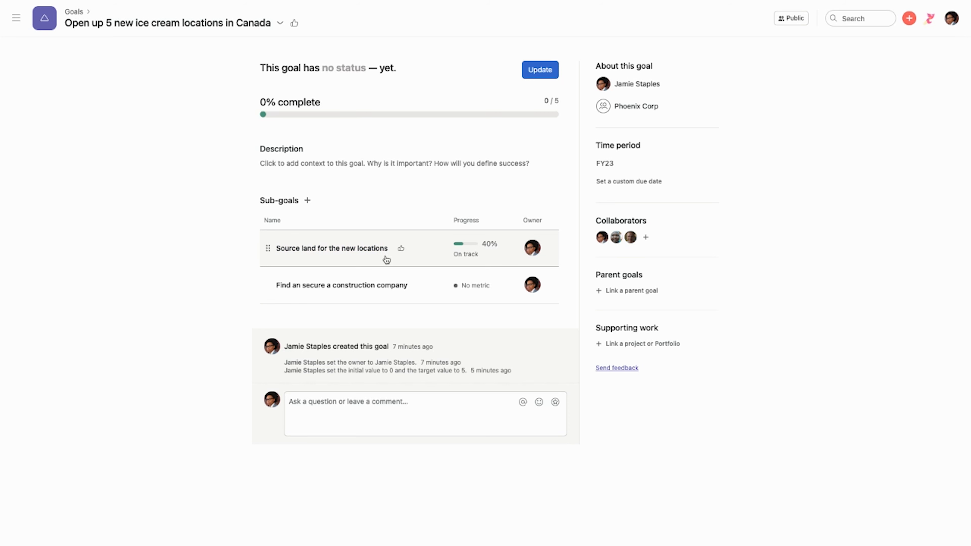
mouse_move(386, 262)
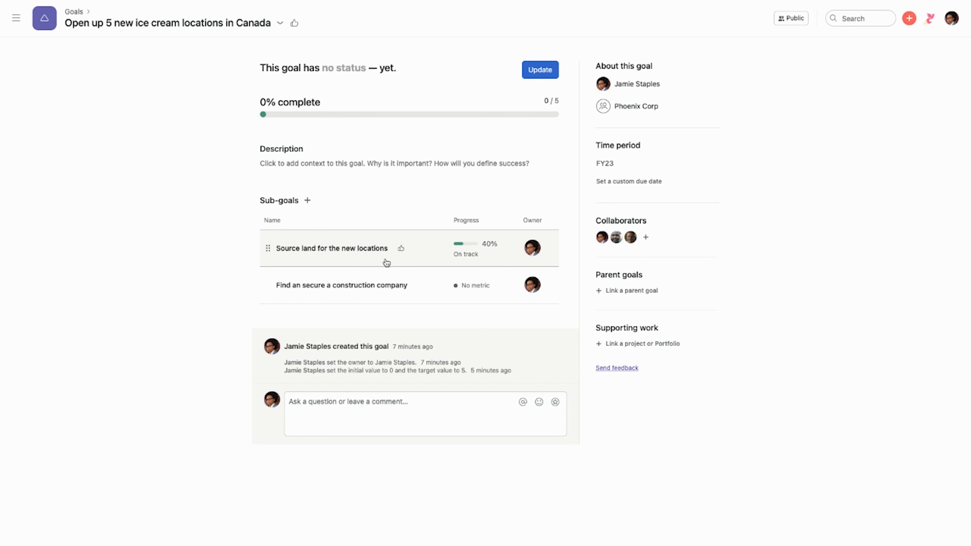
mouse_move(386, 260)
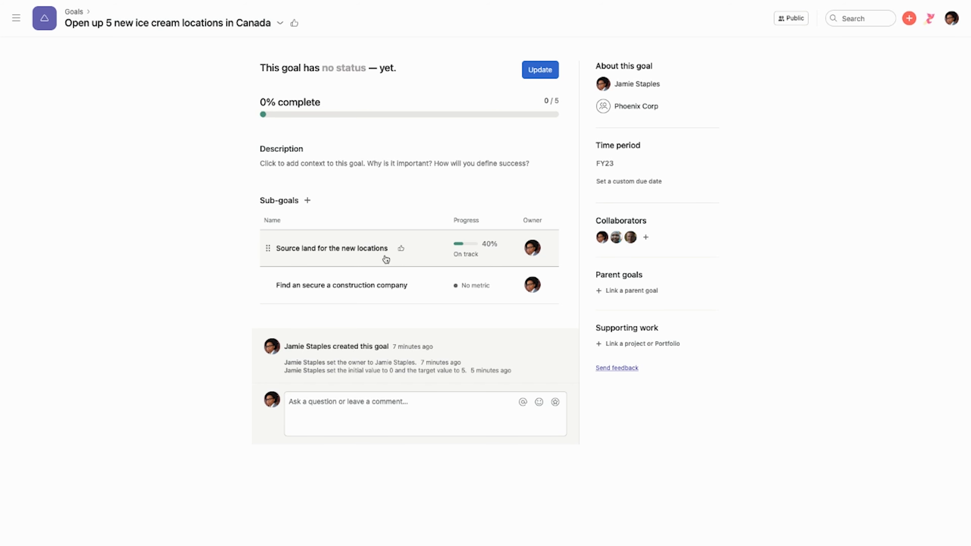
mouse_move(617, 337)
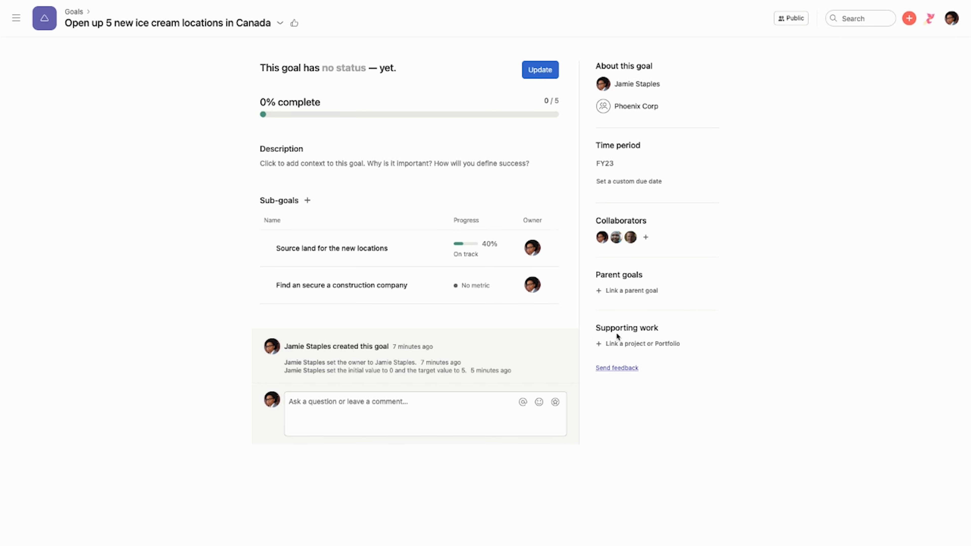
Step: Link the Request for Creative Production project as supporting work for the goal
left_click(642, 344)
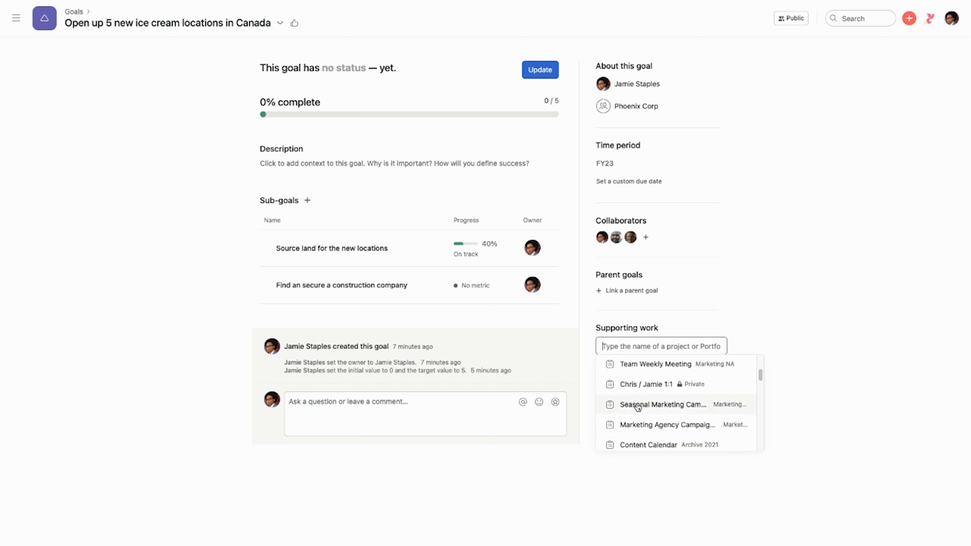
left_click(663, 405)
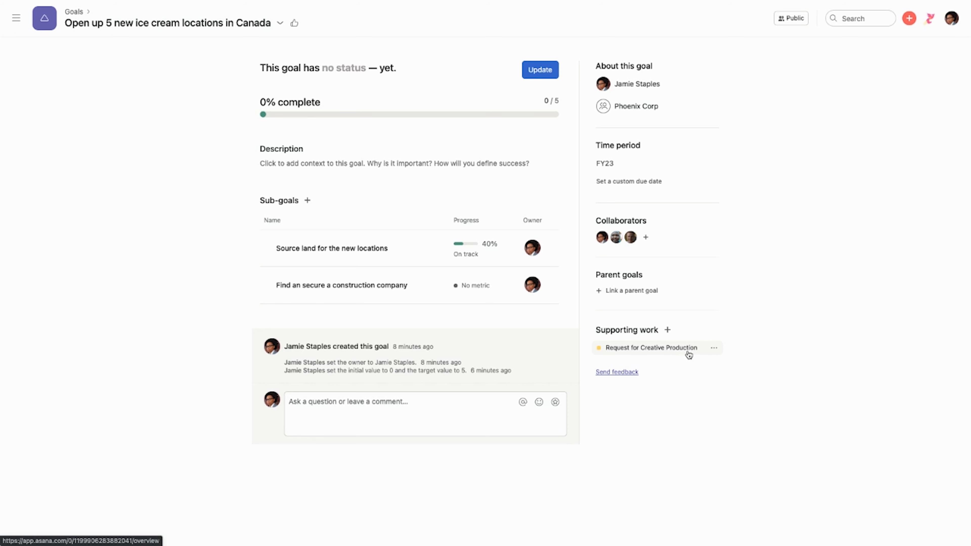
mouse_move(679, 358)
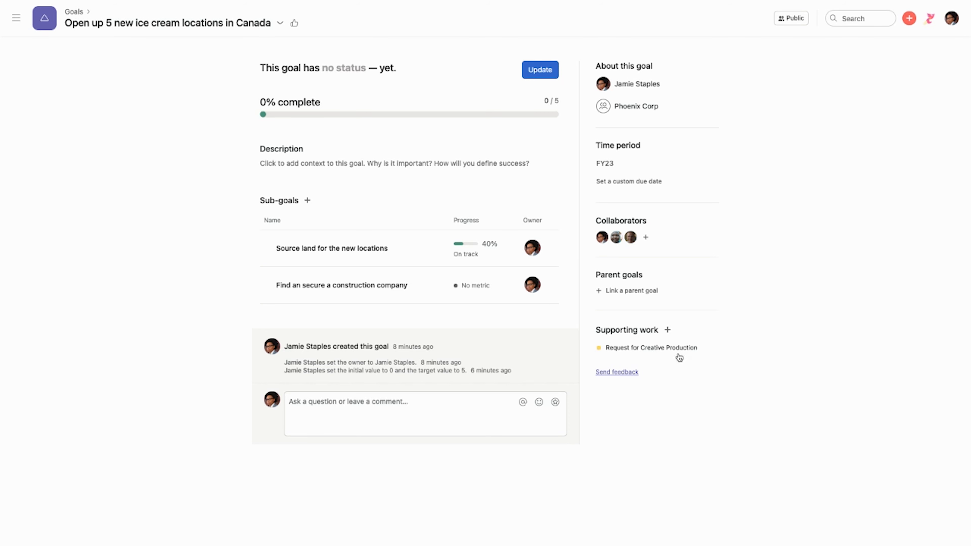
mouse_move(341, 285)
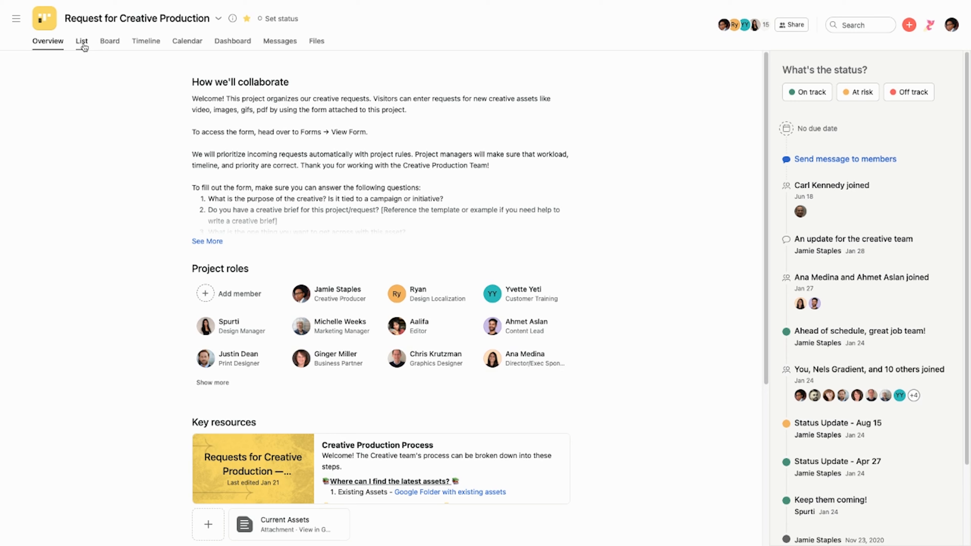
Step: In List view, add a 'Land sites' section with tasks for finding mountain, valley and school-adjacent locations
left_click(81, 40)
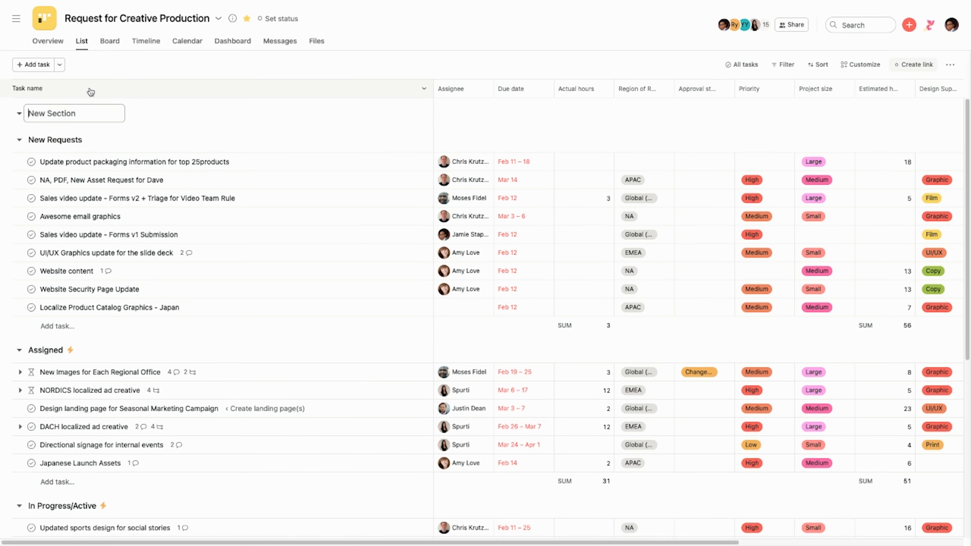
type("L")
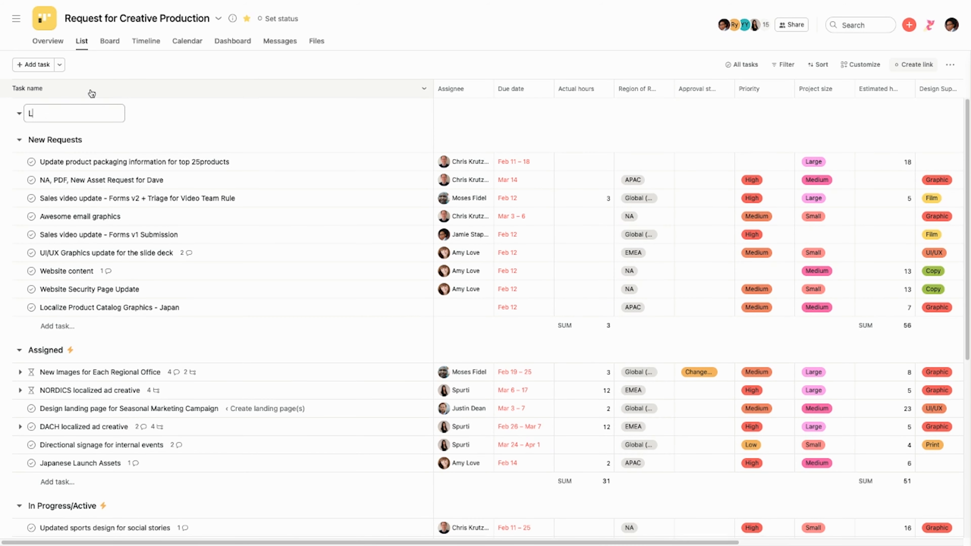
type("and sites")
type("Finad a vally location")
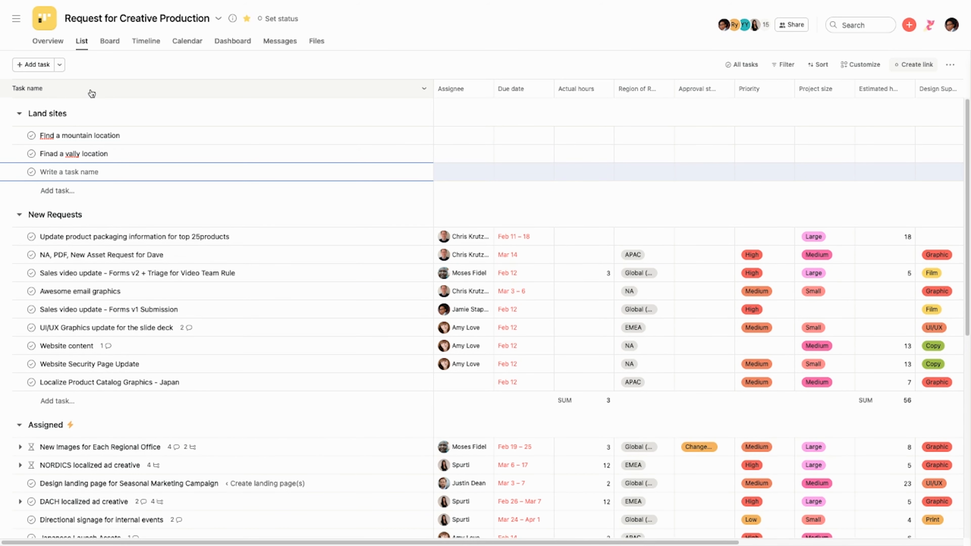
type("M")
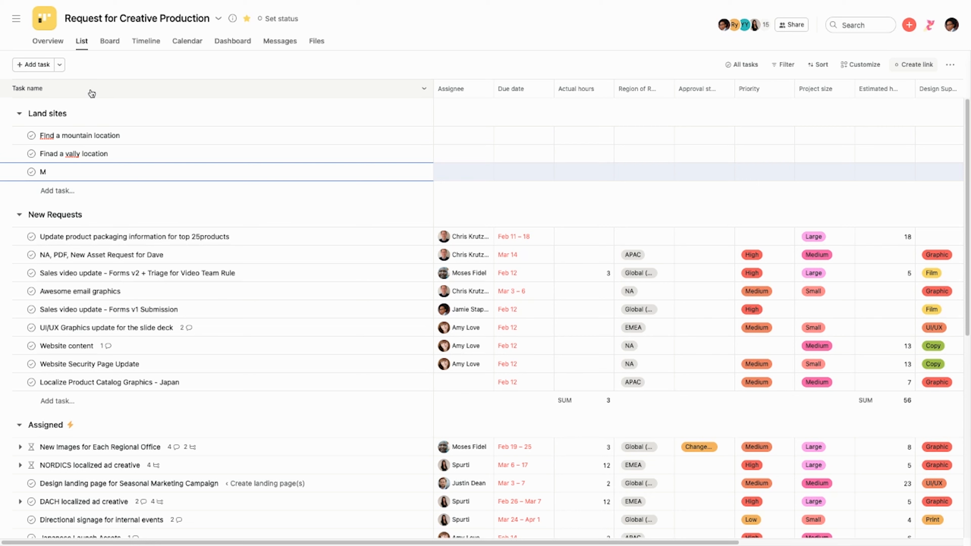
type("ind")
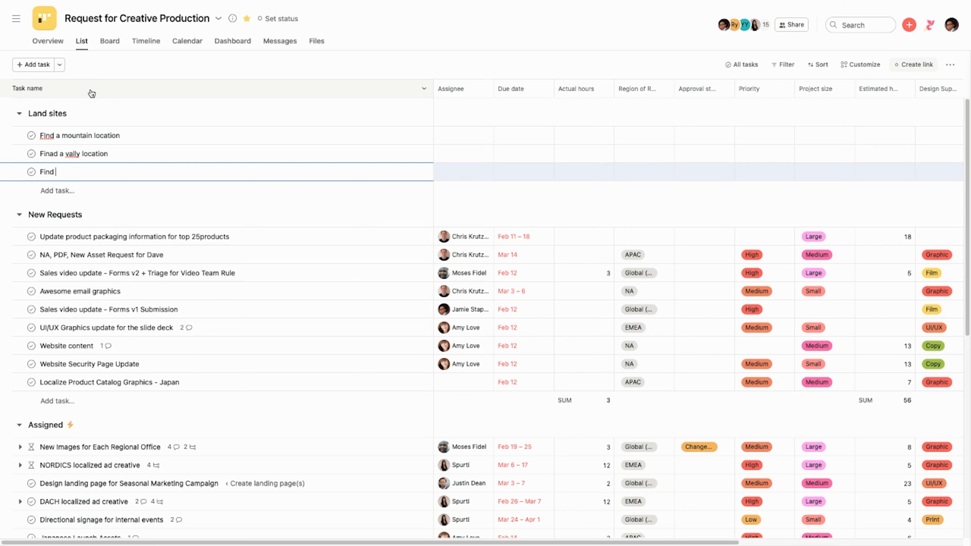
type("a location close to schools")
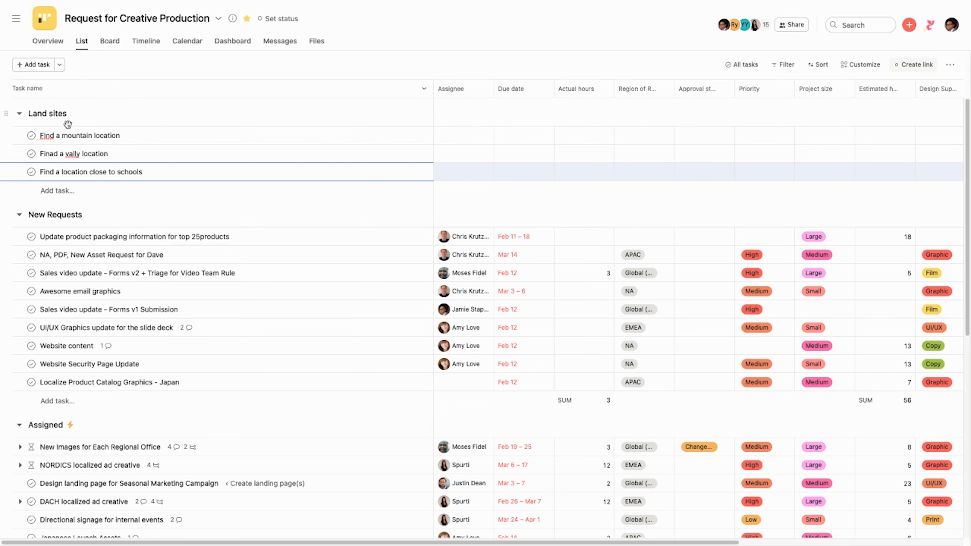
mouse_move(443, 136)
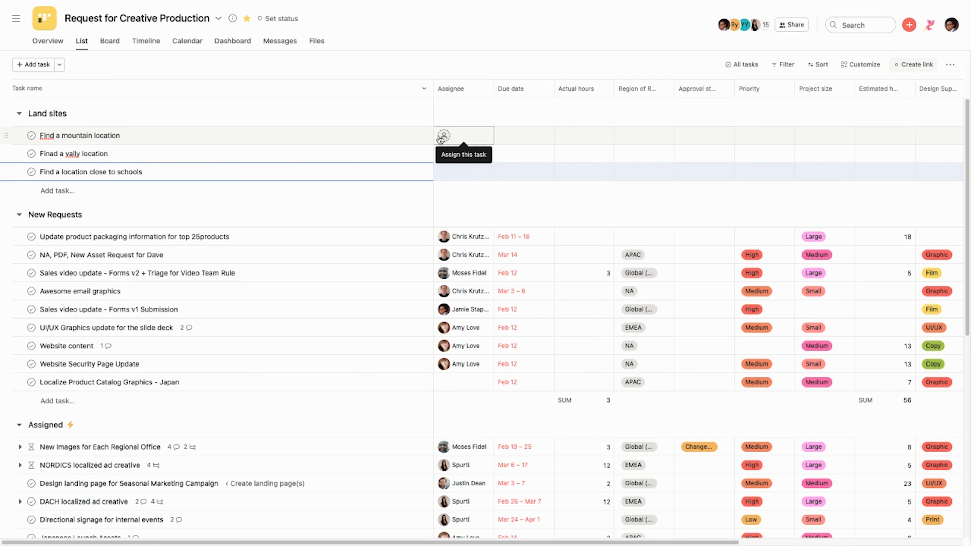
left_click(463, 135)
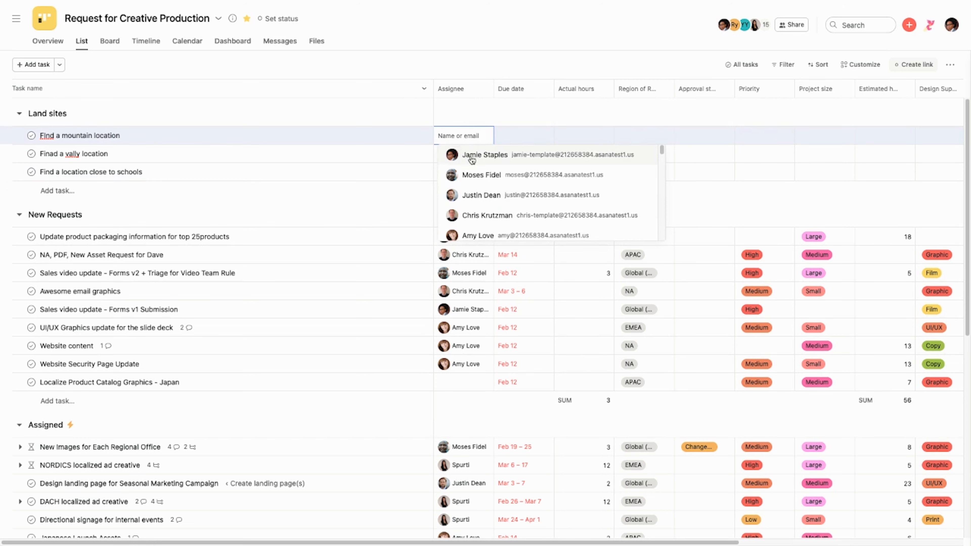
left_click(484, 154)
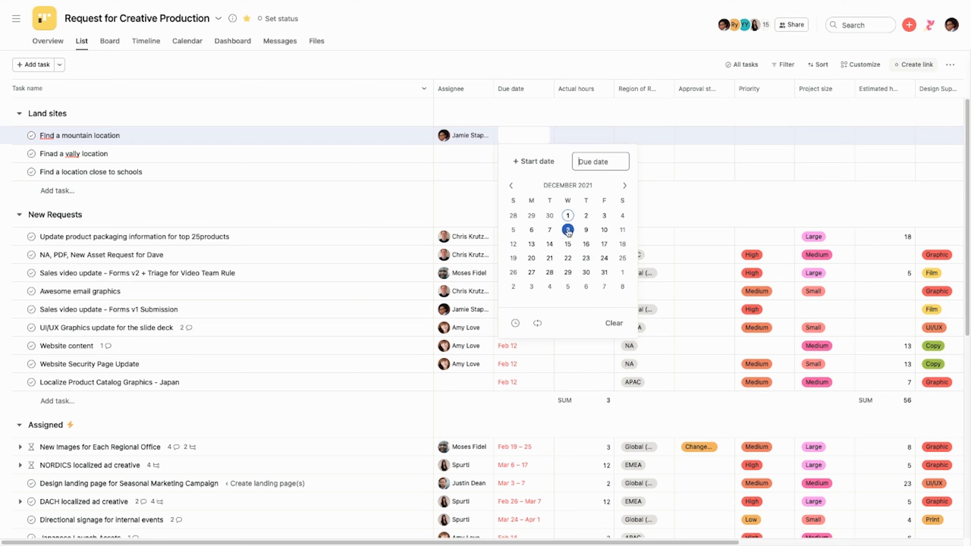
left_click(567, 215)
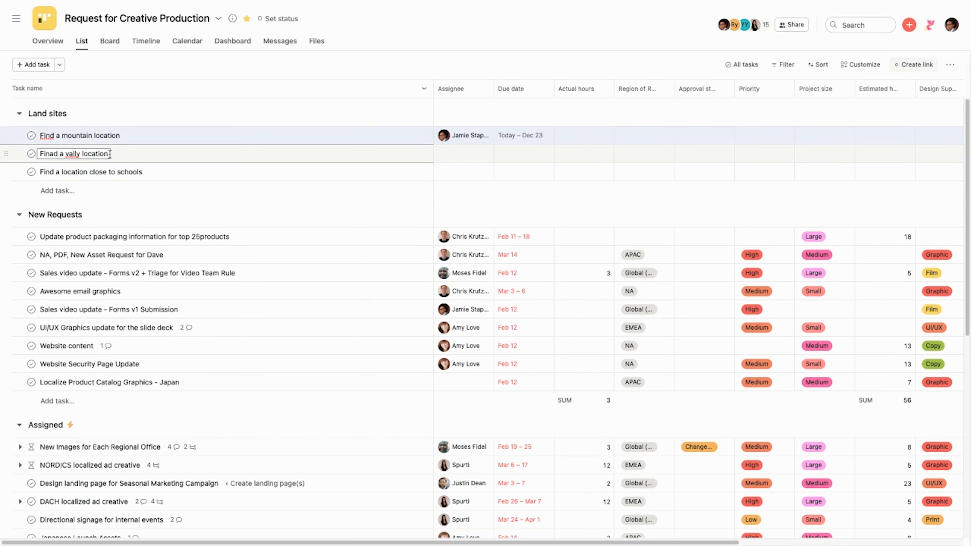
left_click(31, 135)
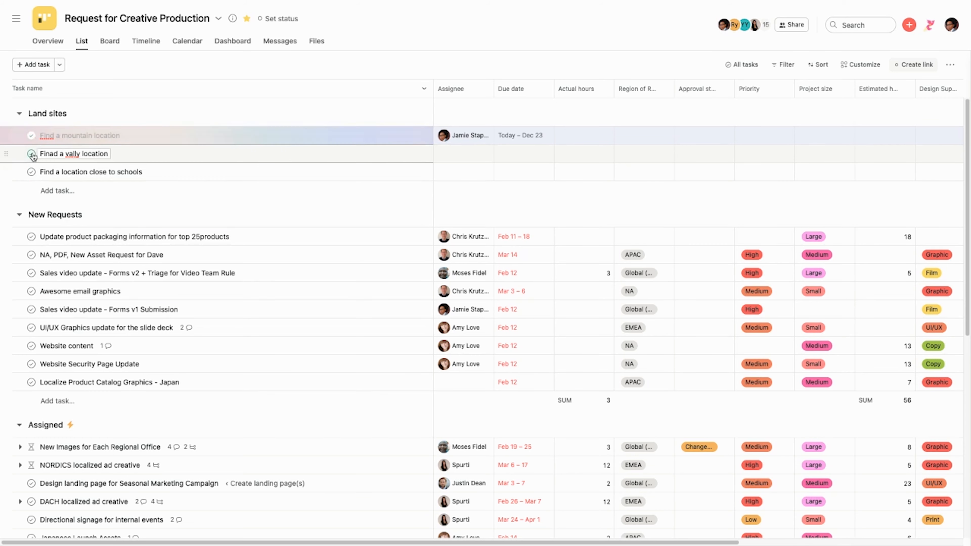
left_click(15, 18)
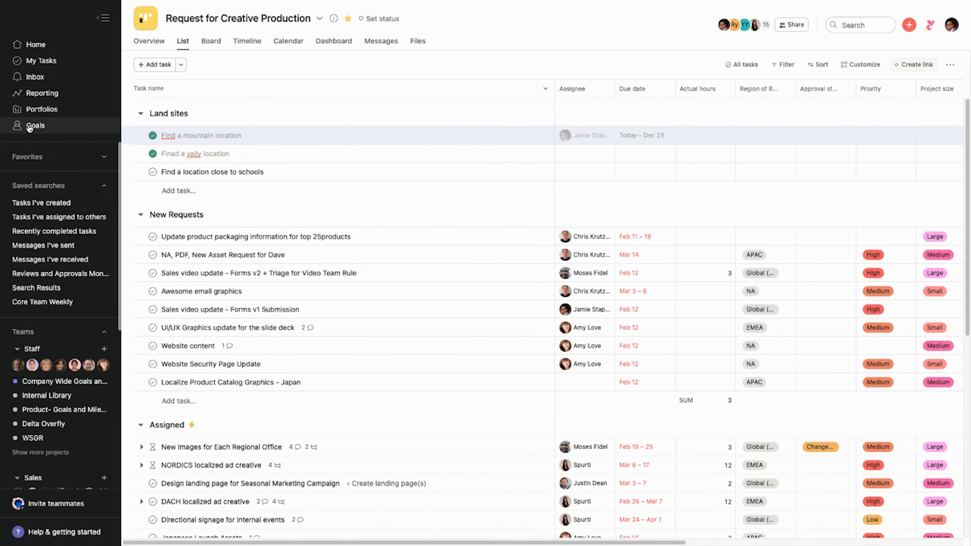
Step: Return to the Canada locations goal, send a heart and post a 'Love this!' comment
left_click(35, 125)
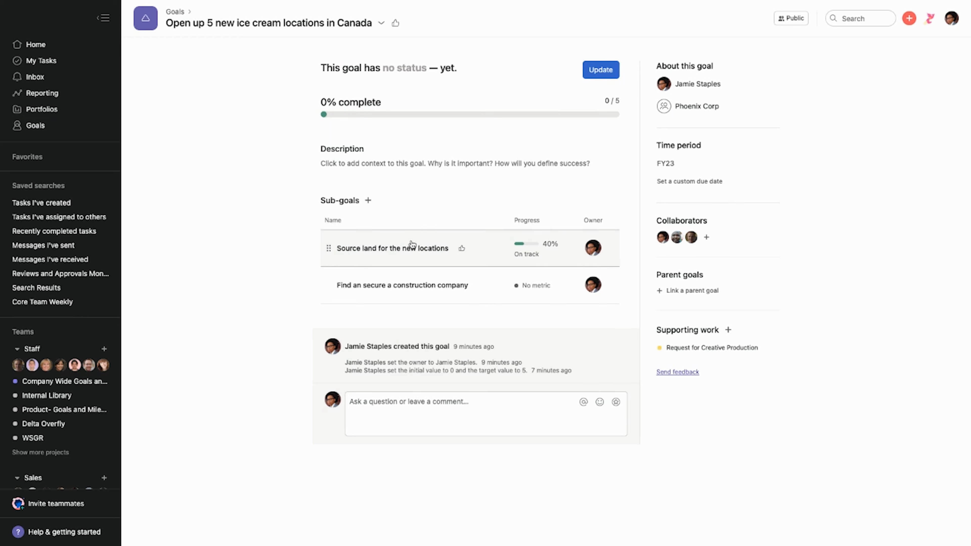
mouse_move(516, 290)
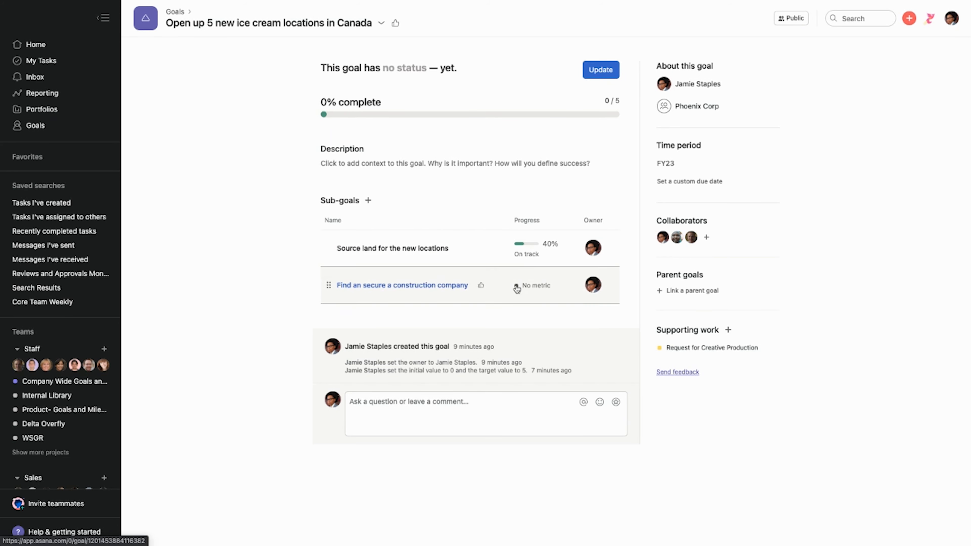
mouse_move(437, 146)
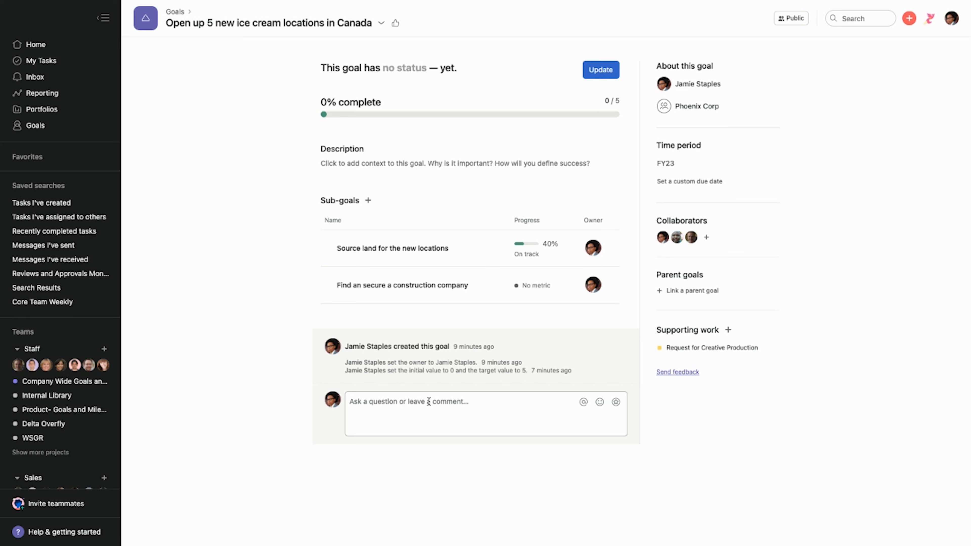
left_click(428, 402)
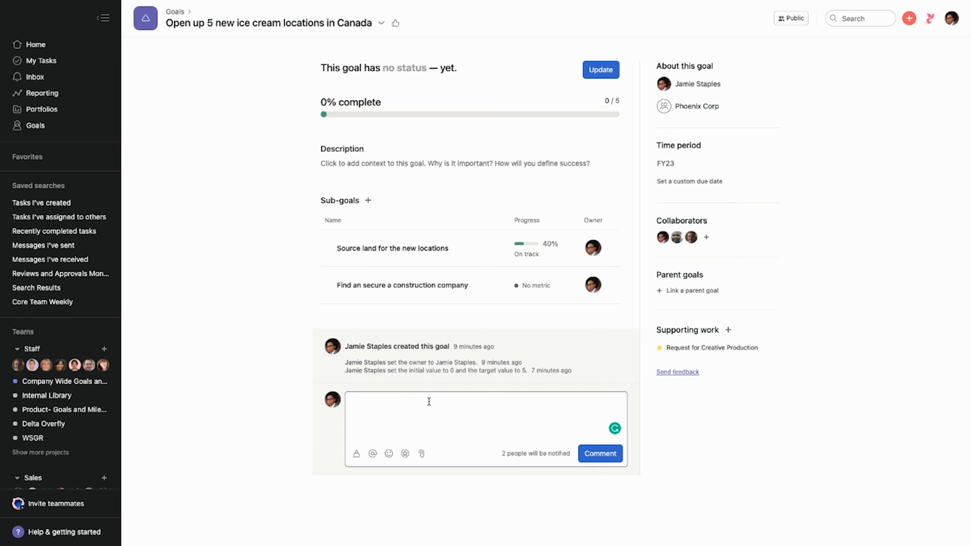
mouse_move(373, 453)
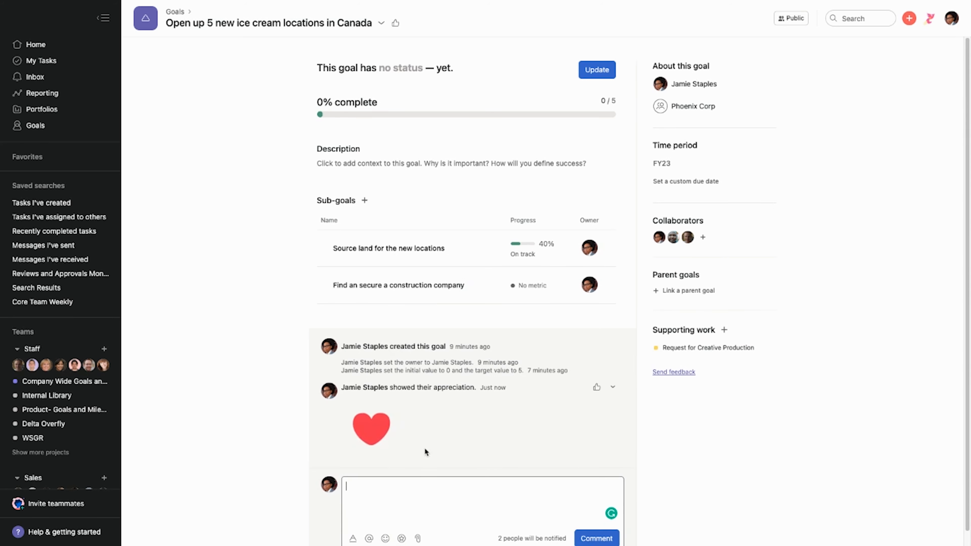
type("L")
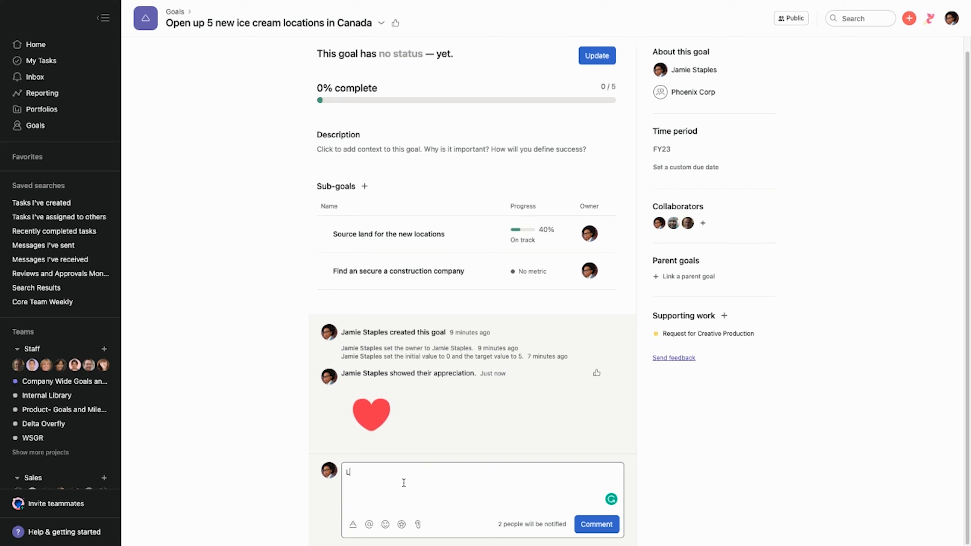
type("oves")
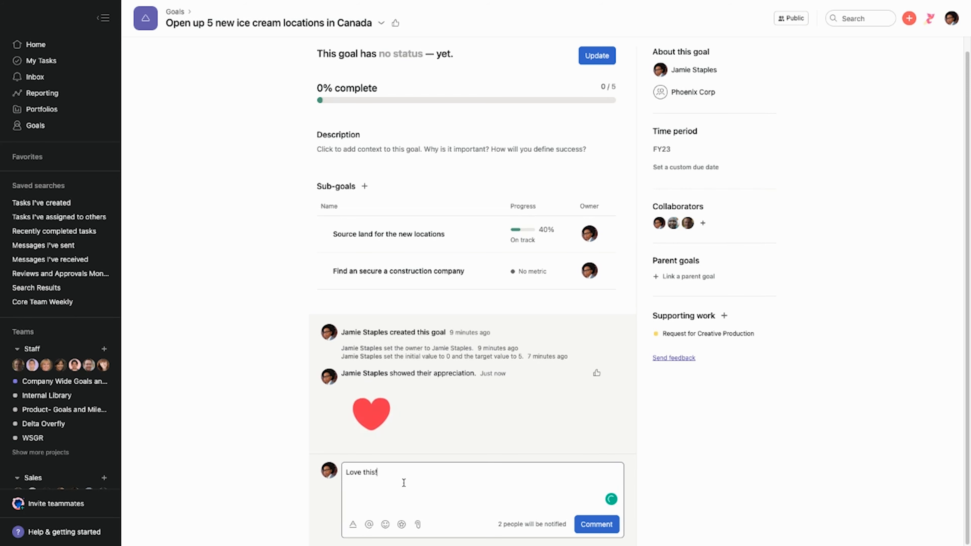
left_click(595, 524)
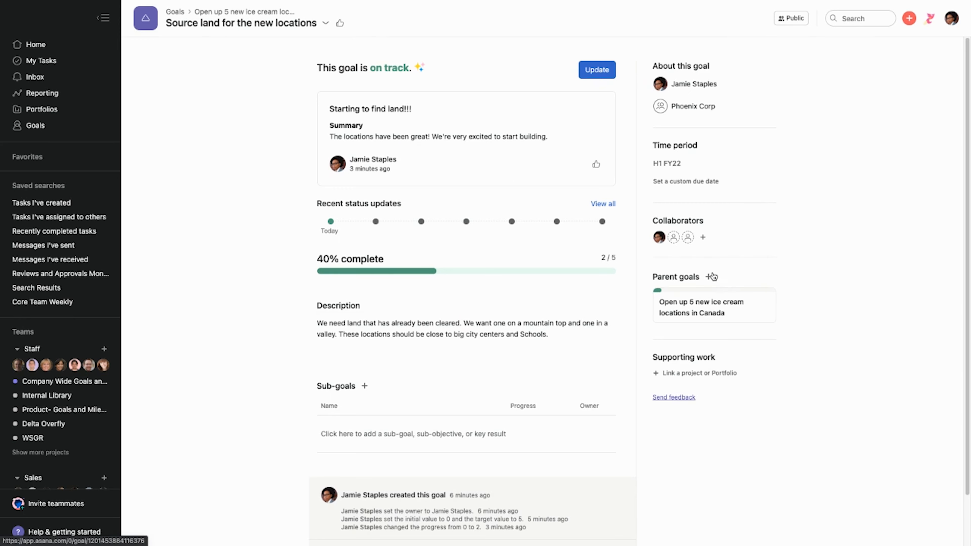
left_click(711, 276)
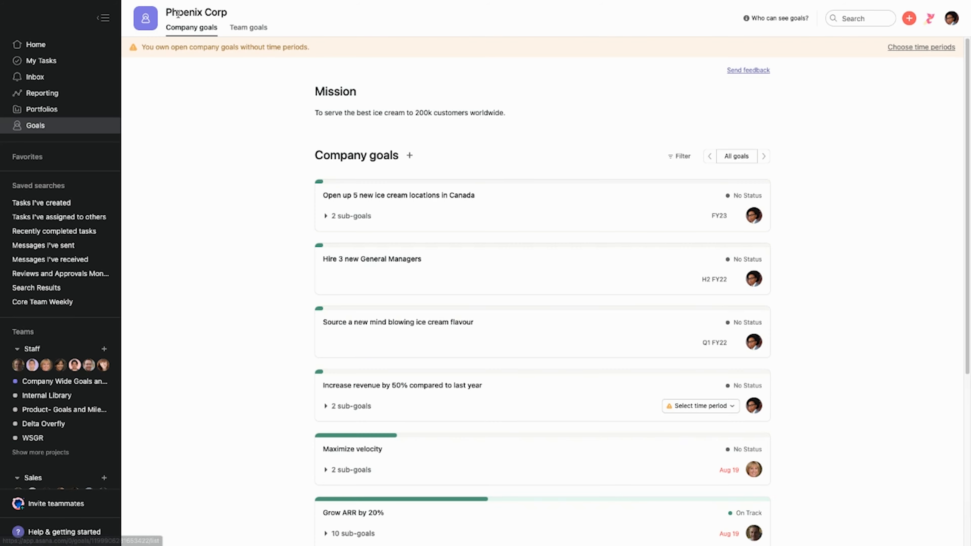
mouse_move(266, 143)
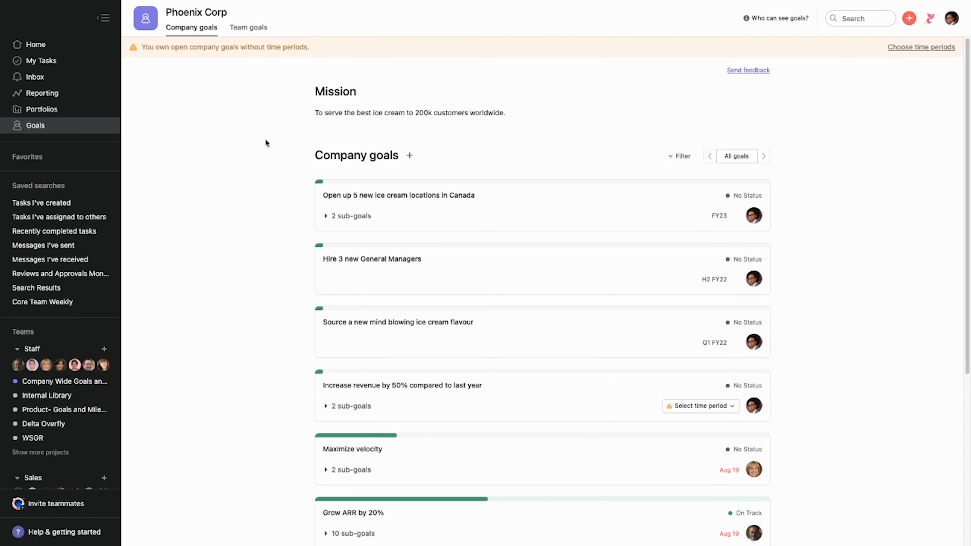
mouse_move(276, 152)
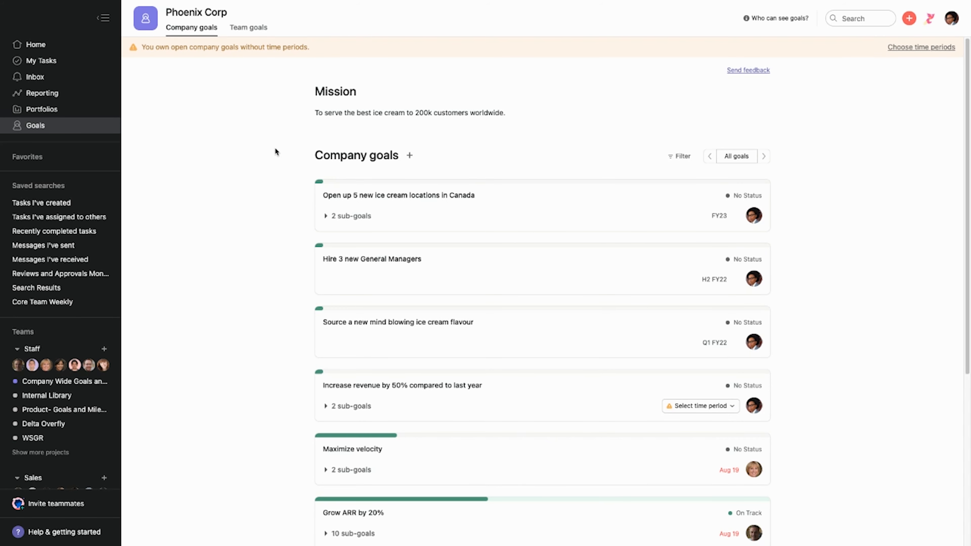
Step: Display the Asana Champions, Asana for Nonprofits and Asana Onboarding teams in Team goals
left_click(249, 27)
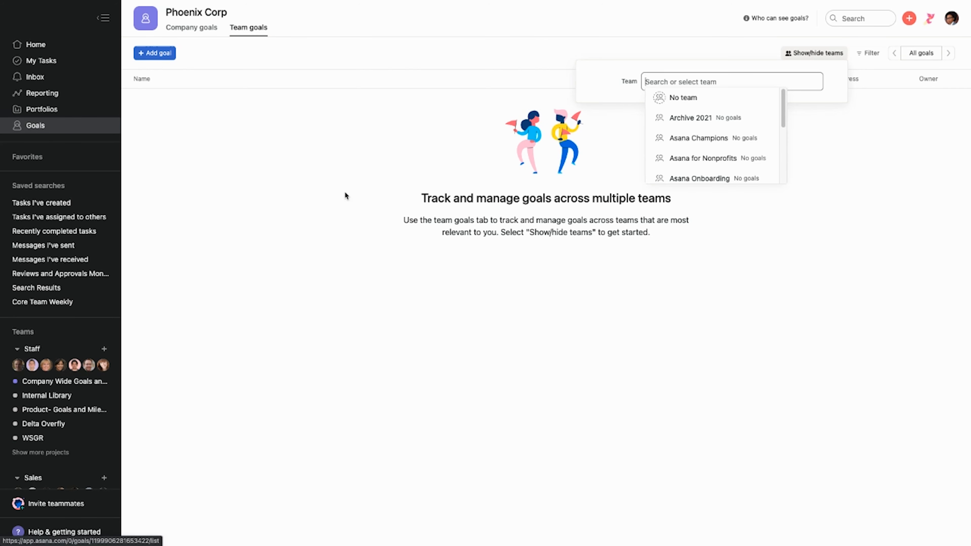
mouse_move(338, 189)
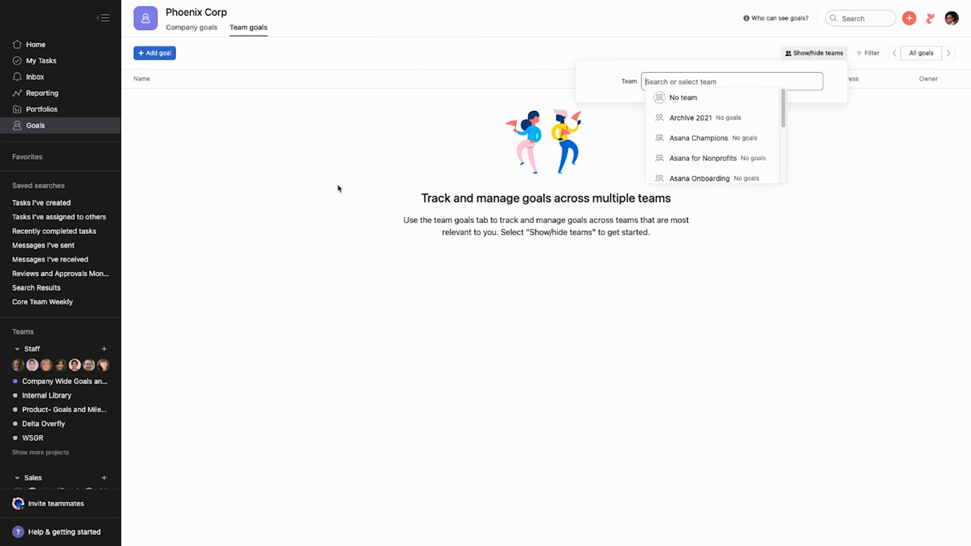
mouse_move(698, 139)
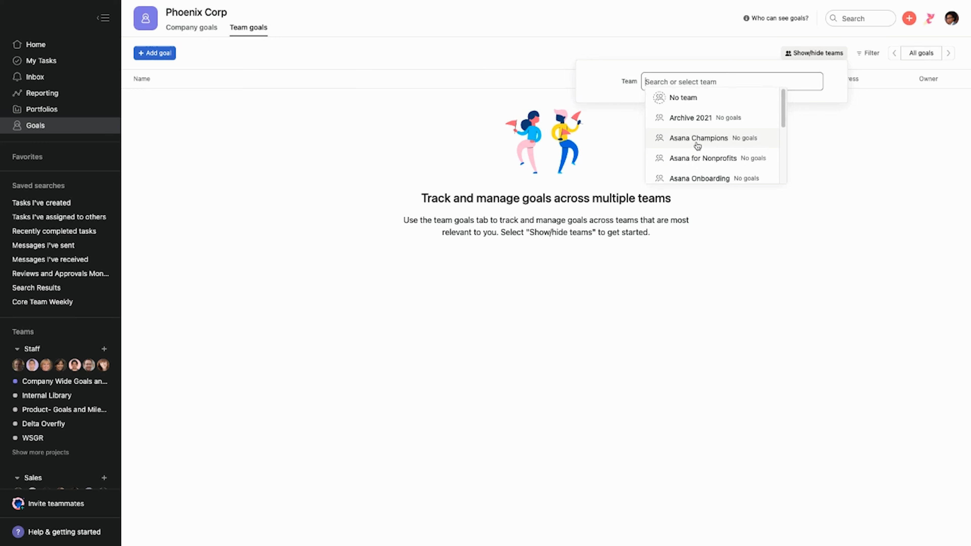
left_click(699, 137)
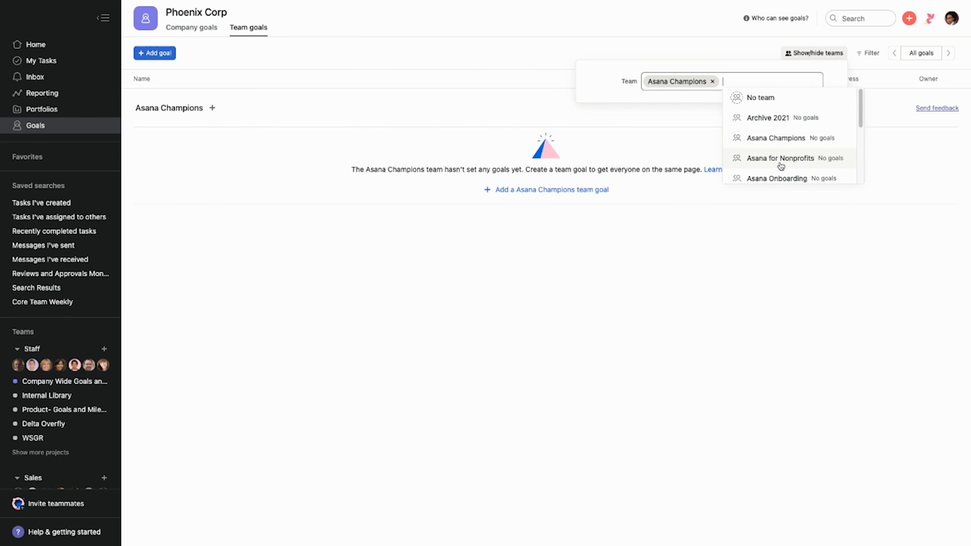
left_click(781, 158)
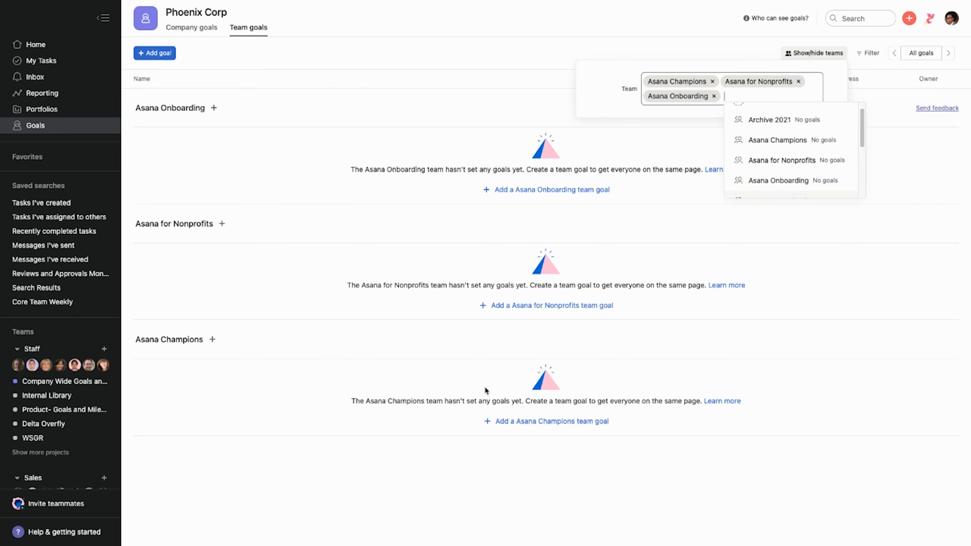
left_click(241, 64)
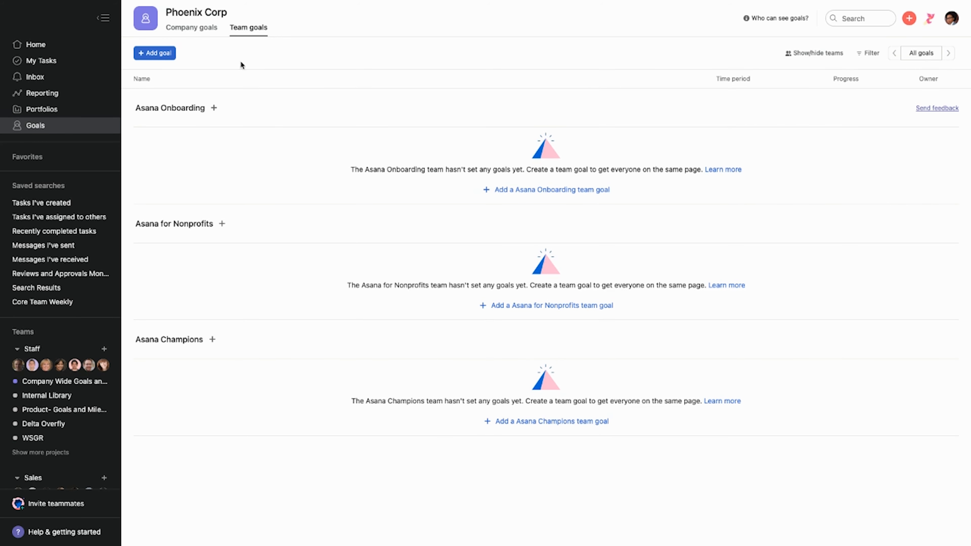
mouse_move(183, 111)
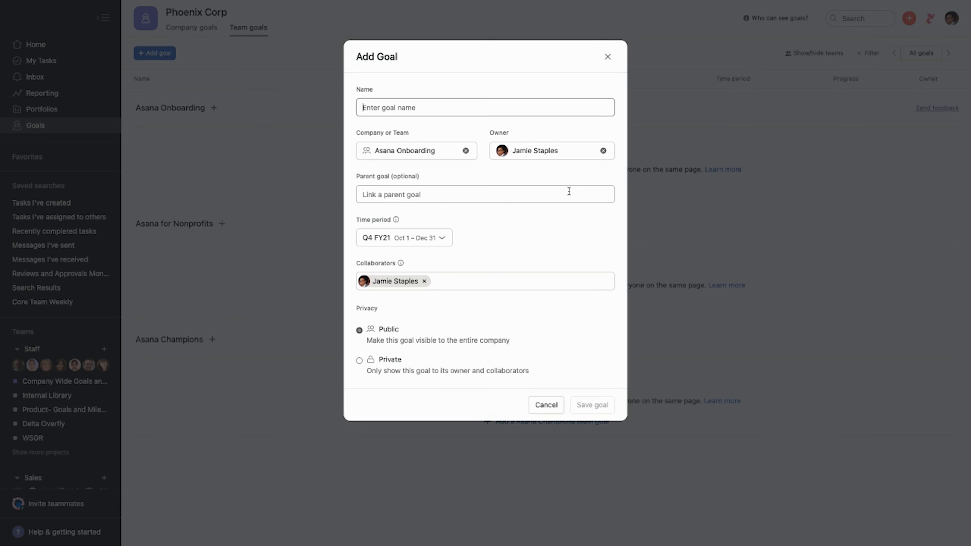
mouse_move(386, 146)
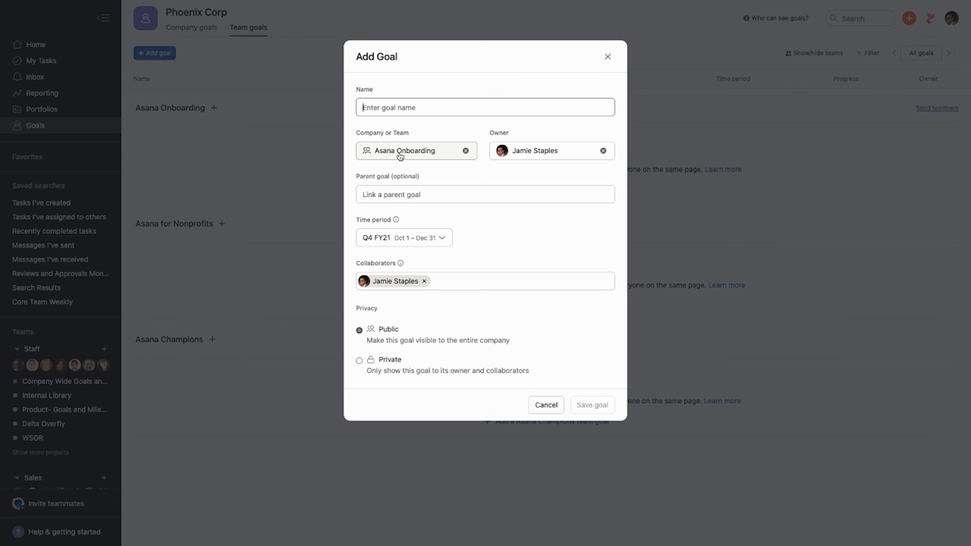
mouse_move(407, 168)
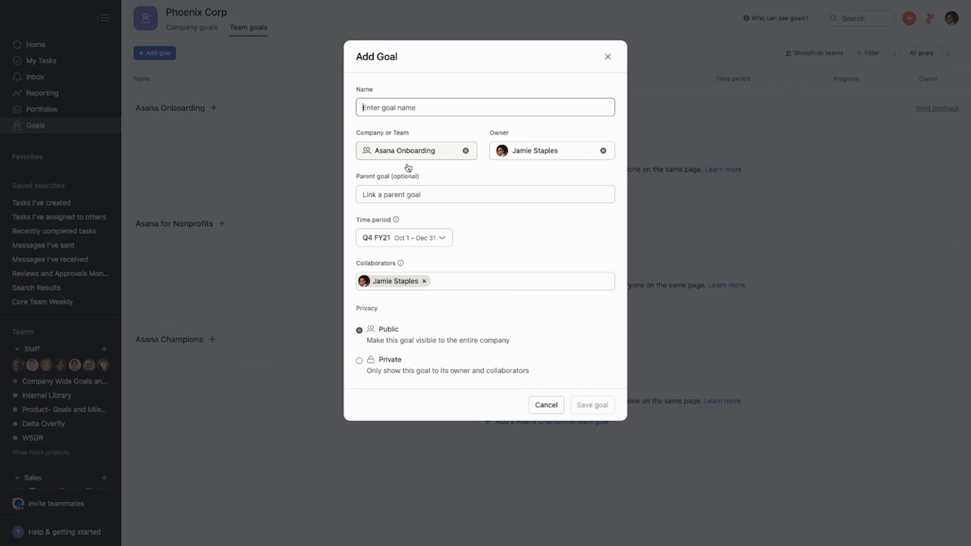
left_click(546, 405)
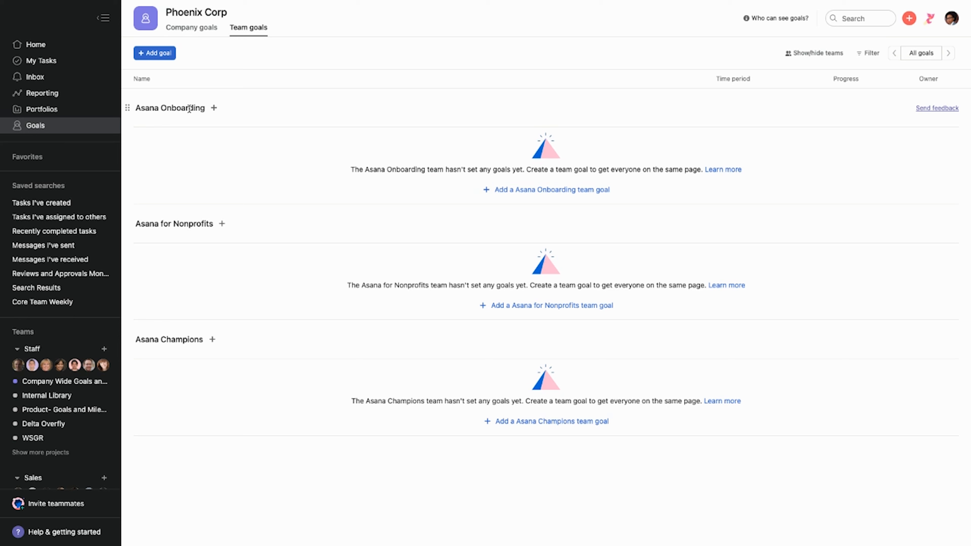
mouse_move(189, 118)
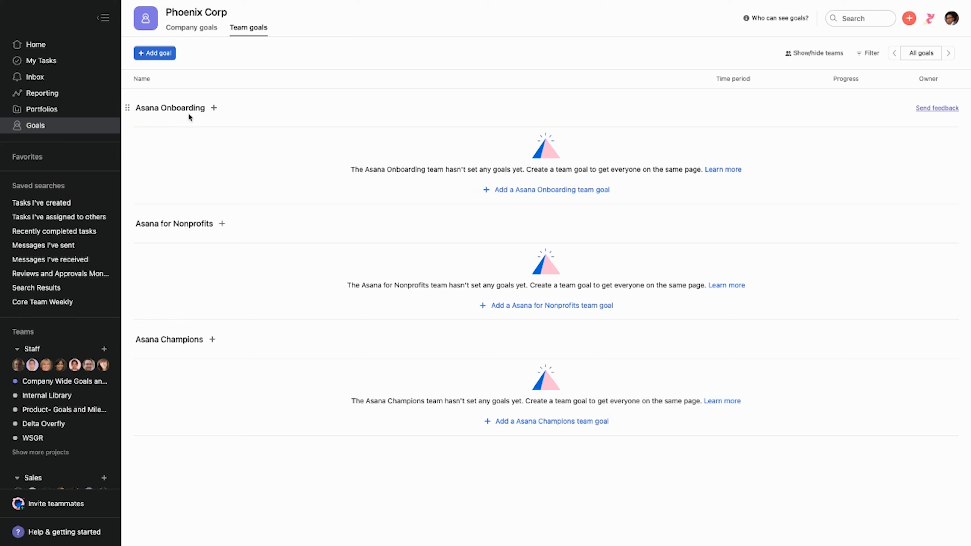
mouse_move(190, 116)
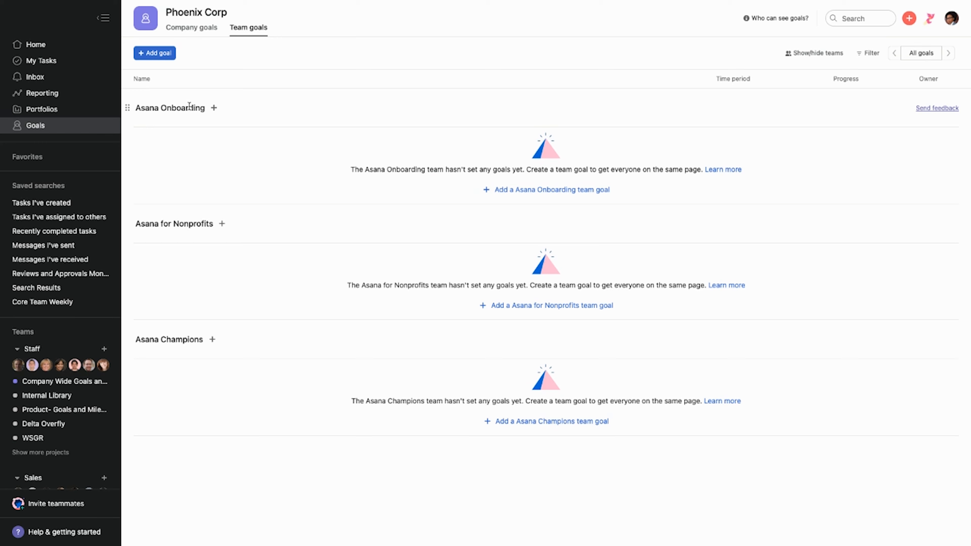
left_click(154, 53)
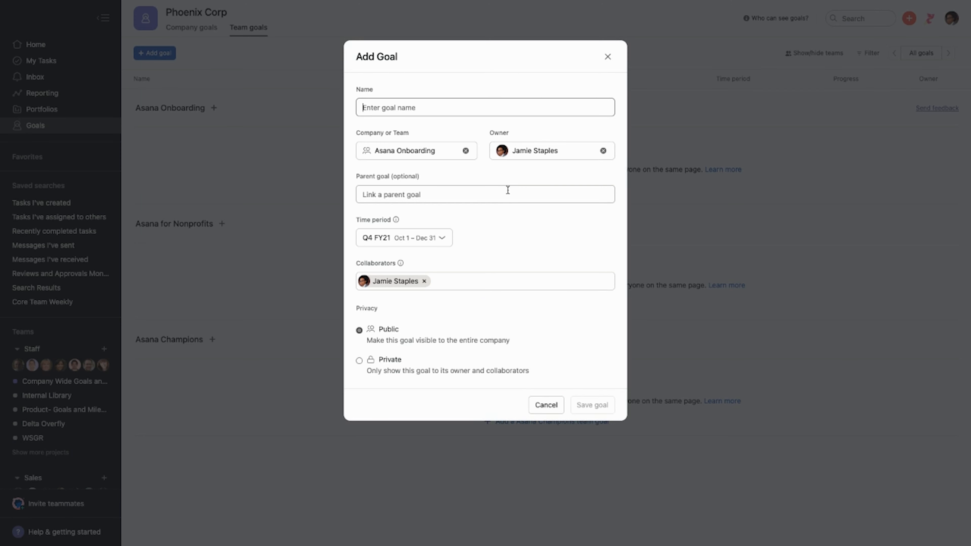
left_click(485, 194)
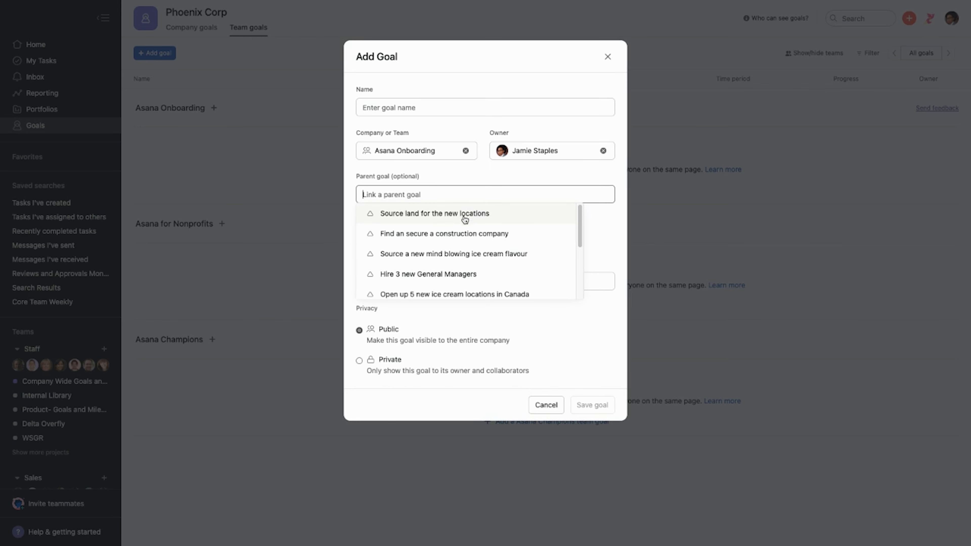
left_click(444, 234)
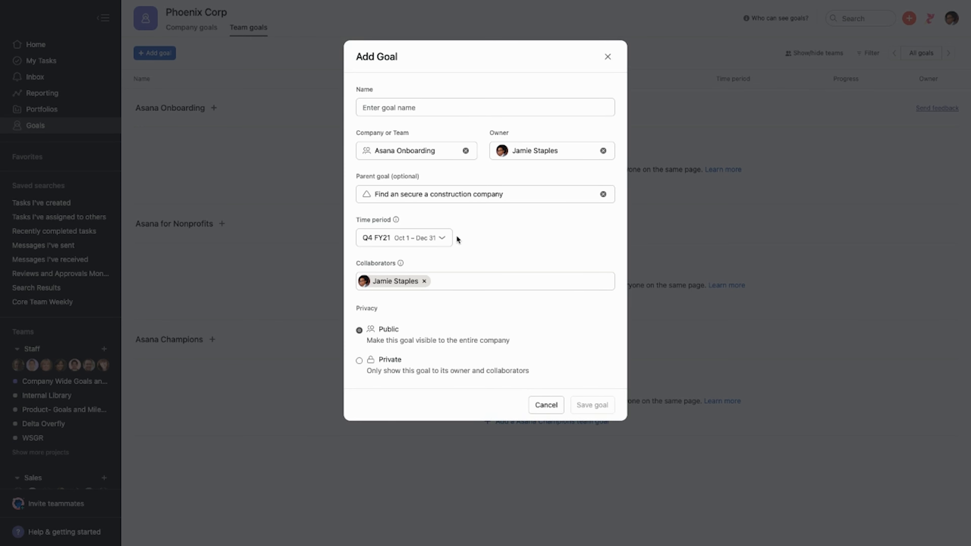
mouse_move(456, 238)
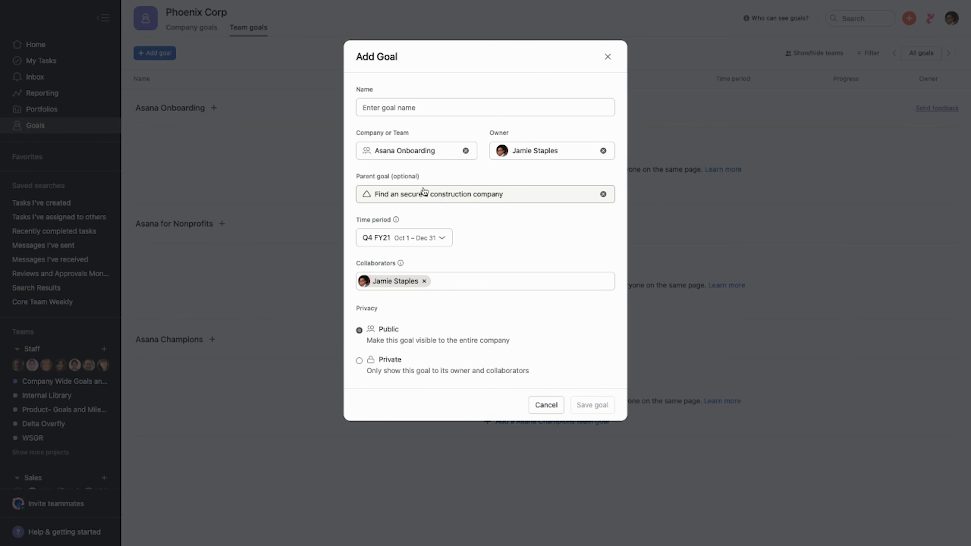
mouse_move(424, 195)
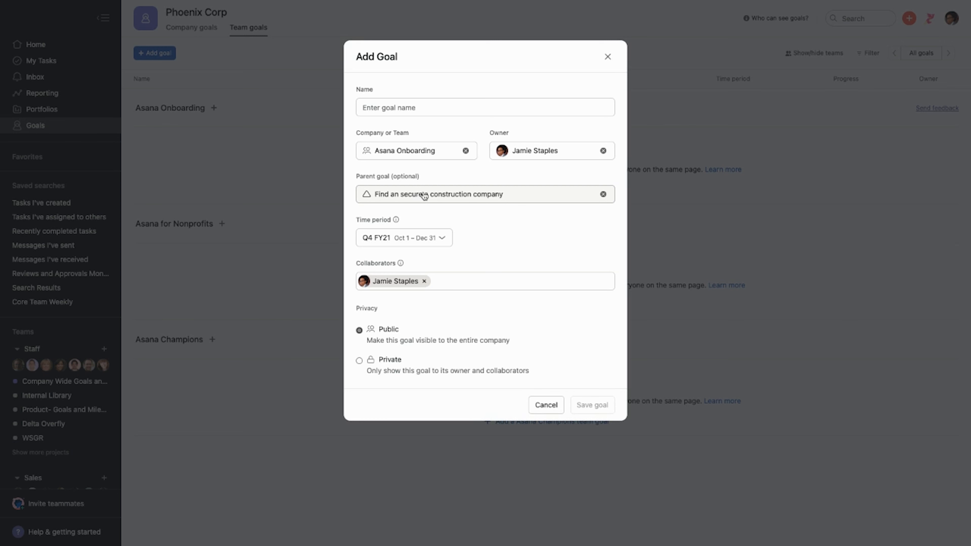
mouse_move(480, 199)
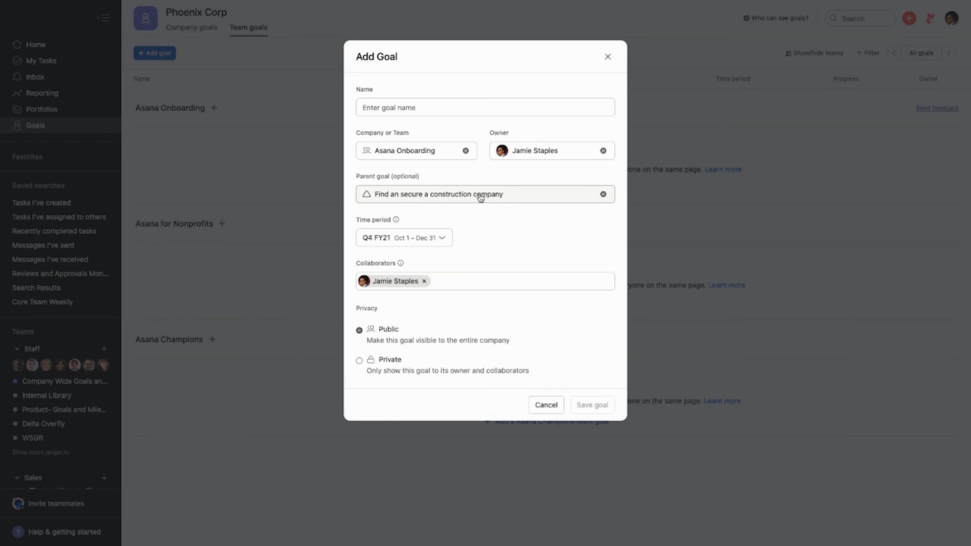
mouse_move(443, 200)
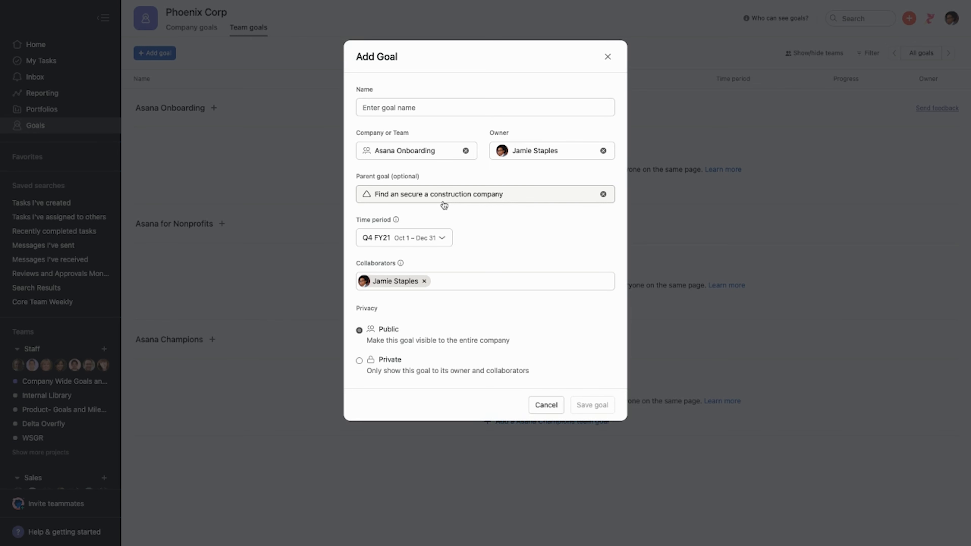
mouse_move(546, 405)
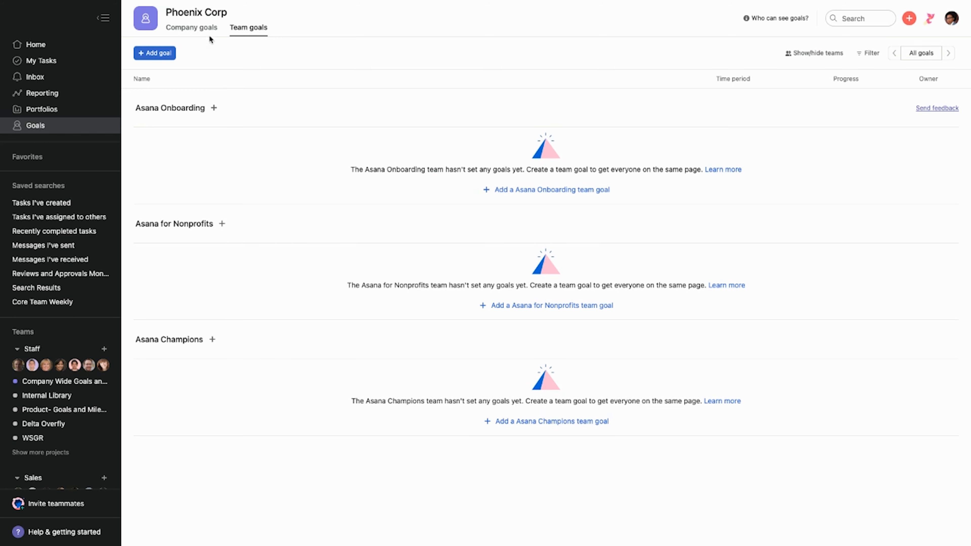
Step: Return to Company goals and expand the Canada ice cream goal's two sub-goals
left_click(191, 27)
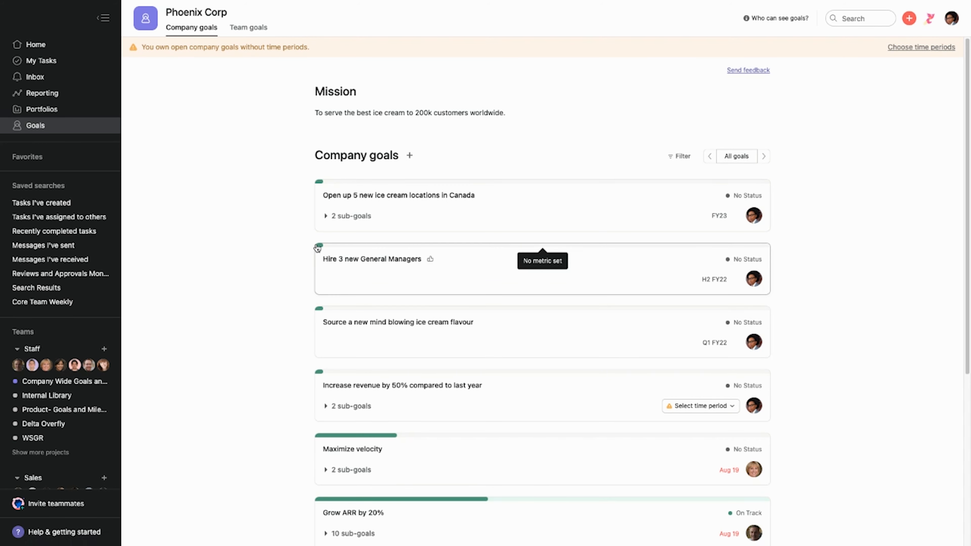
left_click(327, 215)
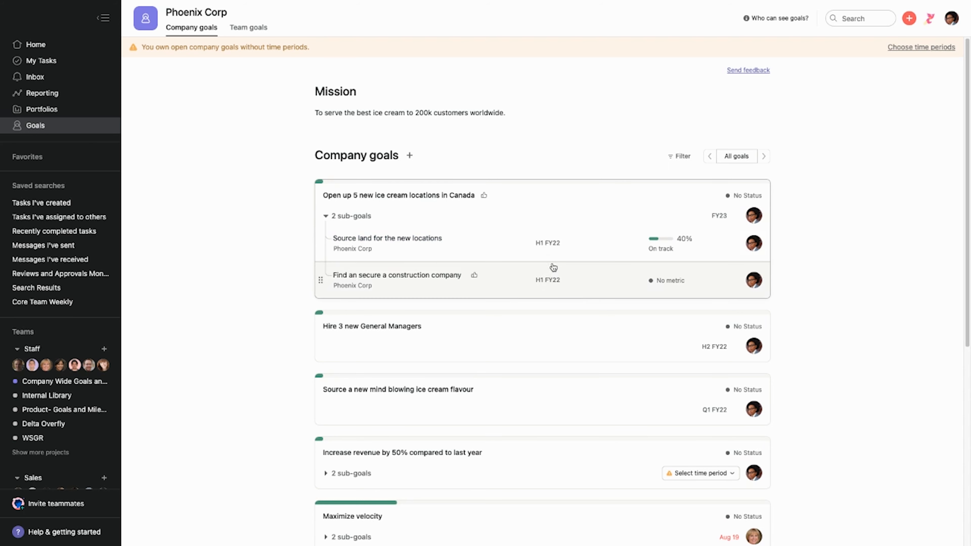
mouse_move(223, 383)
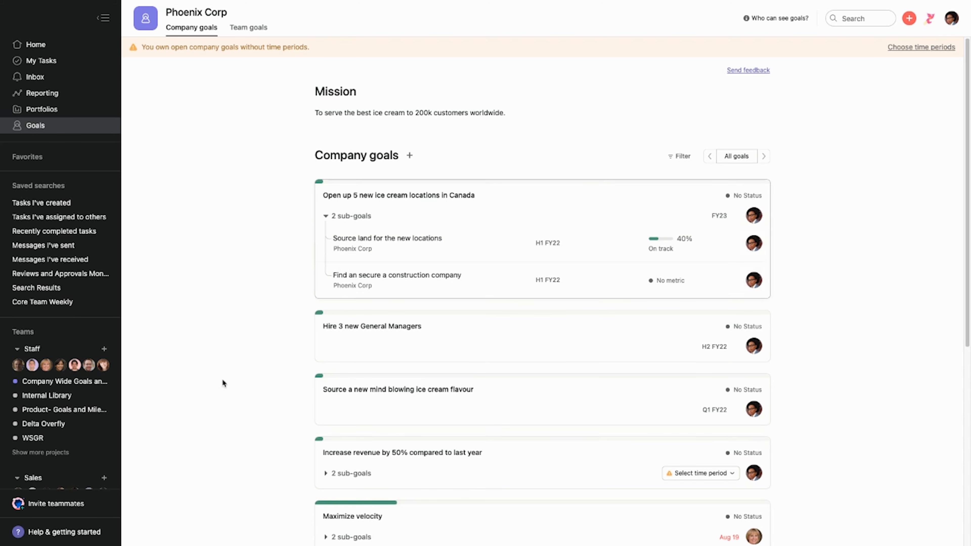